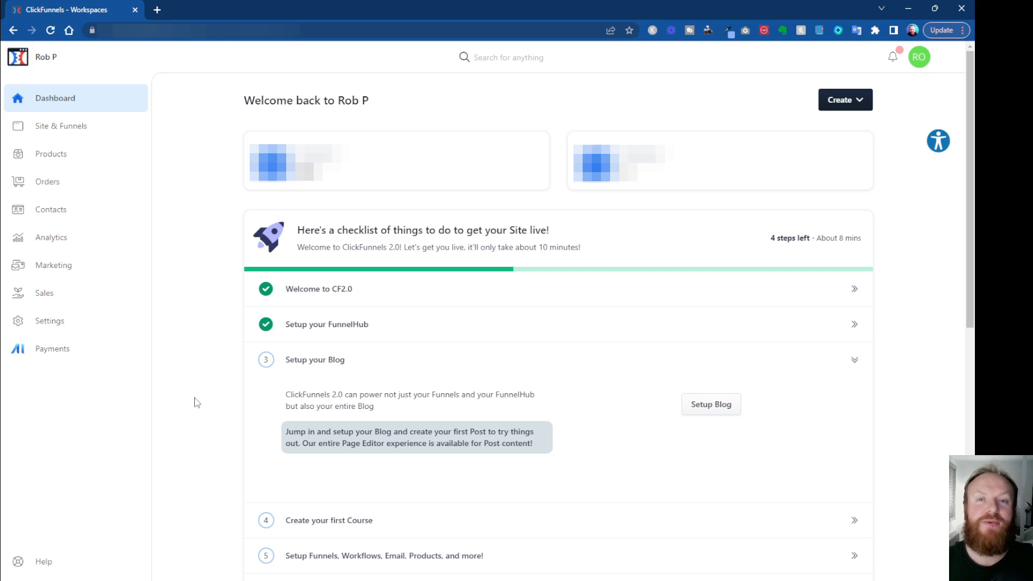
{"action": "mouse_move", "coordinate": [206, 241]}
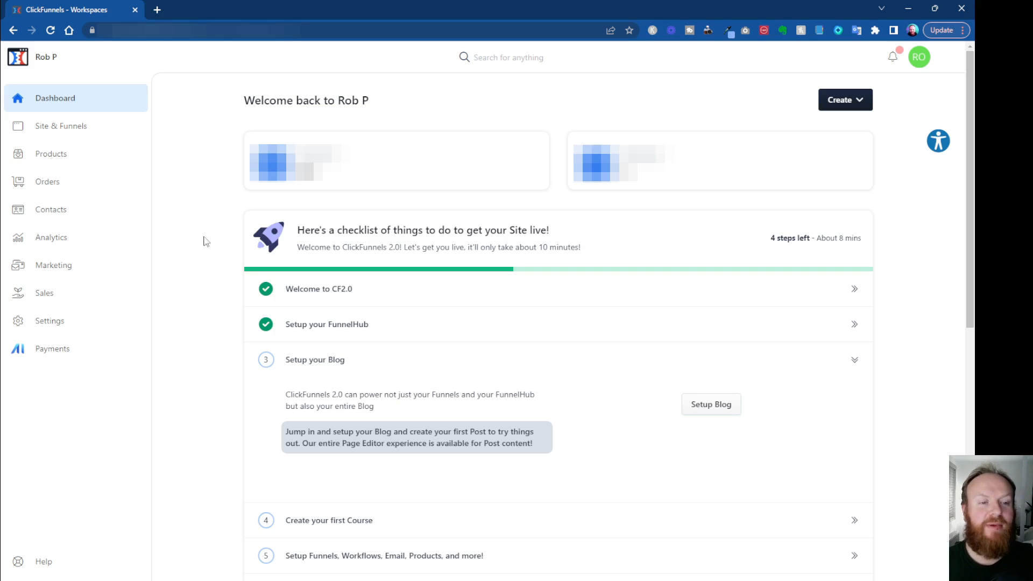
{"action": "mouse_move", "coordinate": [173, 124]}
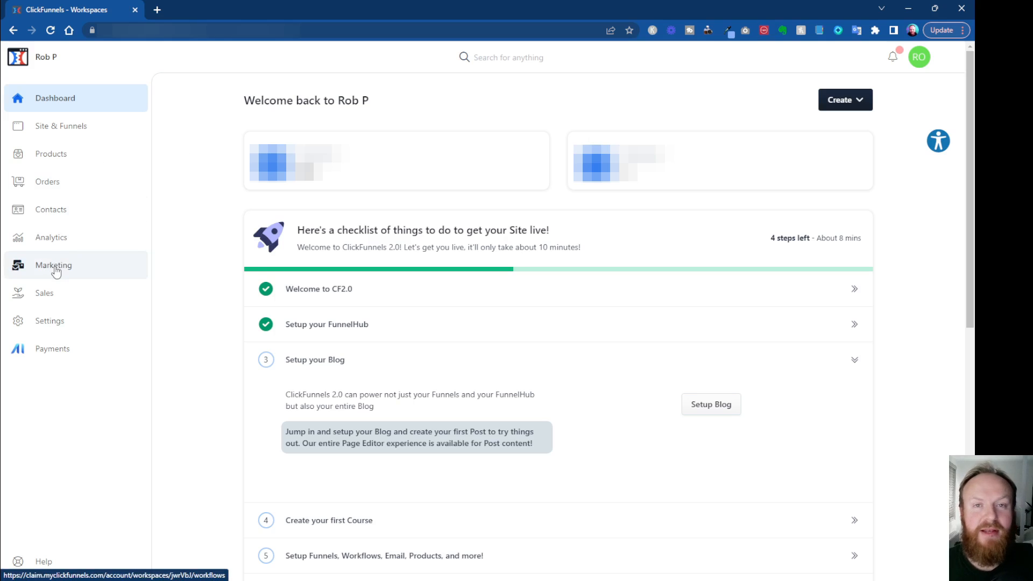
Step: Go to the Marketing Workflows page from the left sidebar
{"action": "left_click", "coordinate": [53, 264]}
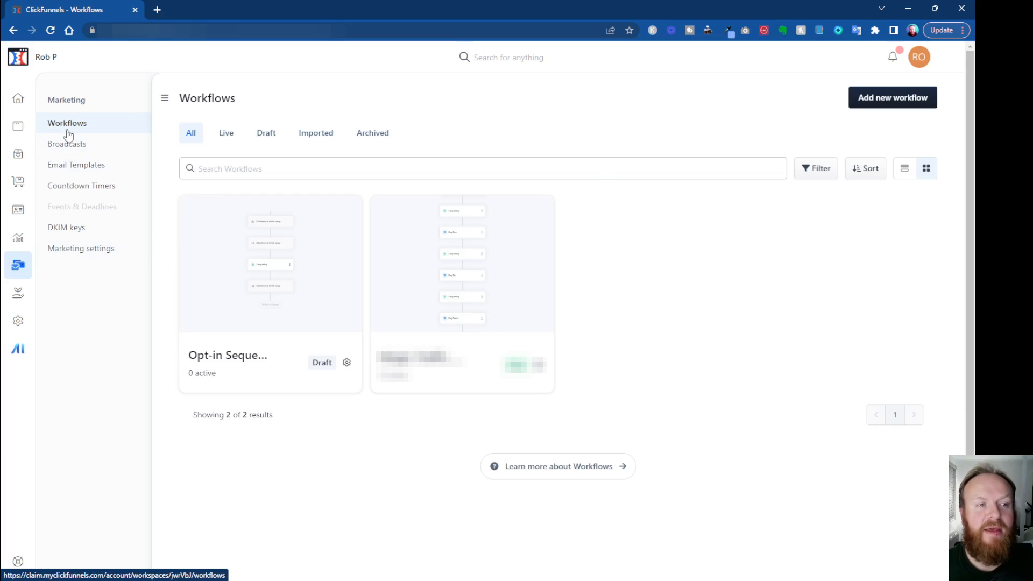
{"action": "mouse_move", "coordinate": [110, 122]}
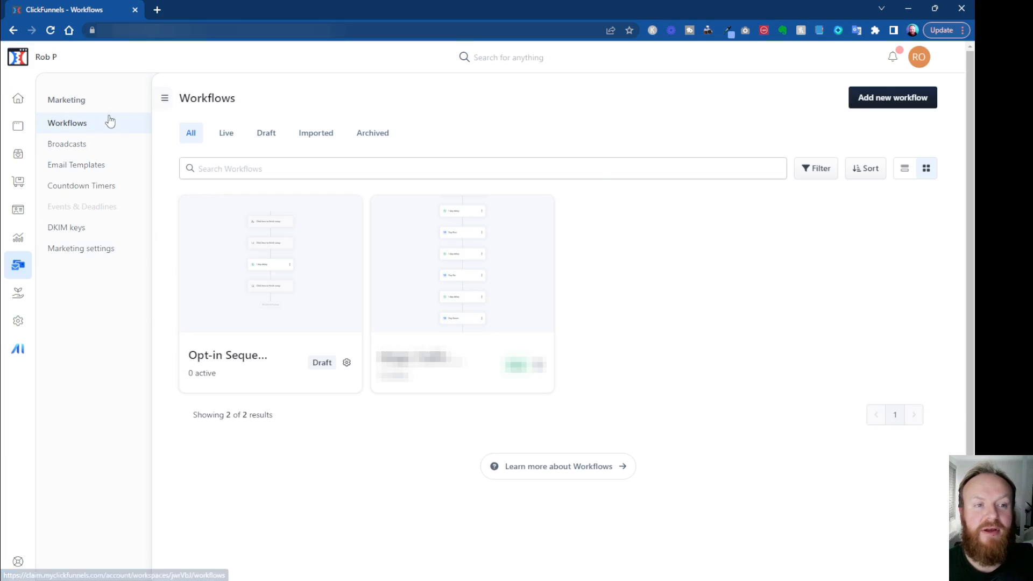
{"action": "mouse_move", "coordinate": [76, 271]}
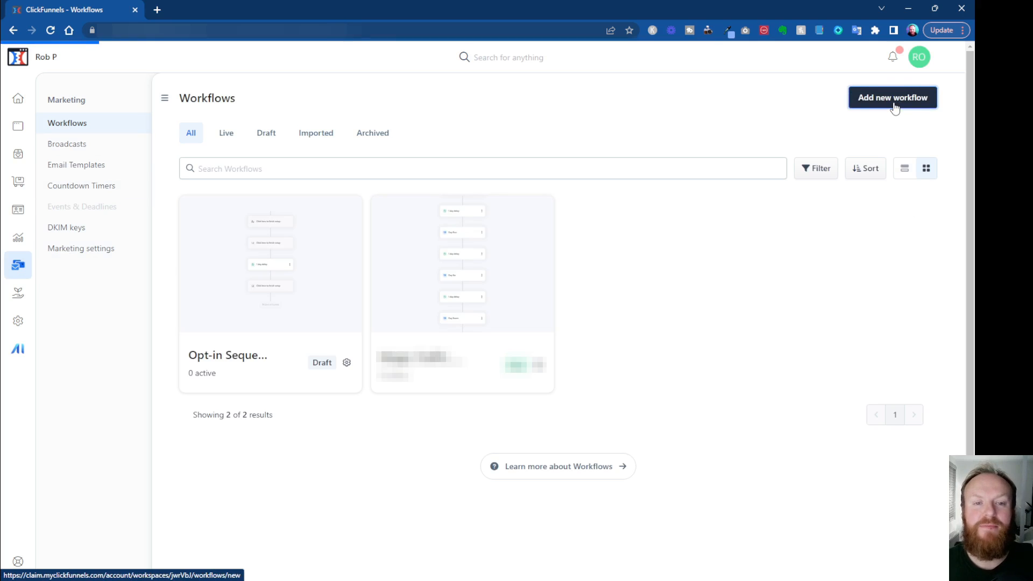
Step: Create workflow 'Lead Magnet Delivery' with multiple back-to-back runs per contact
{"action": "left_click", "coordinate": [892, 98]}
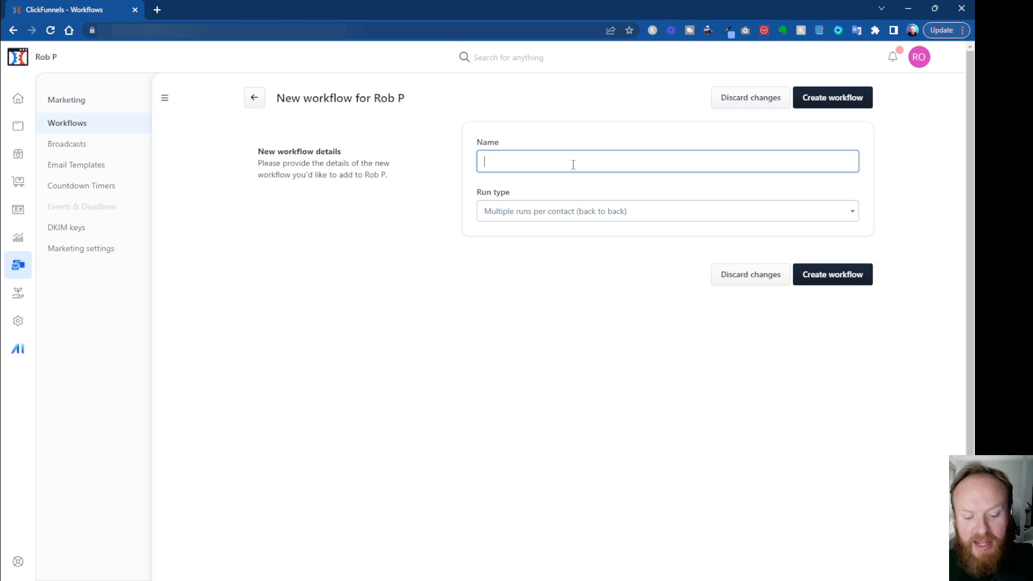
{"action": "type", "text": "Lead M"}
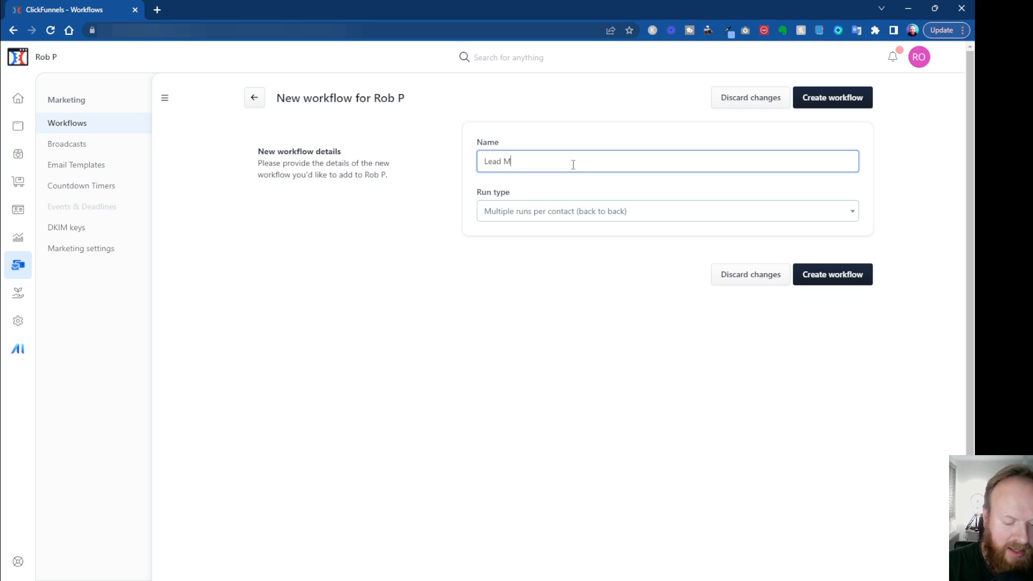
{"action": "type", "text": "agnet Delivery"}
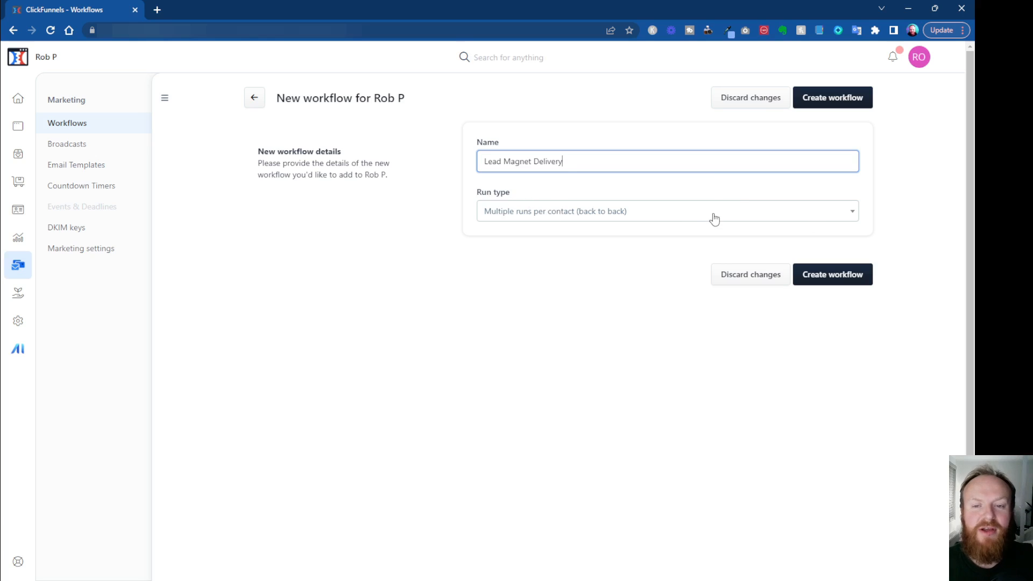
{"action": "left_click", "coordinate": [665, 211]}
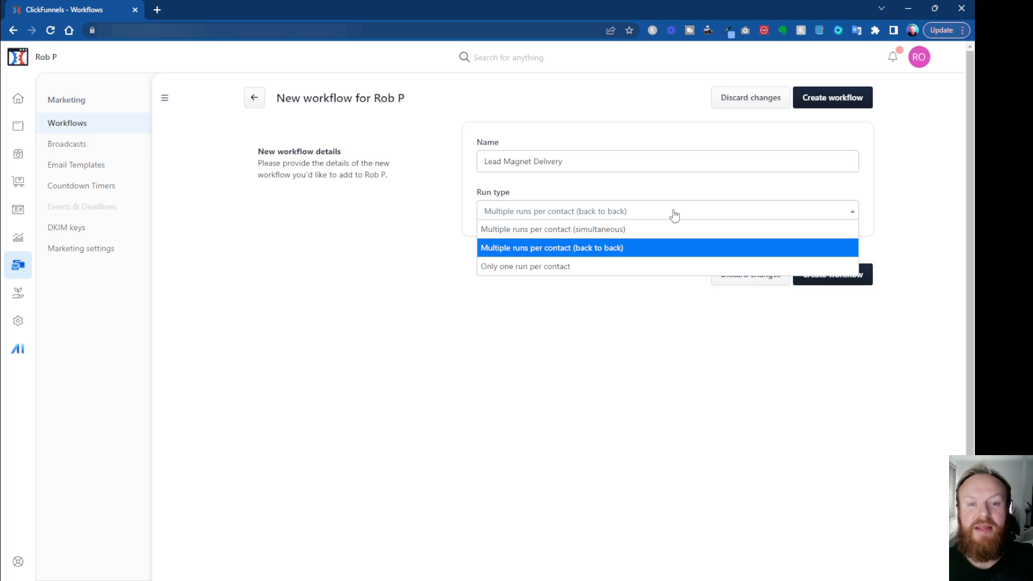
{"action": "mouse_move", "coordinate": [525, 267]}
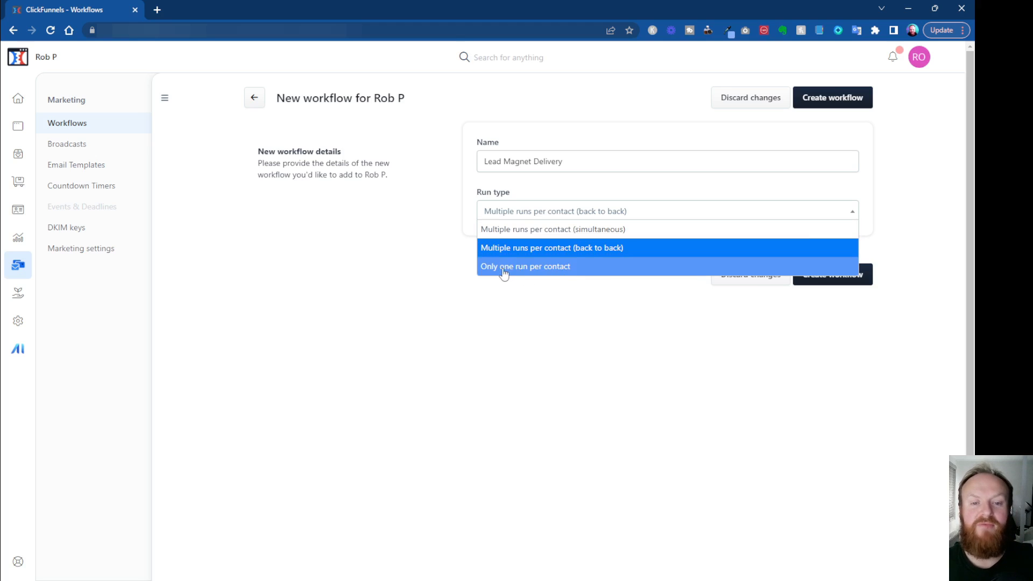
{"action": "mouse_move", "coordinate": [552, 247]}
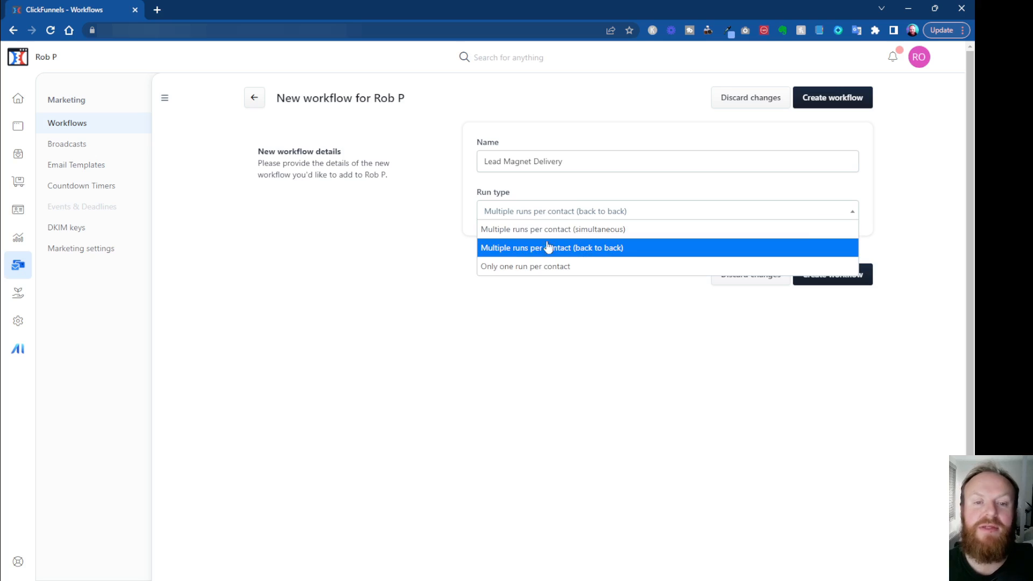
{"action": "left_click", "coordinate": [551, 247]}
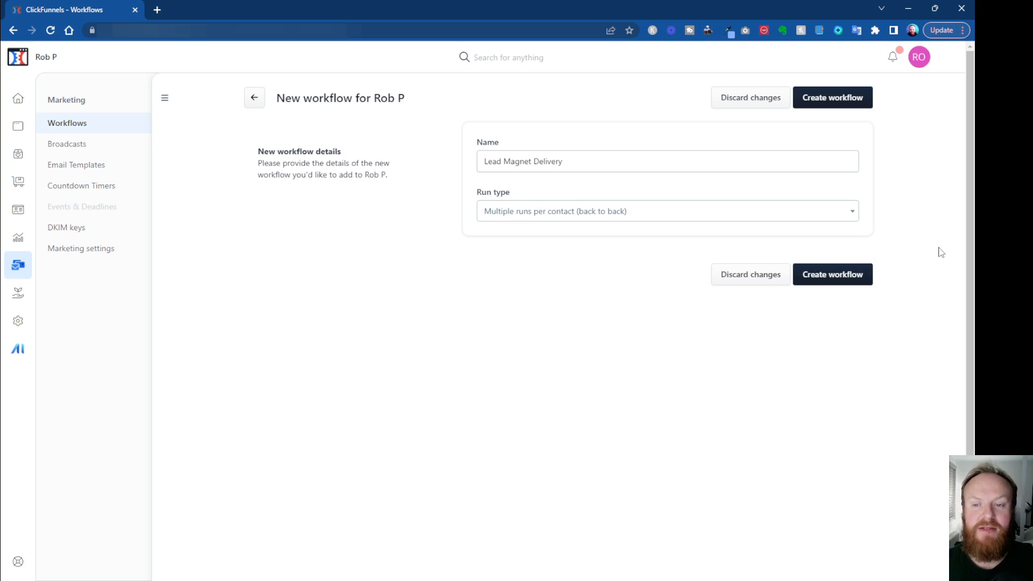
{"action": "mouse_move", "coordinate": [833, 274]}
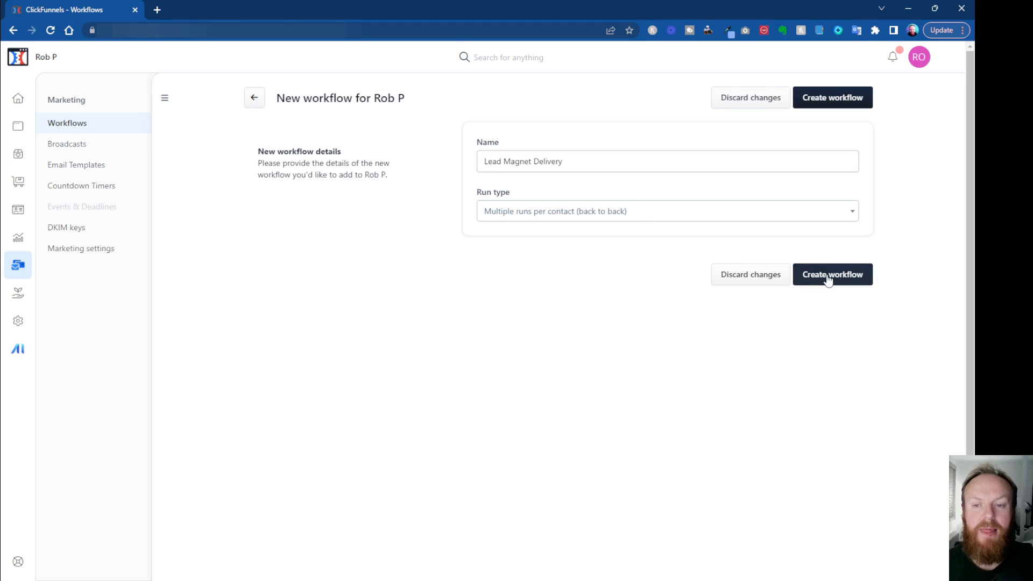
{"action": "left_click", "coordinate": [832, 274]}
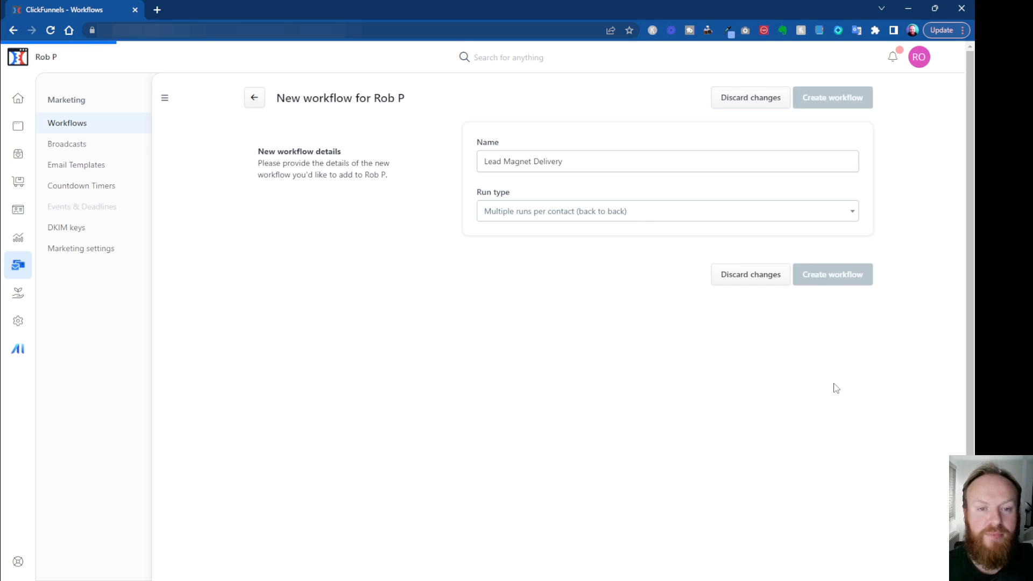
{"action": "left_click", "coordinate": [833, 274]}
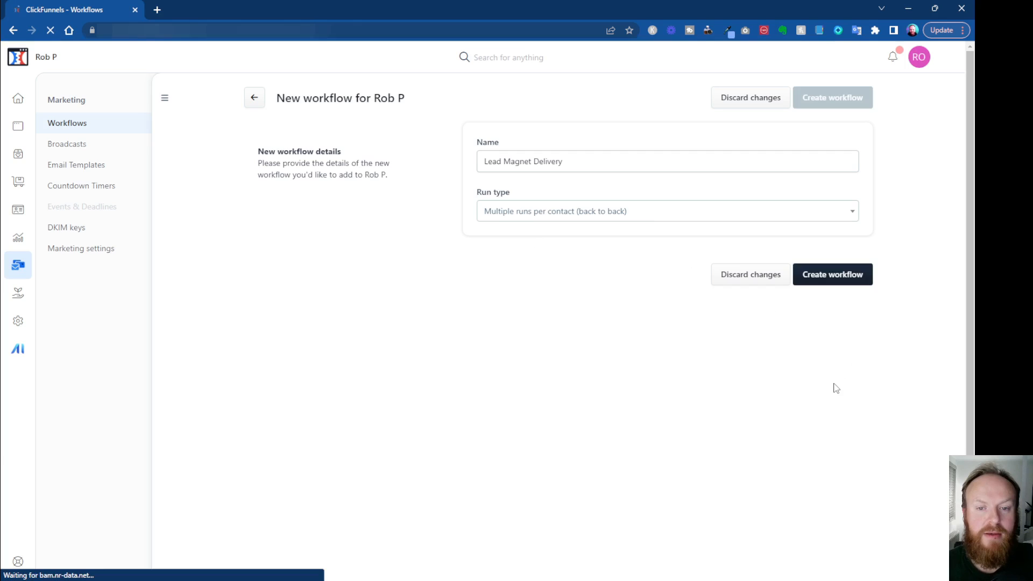
Step: Zoom out the Lead Magnet Delivery workflow canvas by two levels
{"action": "left_click", "coordinate": [832, 274]}
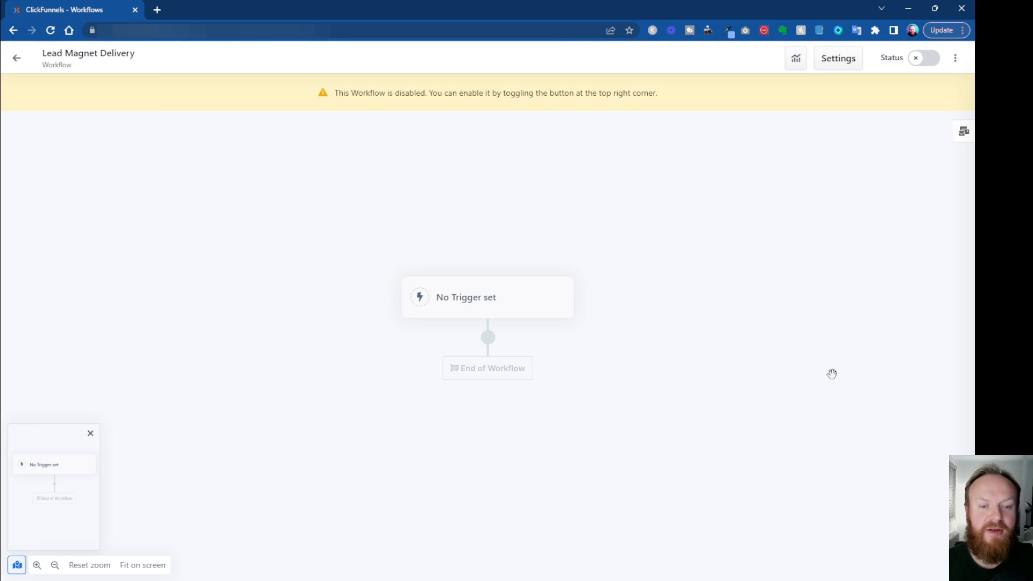
{"action": "mouse_move", "coordinate": [75, 569]}
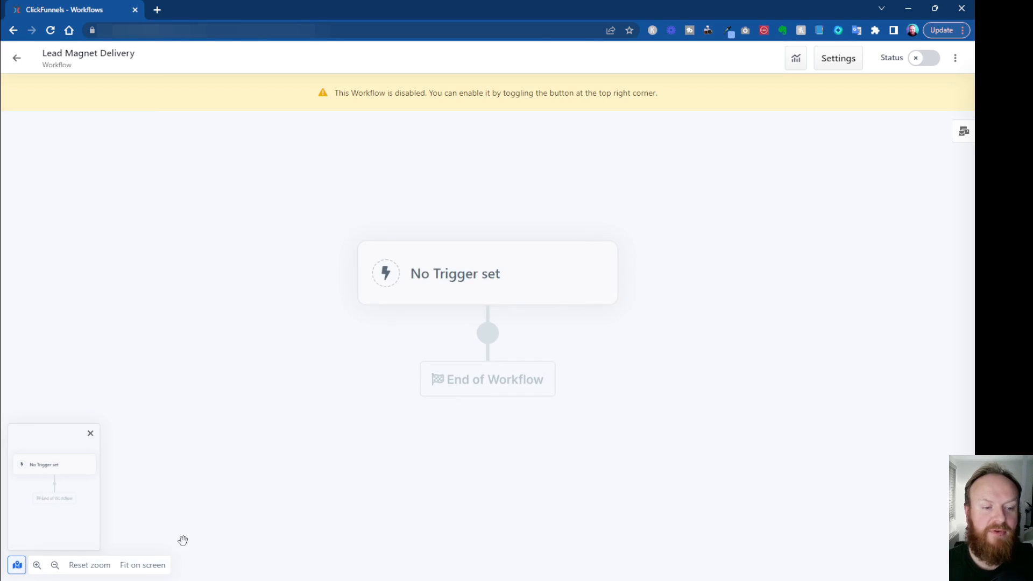
{"action": "left_click", "coordinate": [56, 564]}
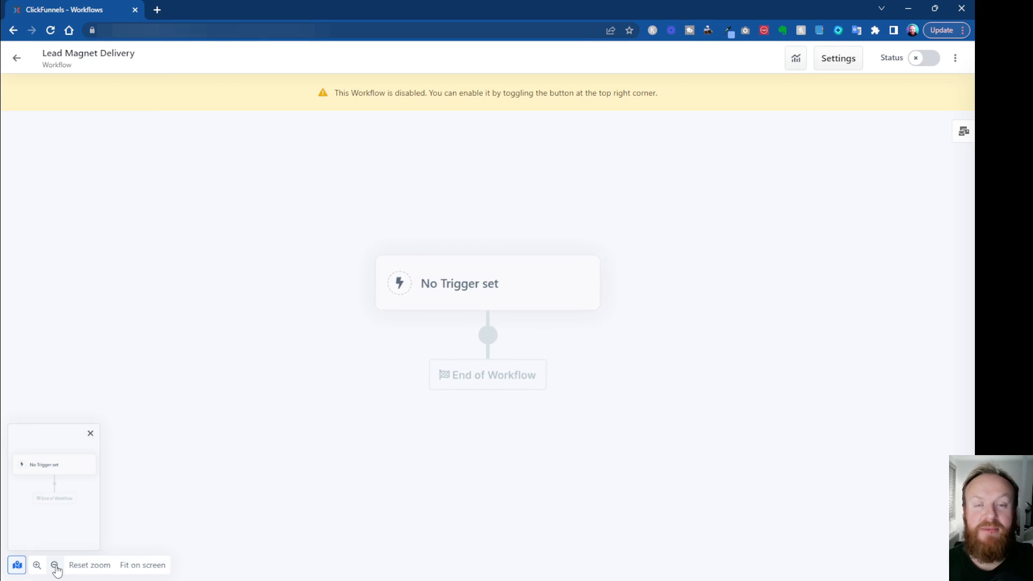
{"action": "left_click", "coordinate": [56, 564]}
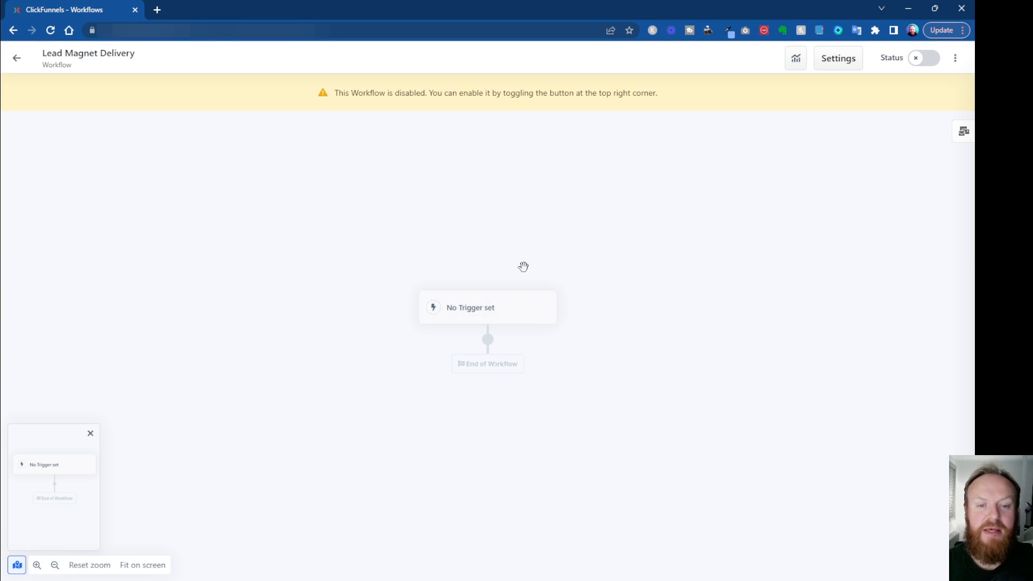
{"action": "mouse_move", "coordinate": [484, 310]}
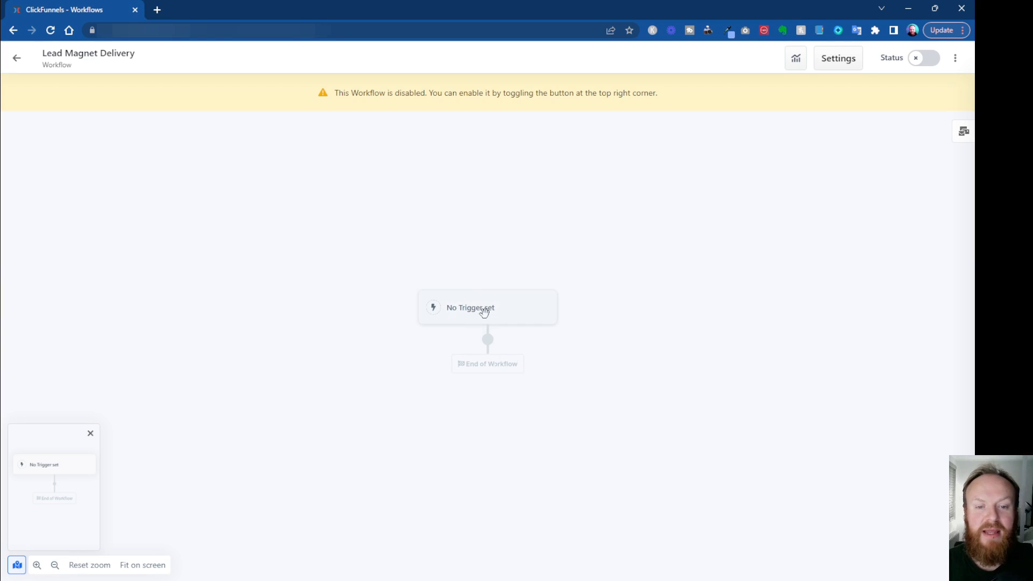
{"action": "mouse_move", "coordinate": [485, 316]}
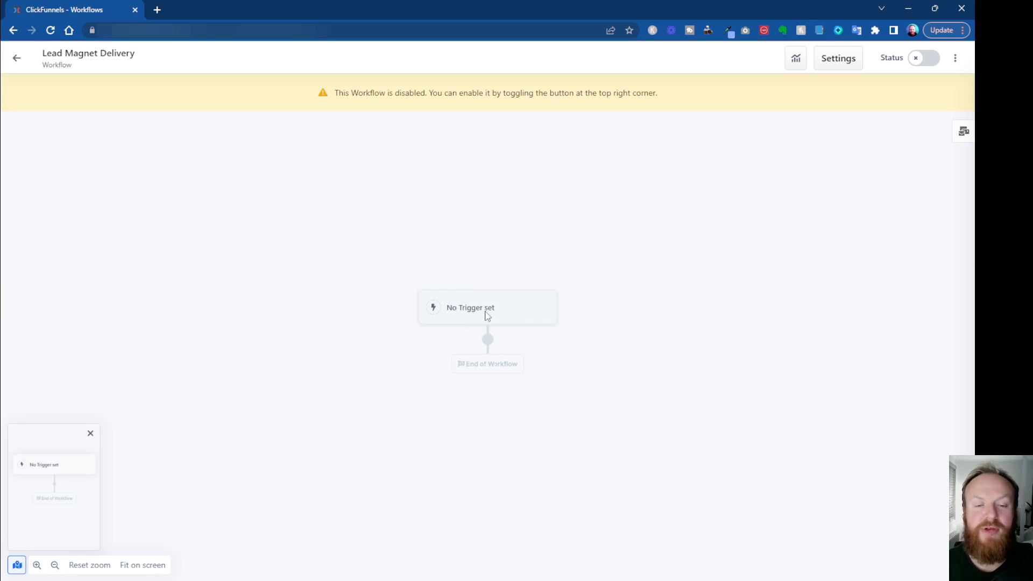
Step: Add an active Opt-In trigger for page 'Optin v1' of funnel 'Copy of YFFC: Optin Template'
{"action": "left_click", "coordinate": [469, 308]}
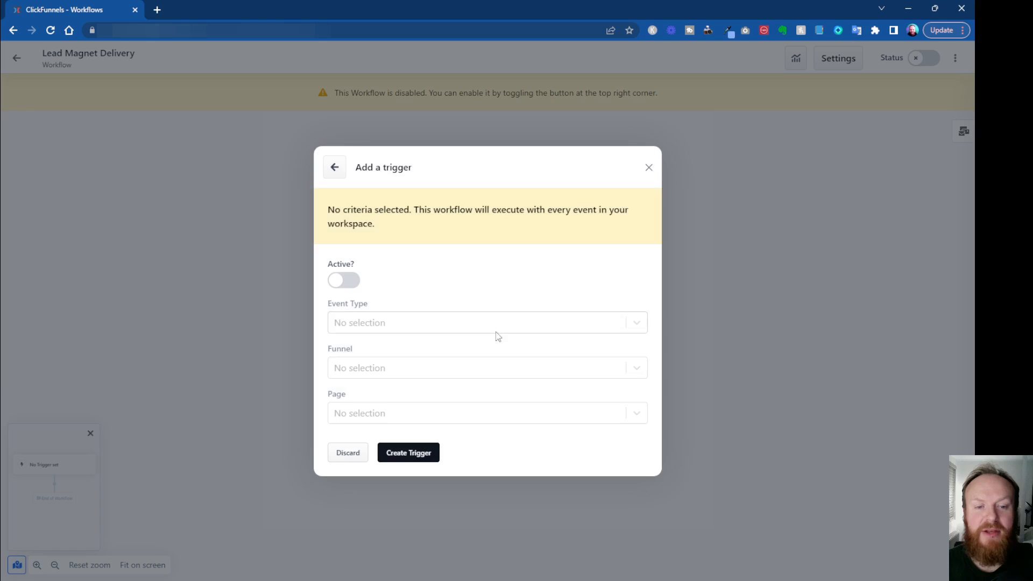
{"action": "mouse_move", "coordinate": [546, 329]}
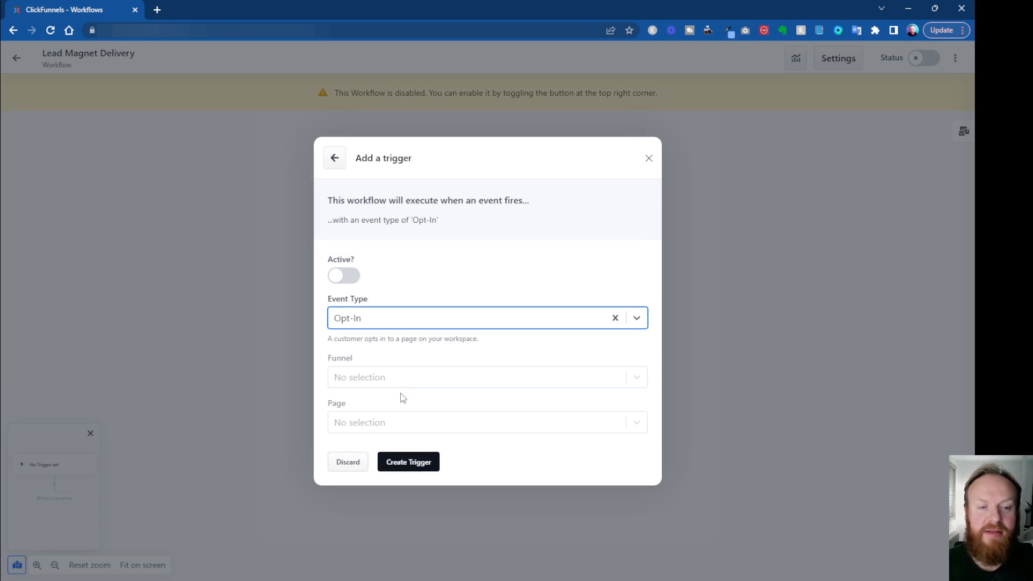
{"action": "mouse_move", "coordinate": [457, 378]}
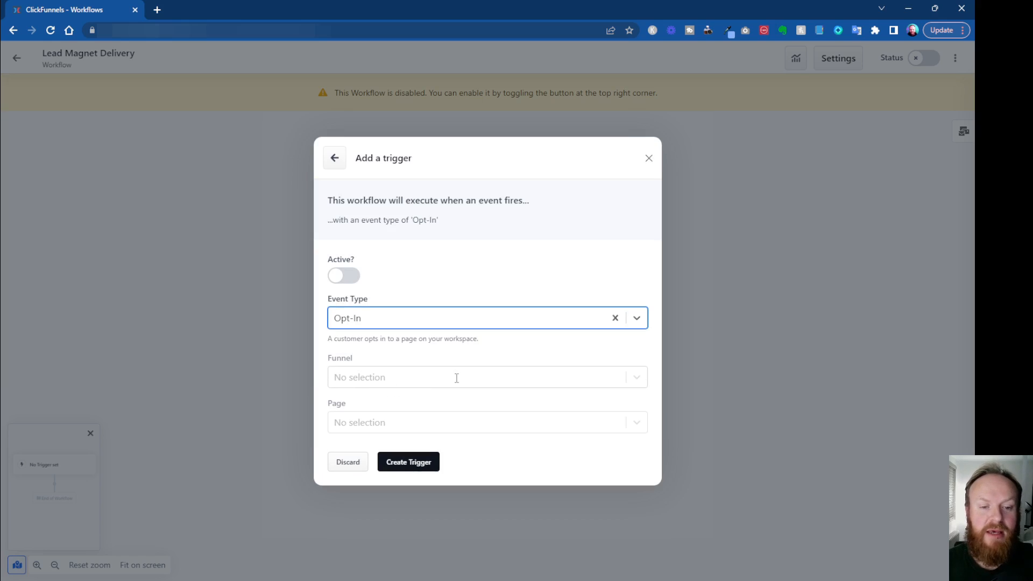
{"action": "left_click", "coordinate": [487, 377]}
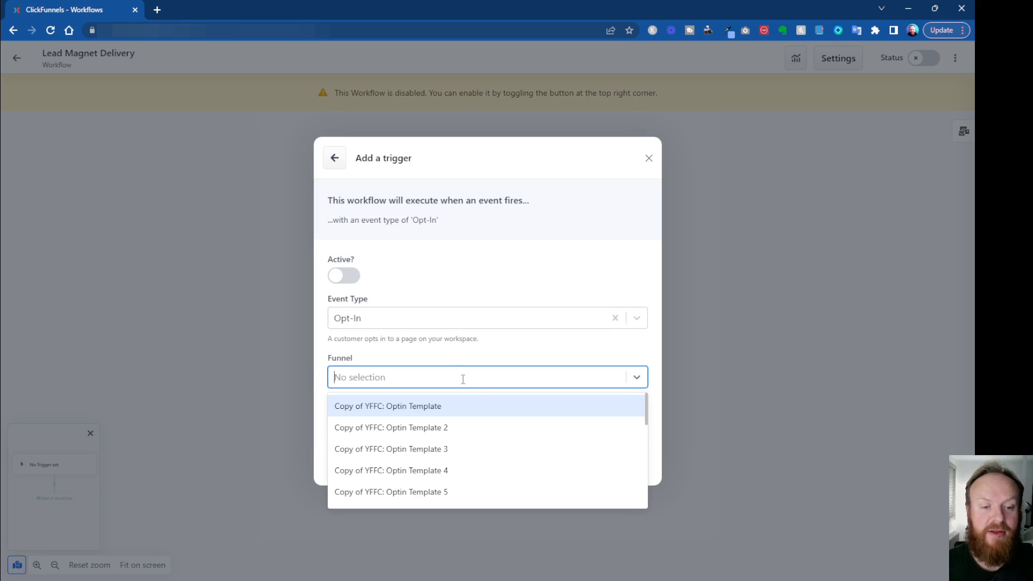
{"action": "left_click", "coordinate": [387, 406]}
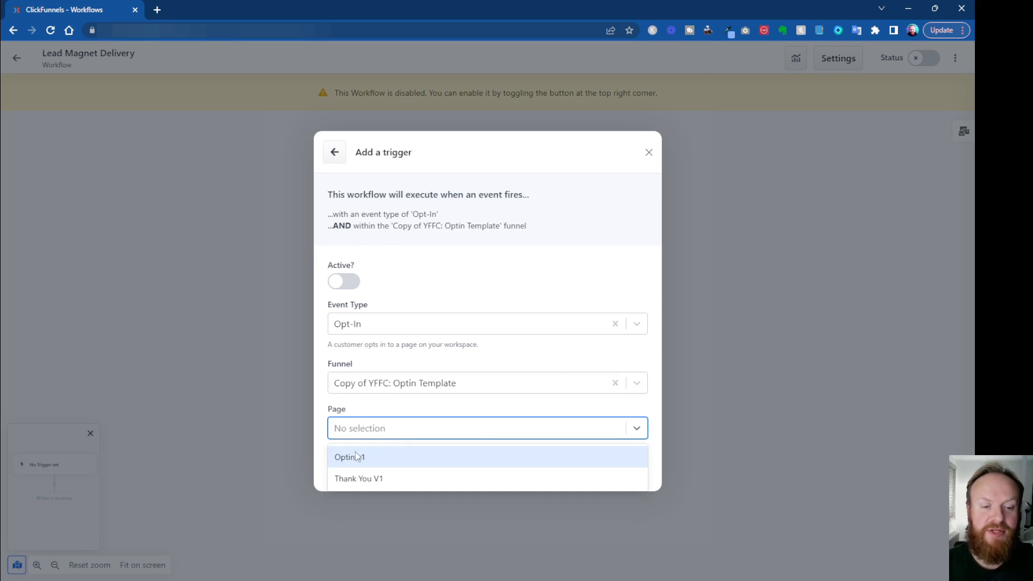
{"action": "left_click", "coordinate": [349, 457]}
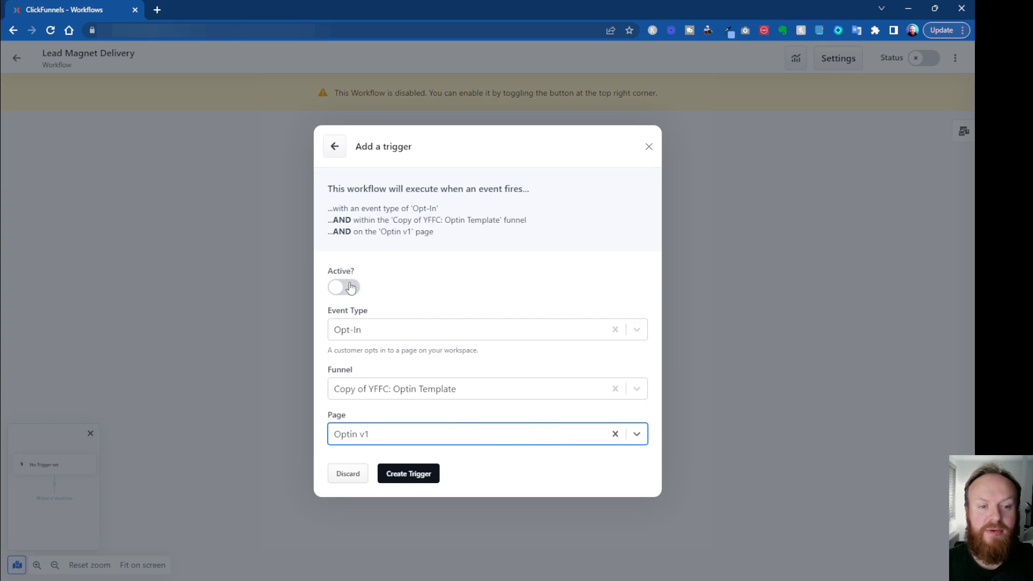
{"action": "left_click", "coordinate": [344, 287]}
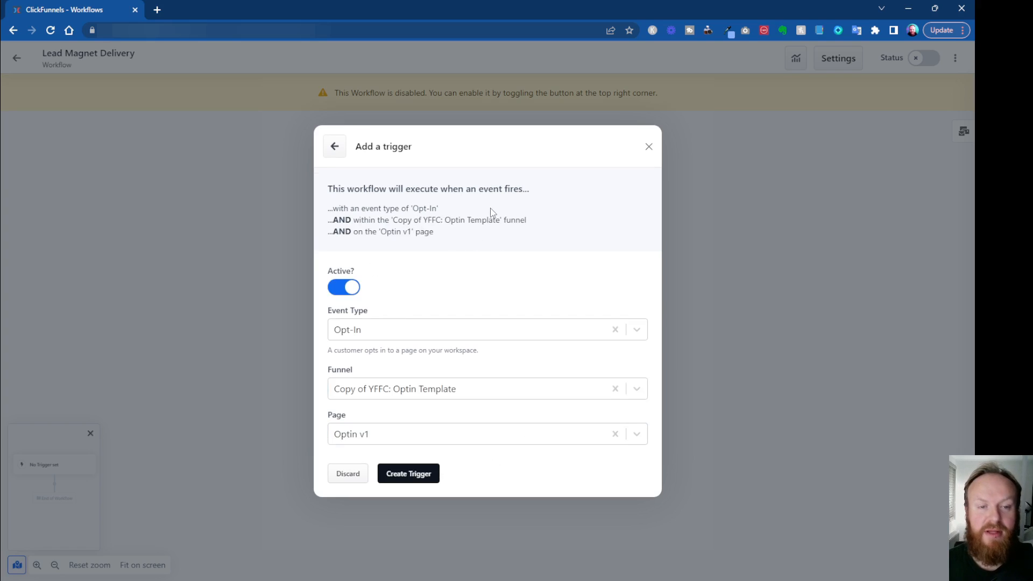
{"action": "mouse_move", "coordinate": [441, 500]}
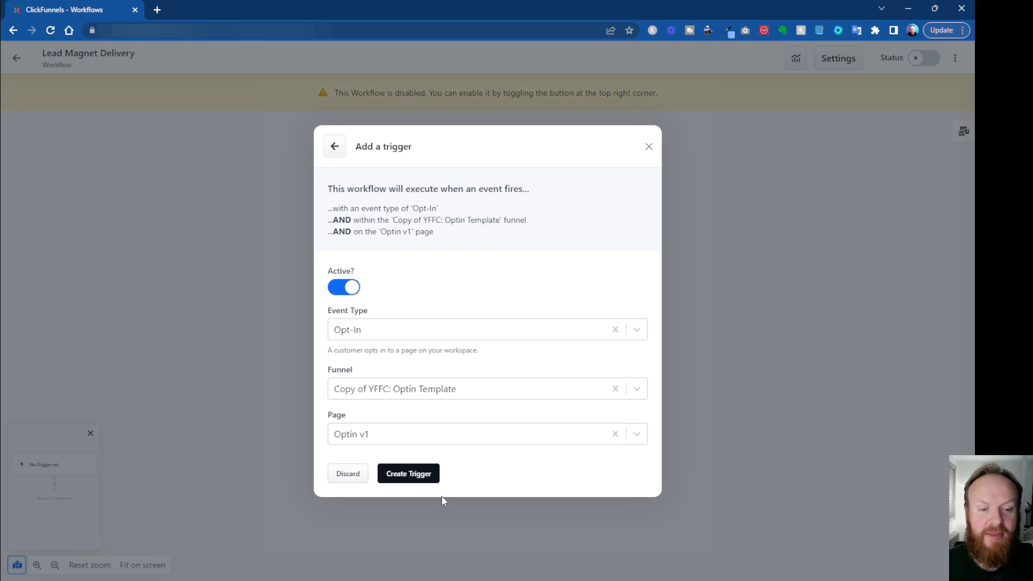
{"action": "left_click", "coordinate": [408, 473]}
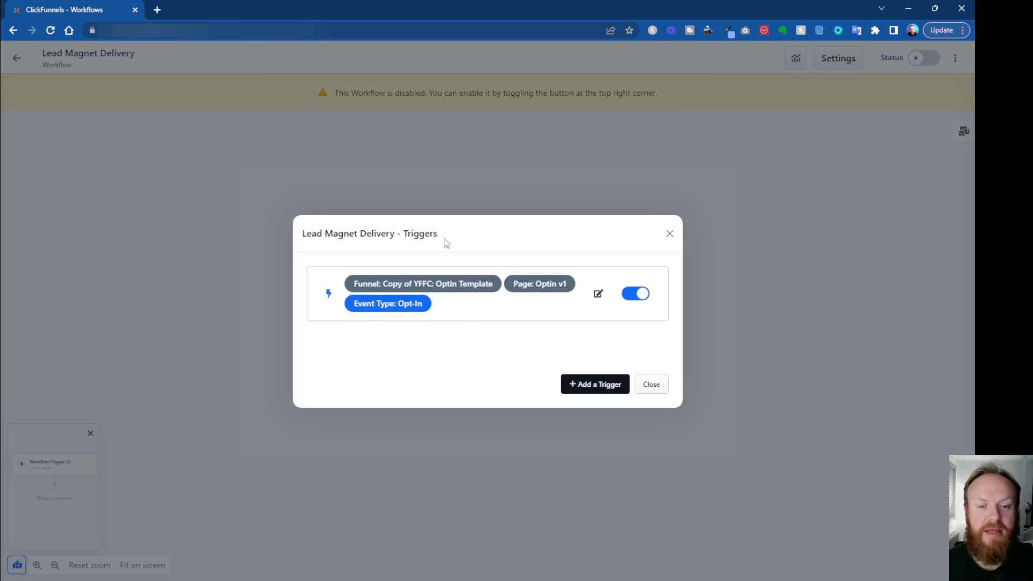
{"action": "left_click", "coordinate": [649, 384]}
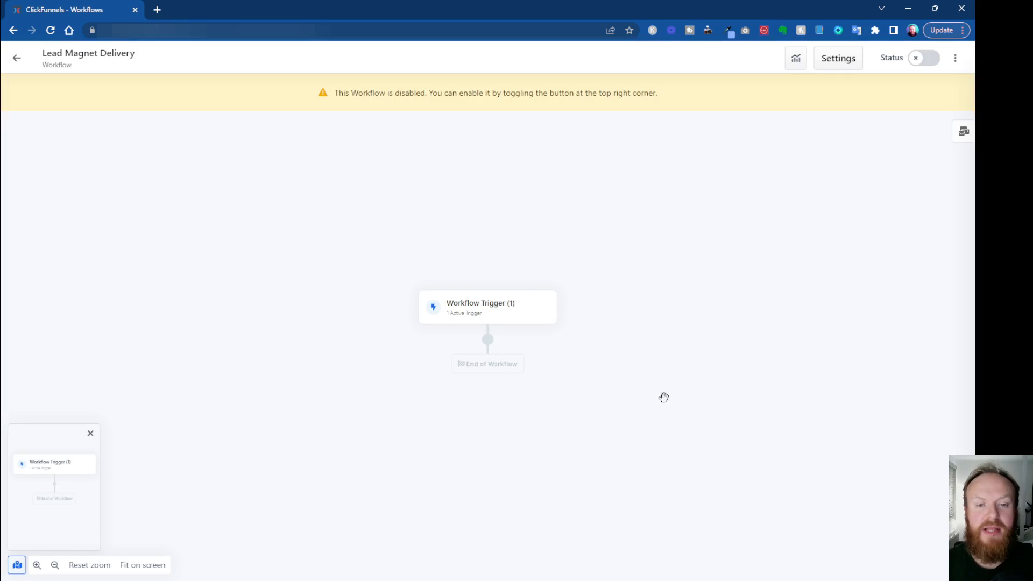
{"action": "mouse_move", "coordinate": [520, 311]}
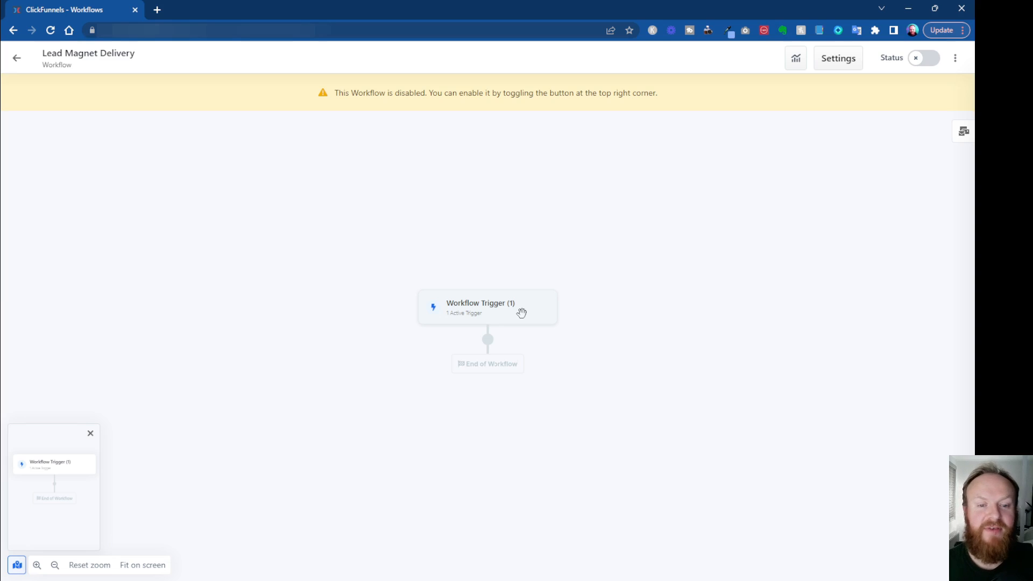
{"action": "mouse_move", "coordinate": [518, 343]}
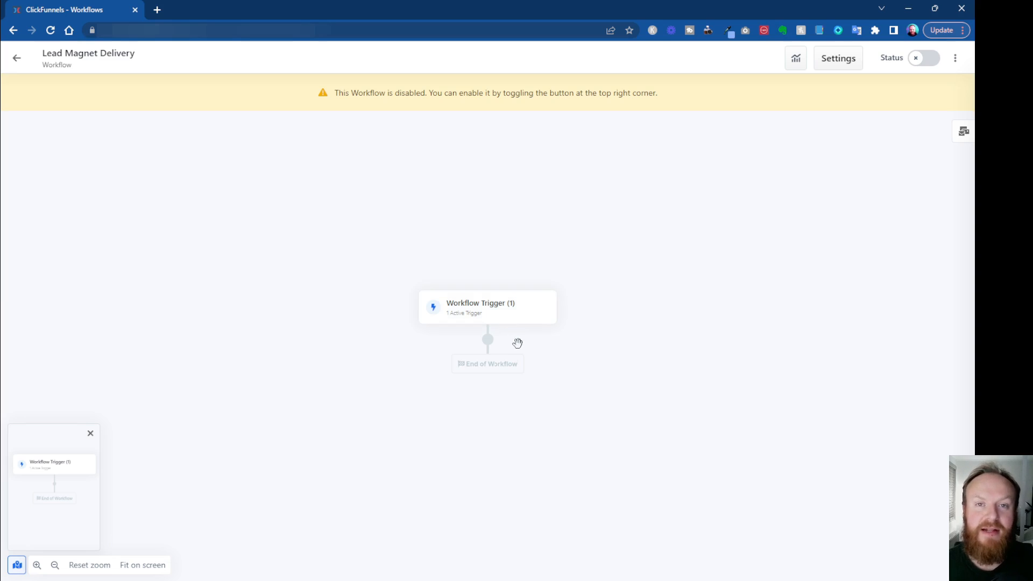
{"action": "mouse_move", "coordinate": [515, 338]}
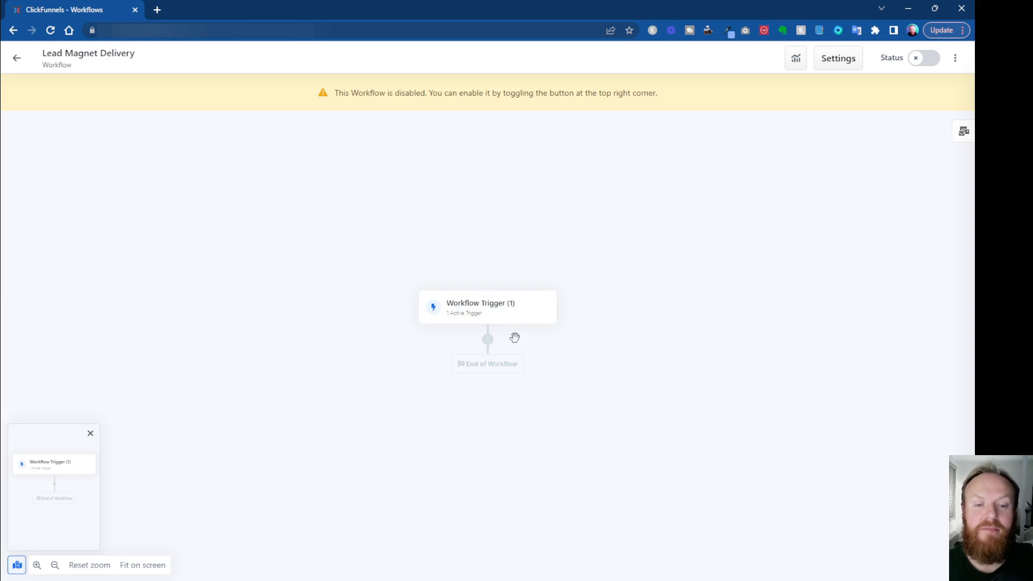
{"action": "mouse_move", "coordinate": [488, 340]}
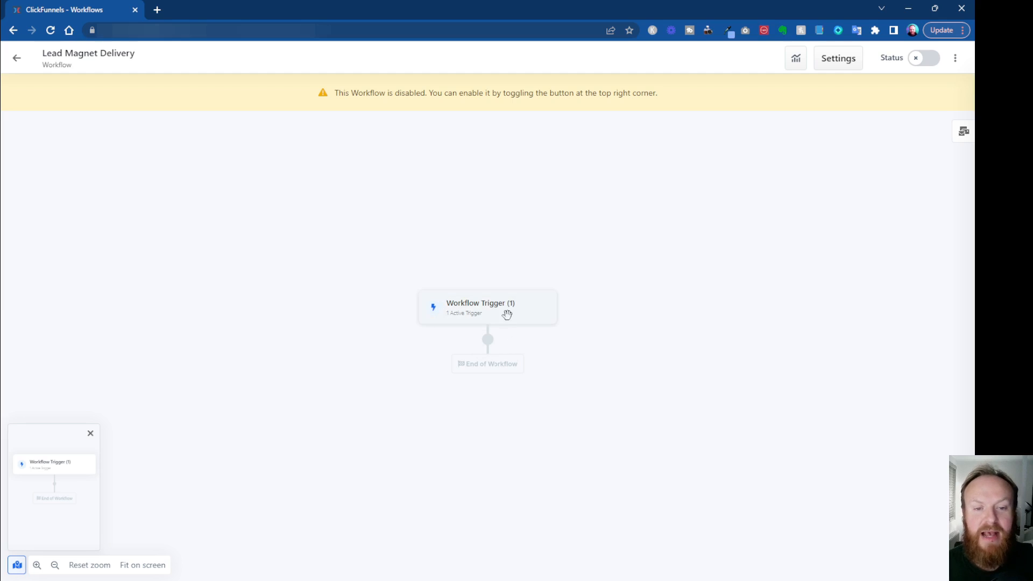
{"action": "mouse_move", "coordinate": [504, 340]}
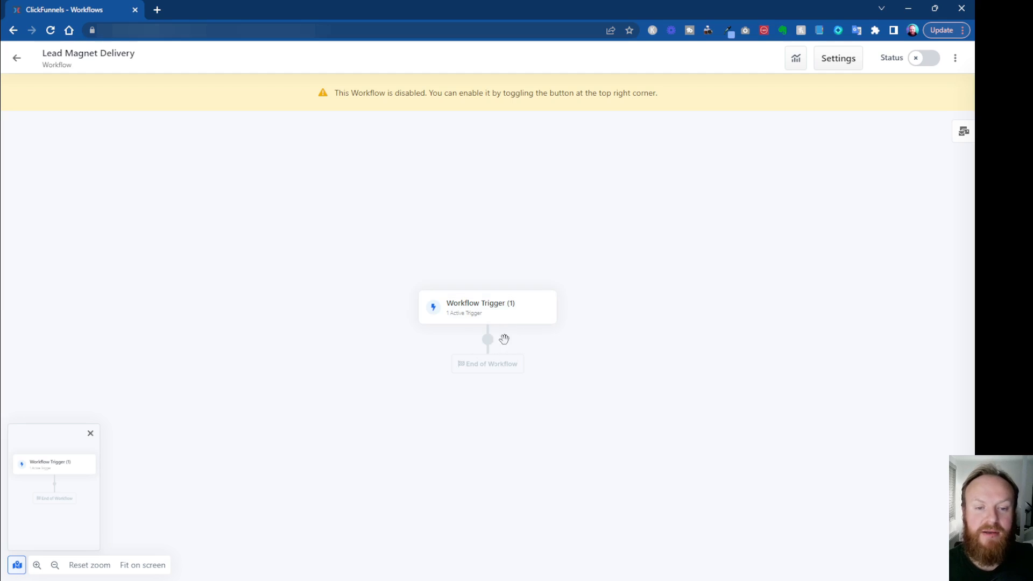
Step: Review the step types available after the trigger, from Send Email to Enroll
{"action": "left_click", "coordinate": [487, 339]}
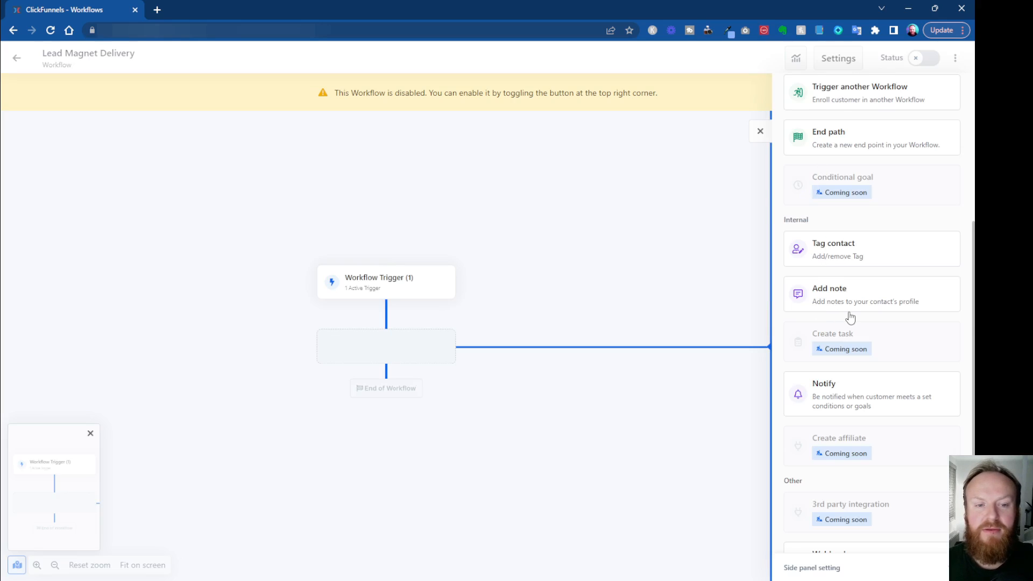
{"action": "mouse_move", "coordinate": [848, 249]}
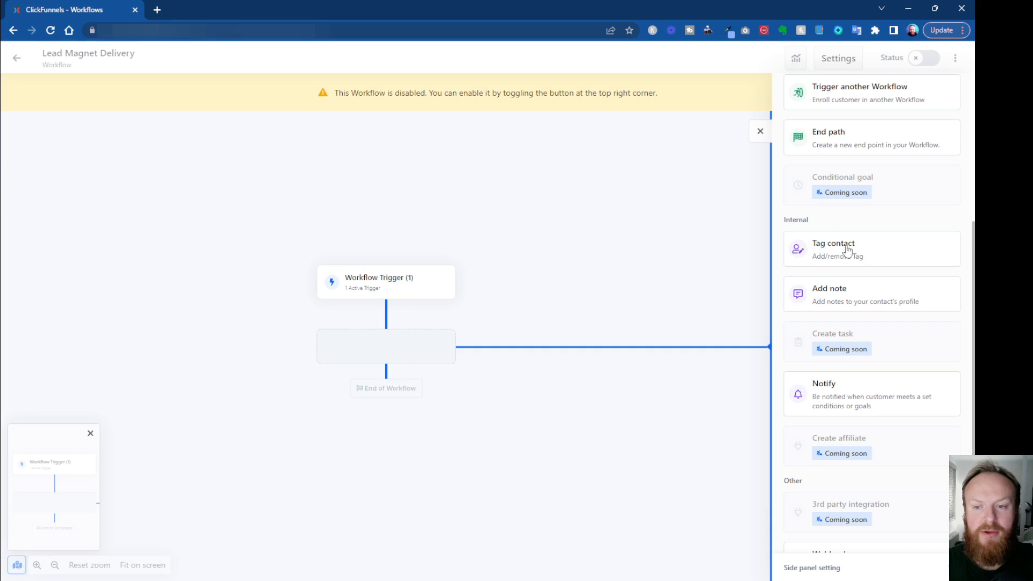
{"action": "scroll", "scroll_direction": "up", "scroll_amount": 3}
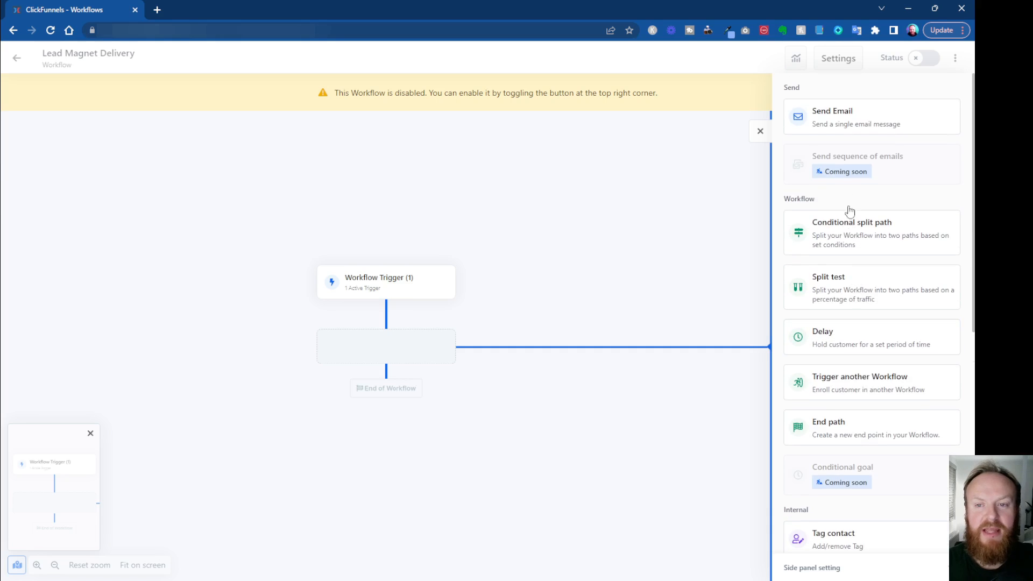
{"action": "scroll", "scroll_direction": "down", "scroll_amount": 3}
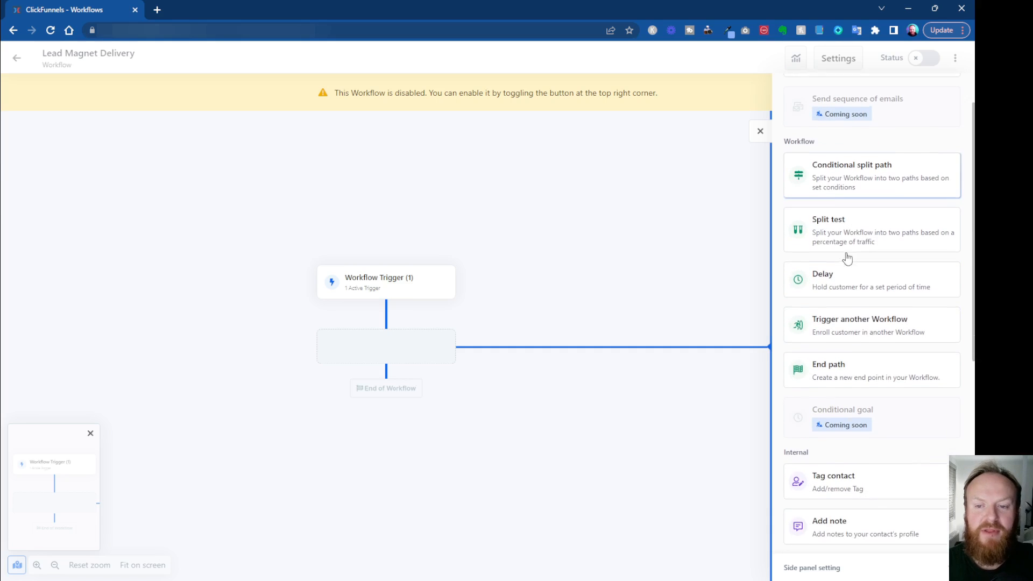
{"action": "mouse_move", "coordinate": [837, 364]}
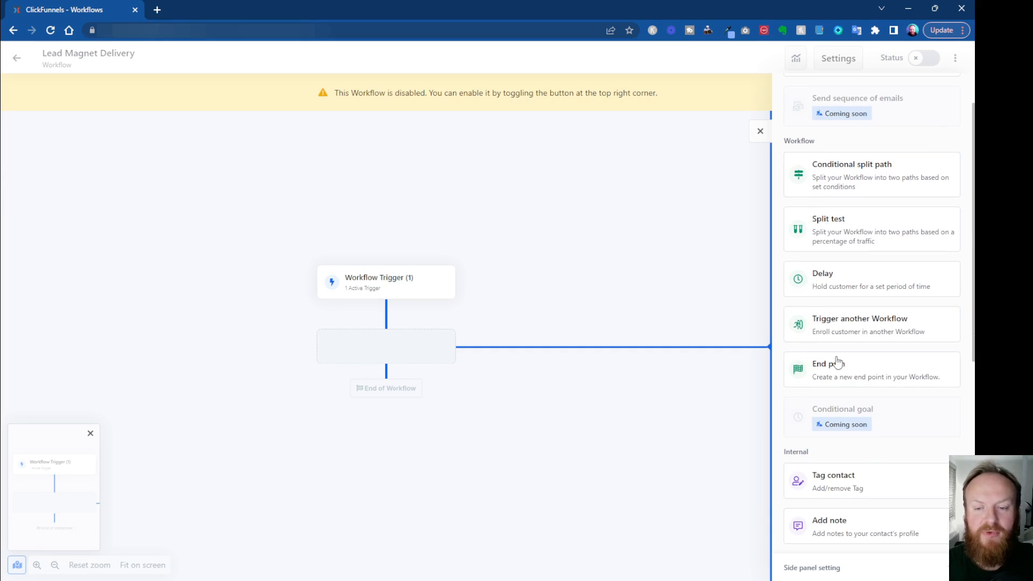
{"action": "scroll", "scroll_direction": "down", "scroll_amount": 3}
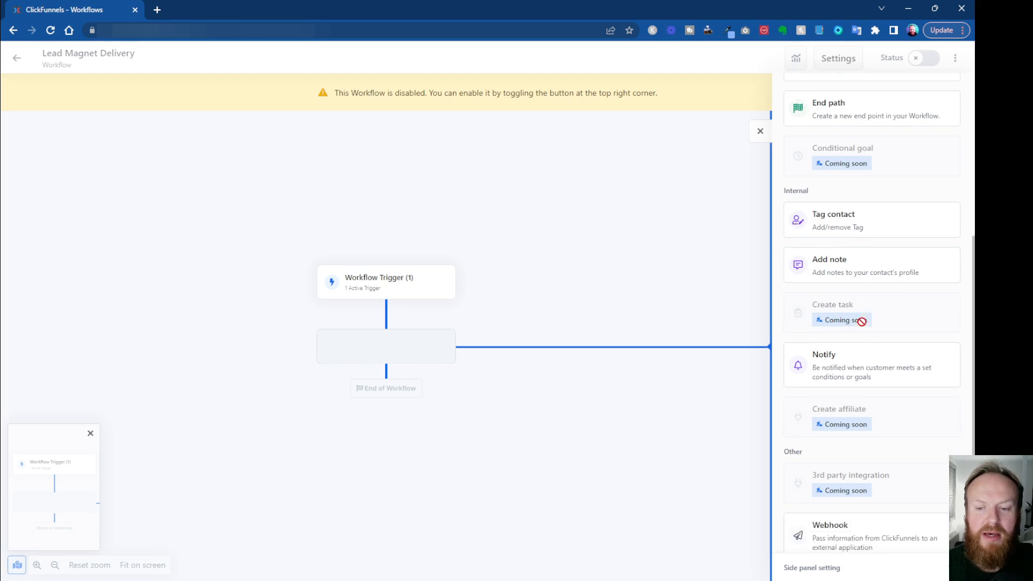
{"action": "scroll", "scroll_direction": "down", "scroll_amount": 3}
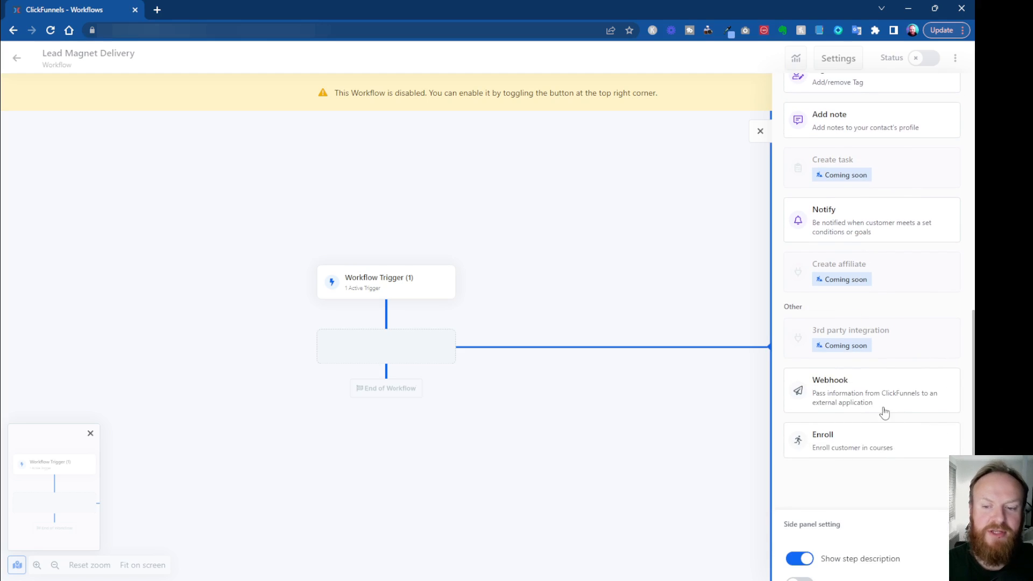
{"action": "scroll", "scroll_direction": "up", "scroll_amount": 3}
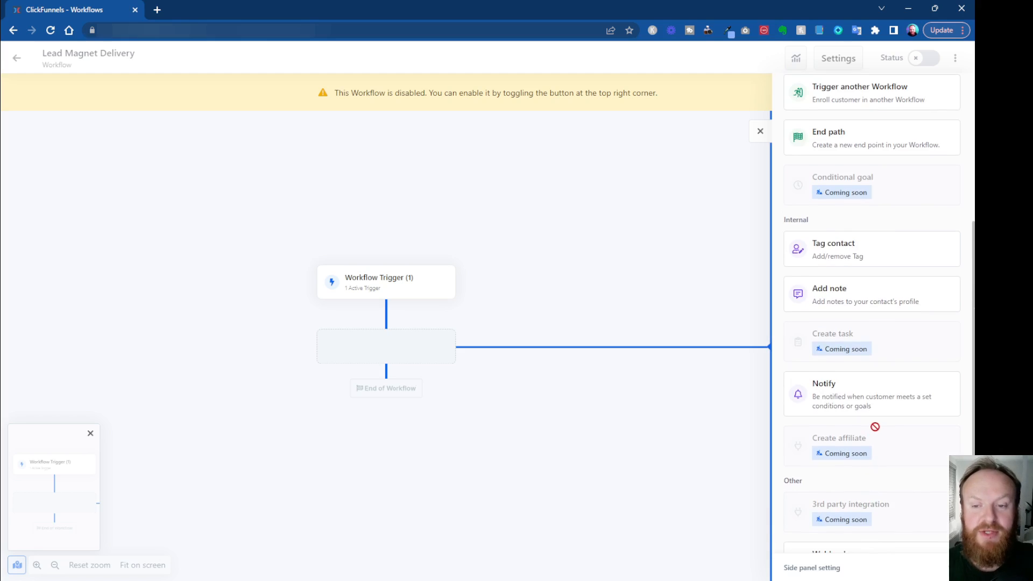
{"action": "scroll", "scroll_direction": "up", "scroll_amount": 3}
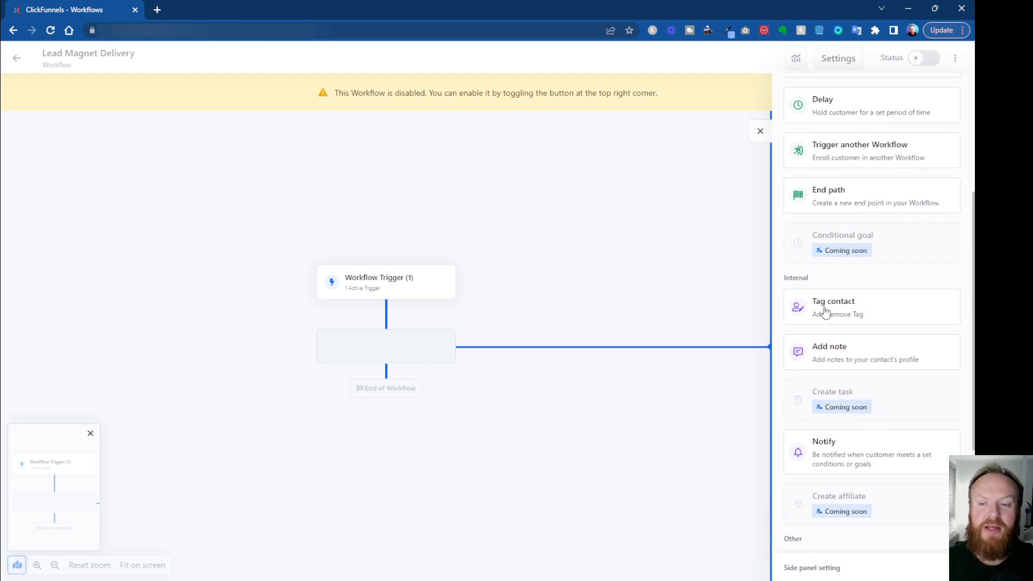
{"action": "mouse_move", "coordinate": [843, 310]}
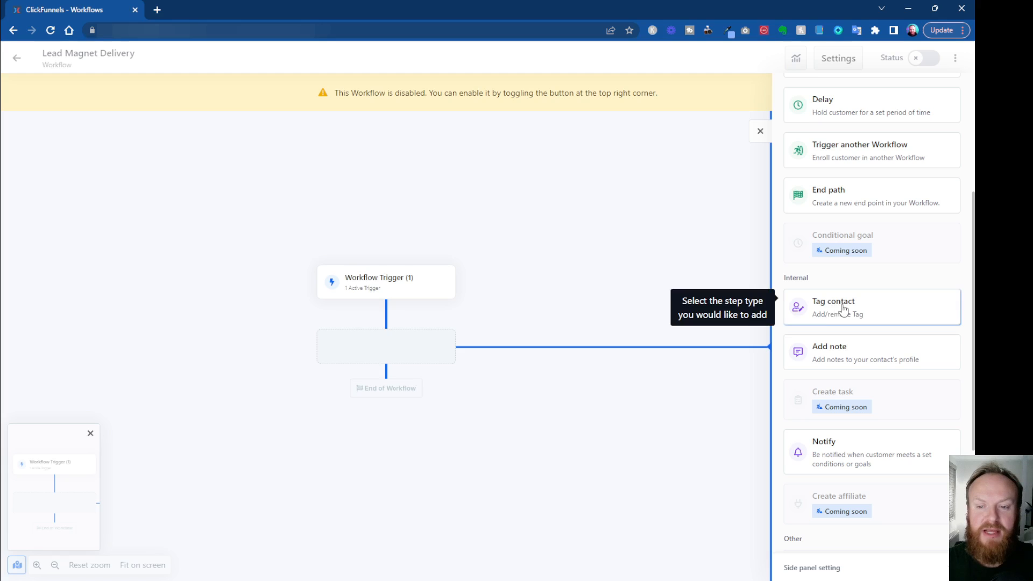
Step: Choose a Tag contact step with the Add Tags action
{"action": "left_click", "coordinate": [844, 306]}
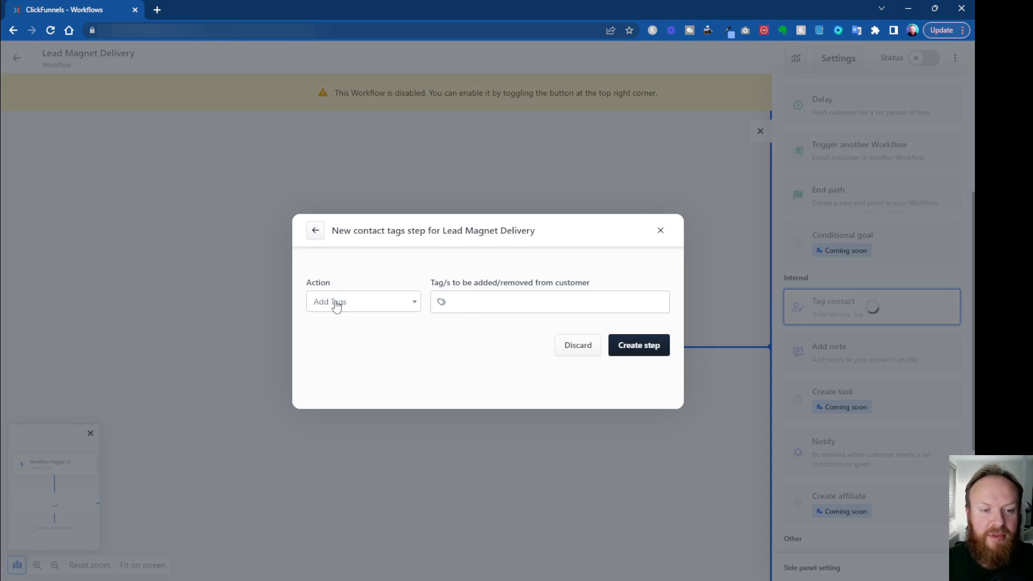
{"action": "left_click", "coordinate": [362, 301]}
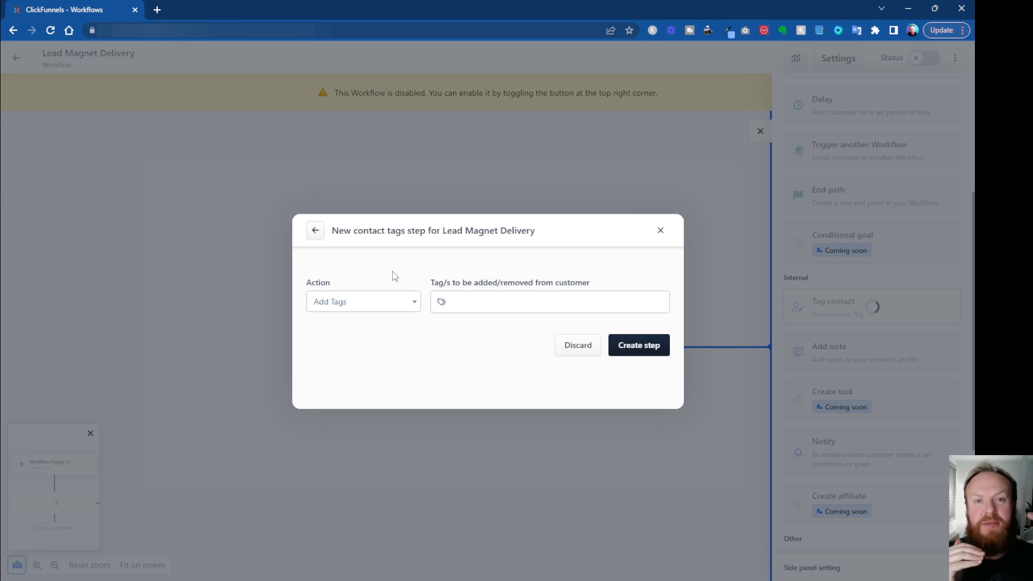
{"action": "mouse_move", "coordinate": [328, 302]}
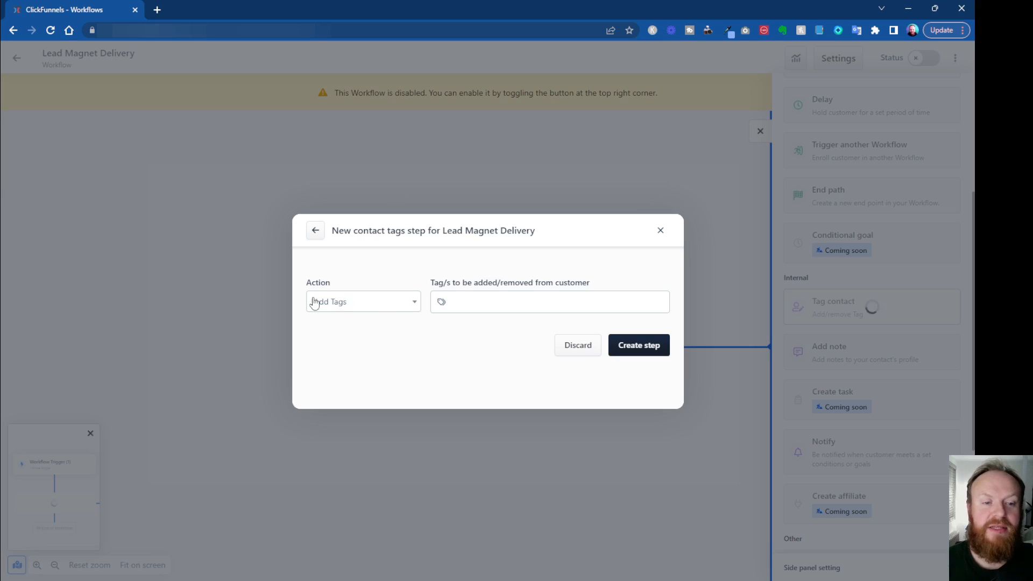
{"action": "left_click", "coordinate": [550, 301]}
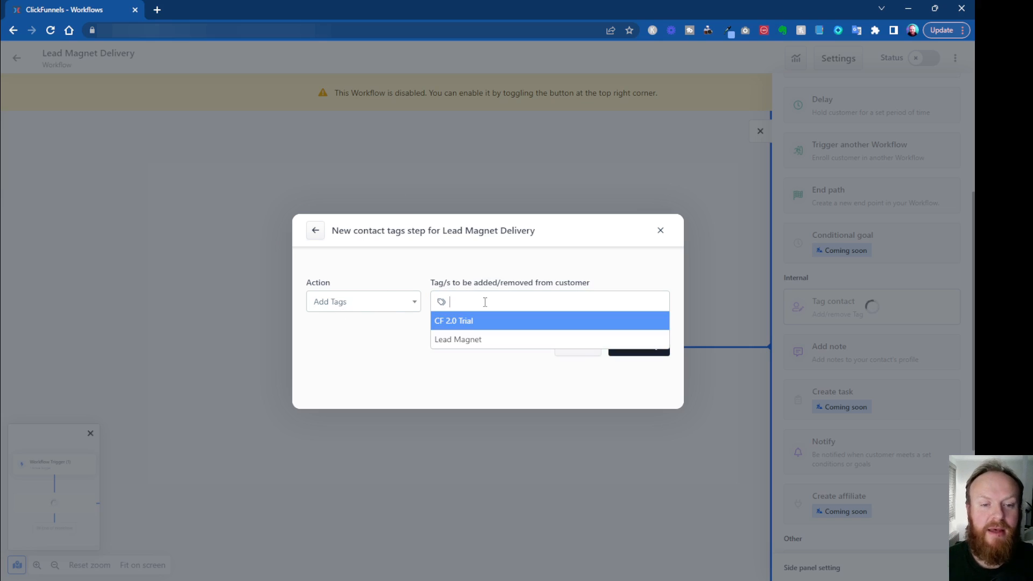
Step: Replace the Lead Magnet tag with an 'opt in' tag
{"action": "left_click", "coordinate": [458, 340]}
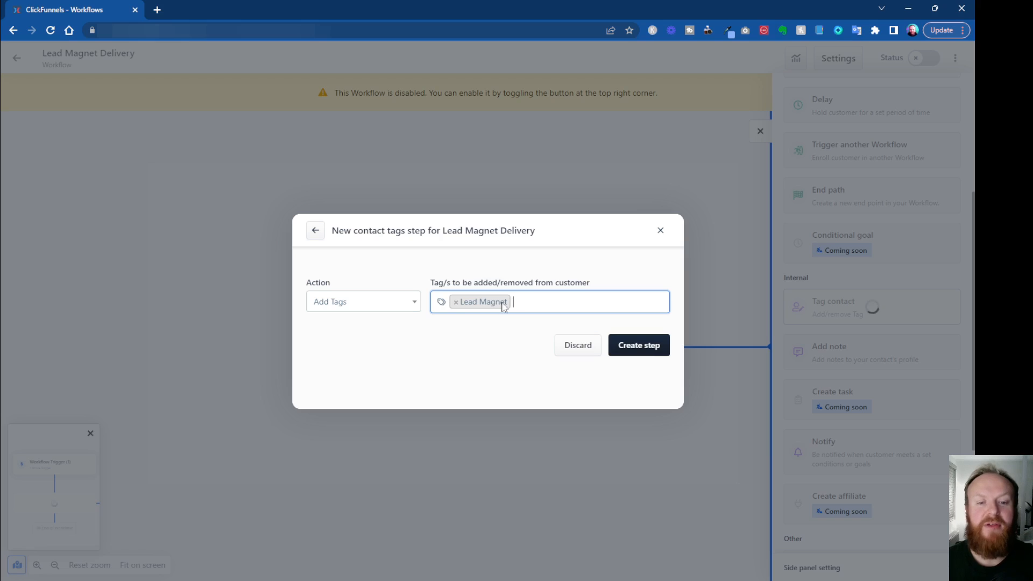
{"action": "left_click", "coordinate": [455, 301]}
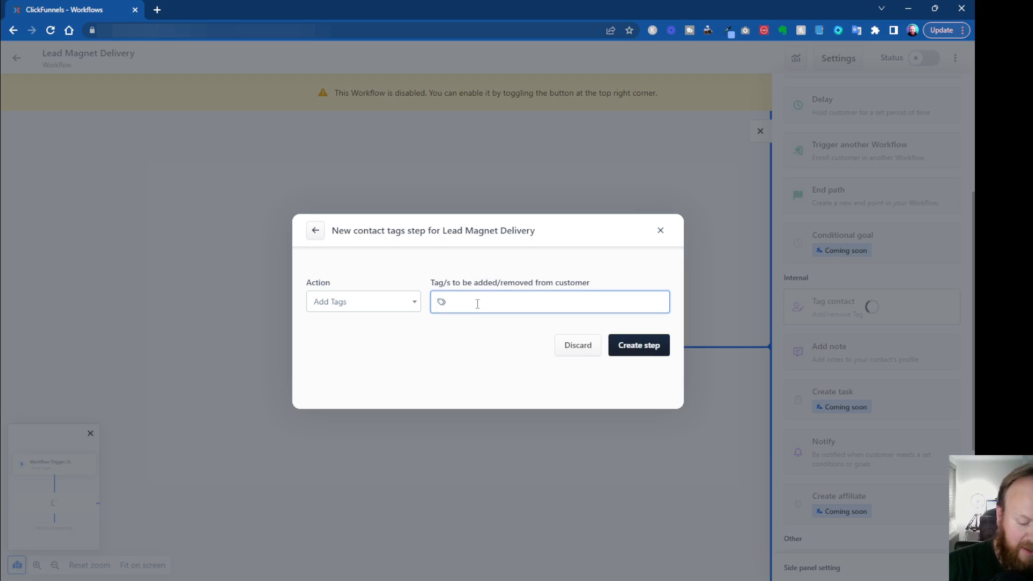
{"action": "type", "text": "op"}
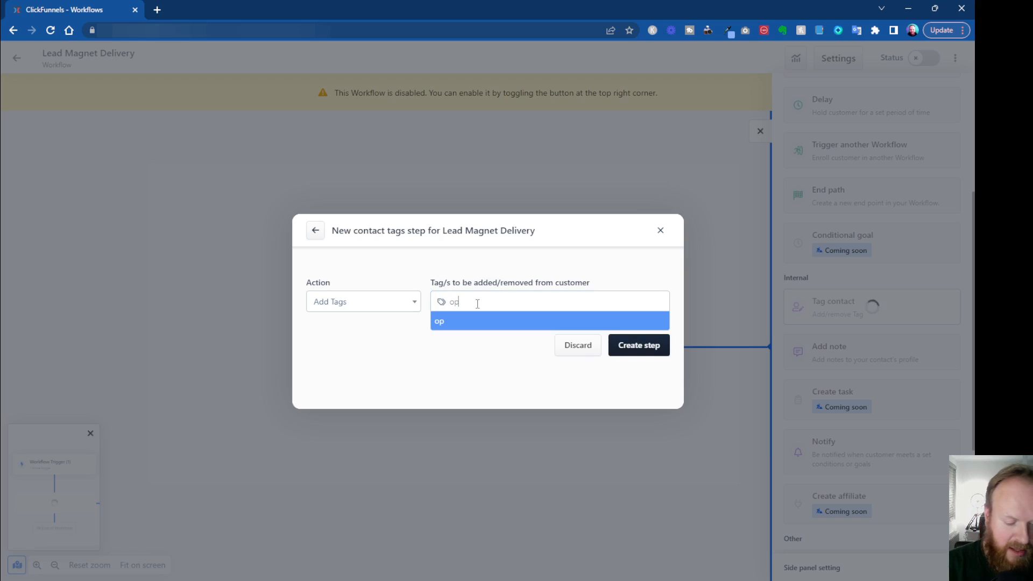
{"action": "type", "text": "t in"}
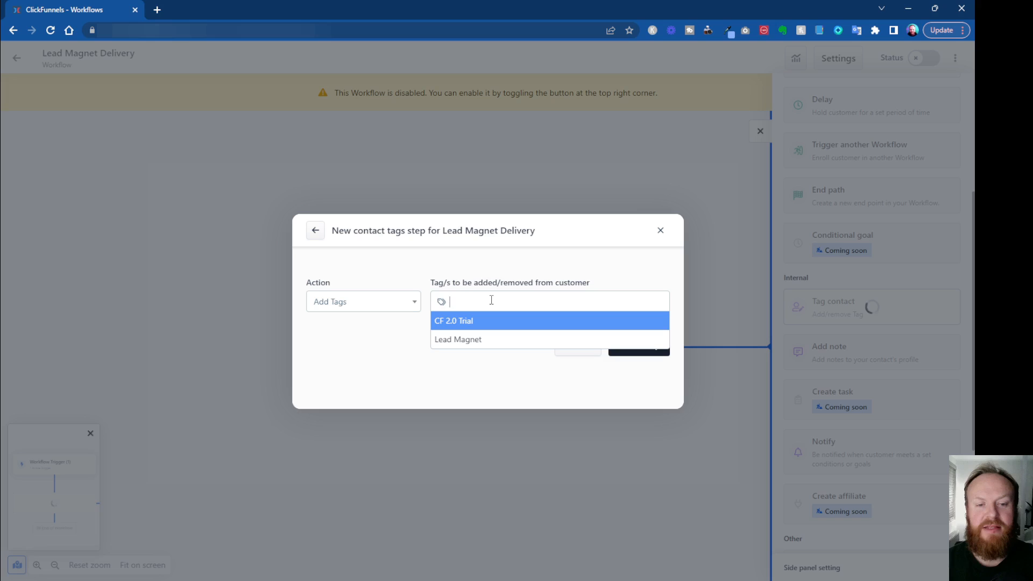
{"action": "type", "text": "opt"}
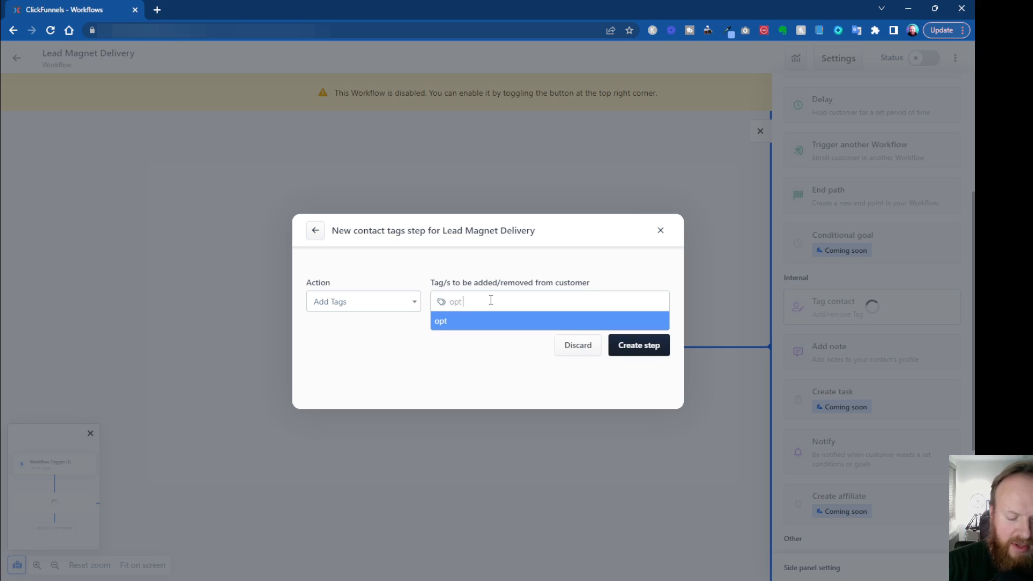
{"action": "type", "text": "in"}
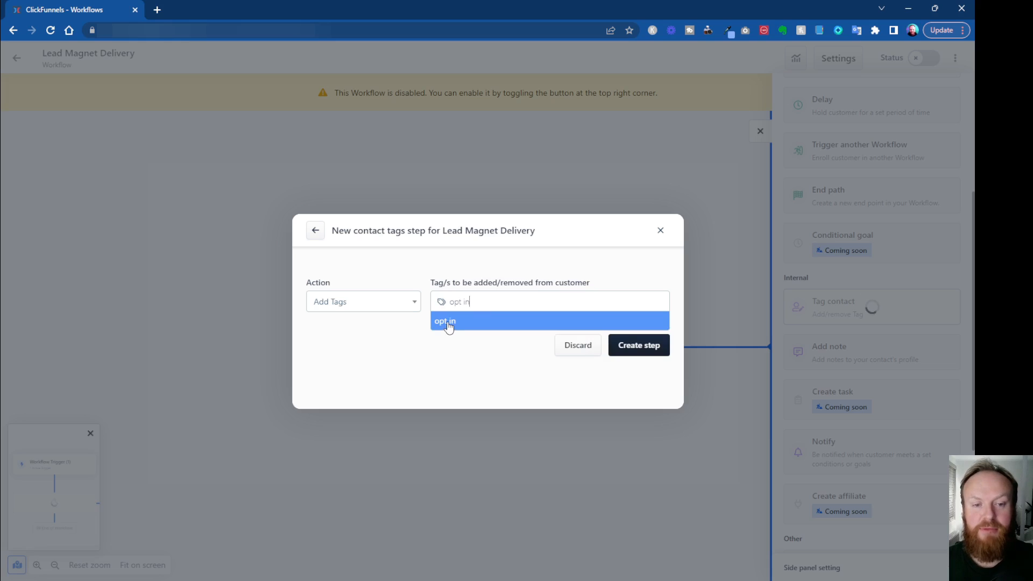
{"action": "left_click", "coordinate": [445, 321]}
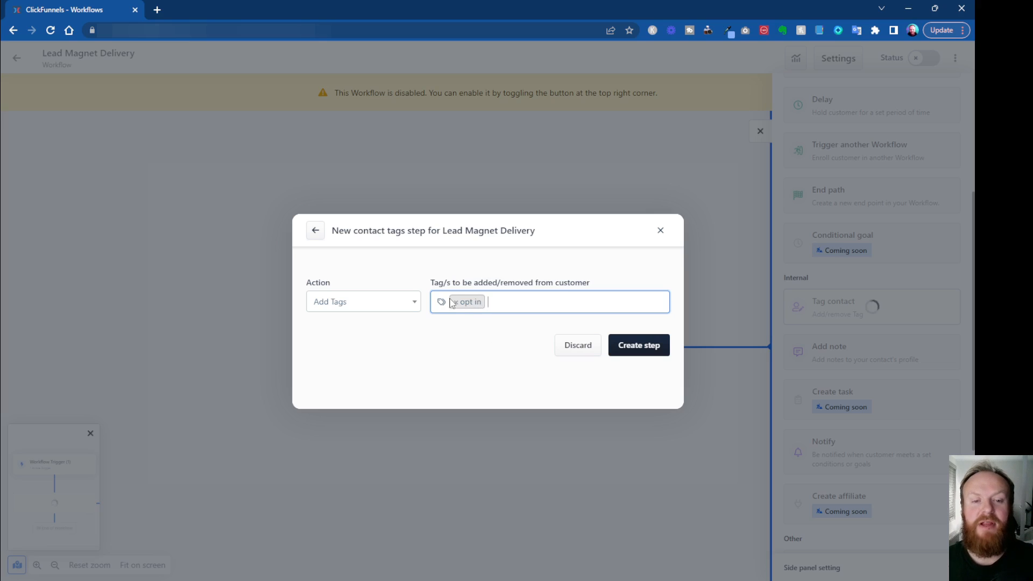
{"action": "mouse_move", "coordinate": [491, 354]}
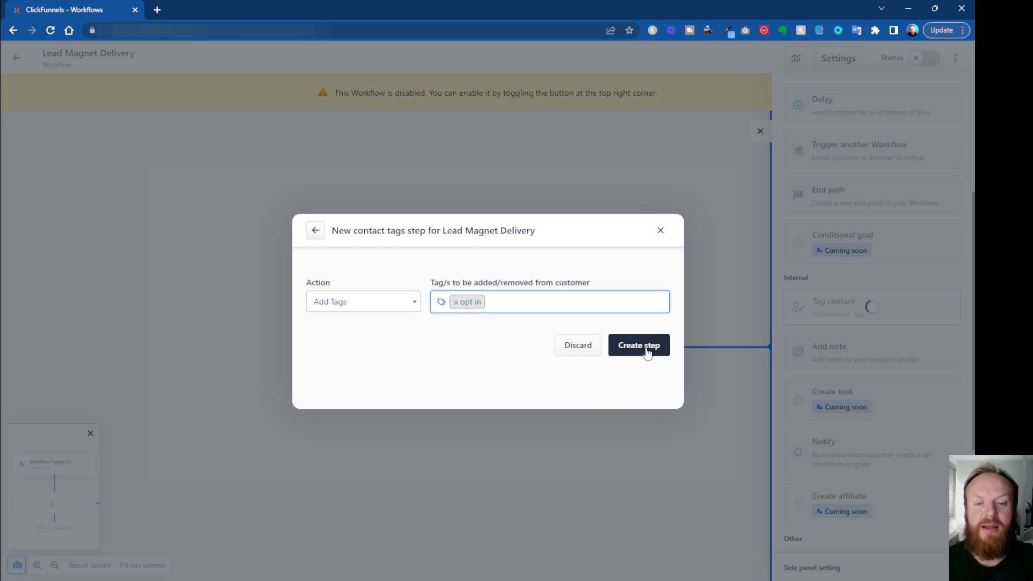
{"action": "left_click", "coordinate": [638, 344]}
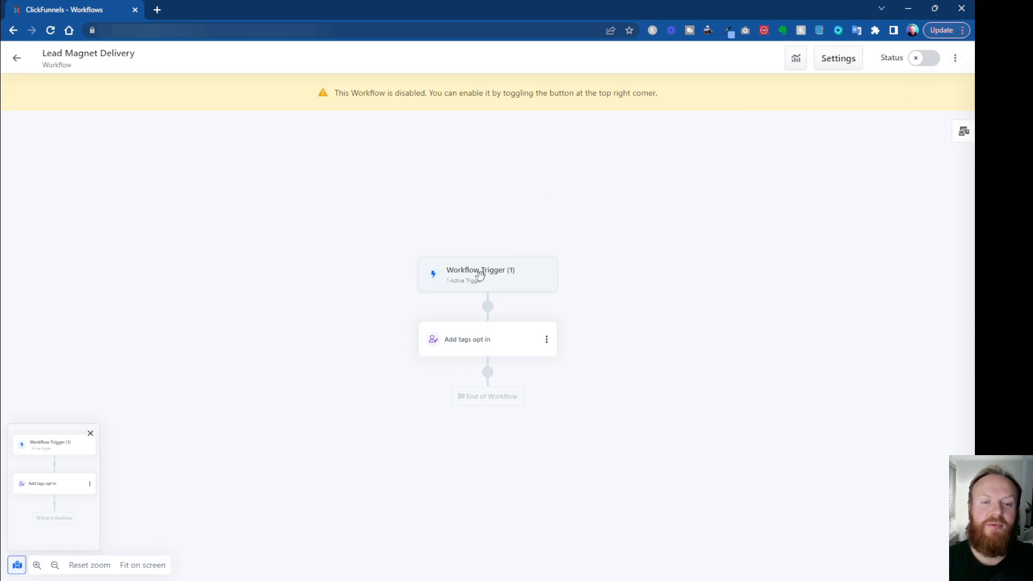
{"action": "left_click", "coordinate": [487, 273]}
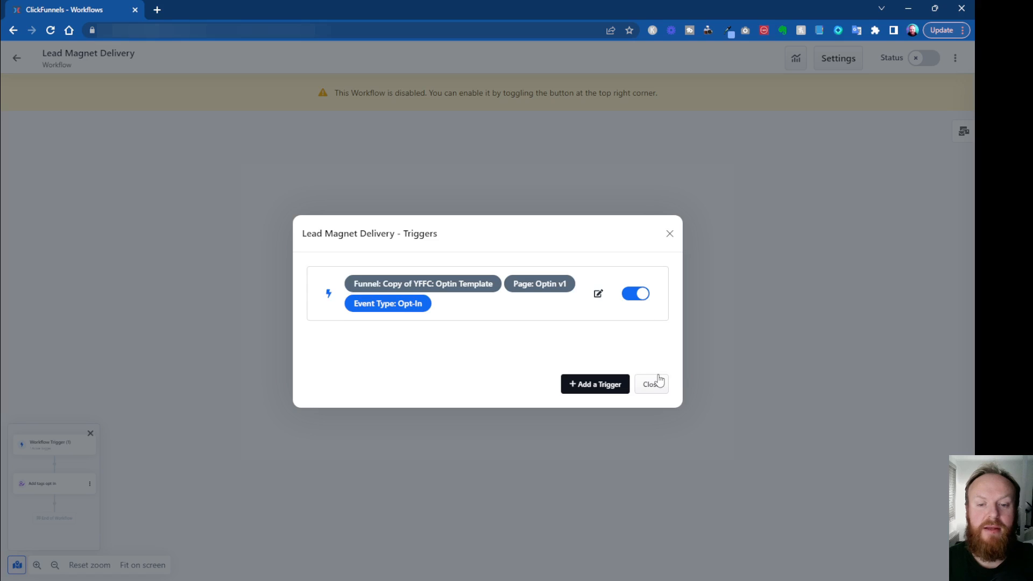
{"action": "left_click", "coordinate": [651, 384]}
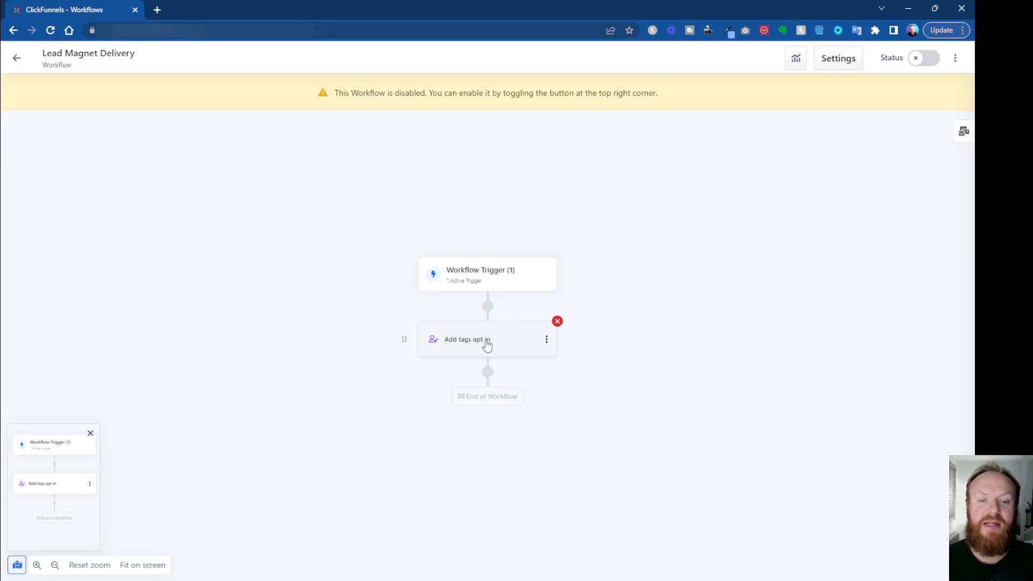
{"action": "mouse_move", "coordinate": [505, 347]}
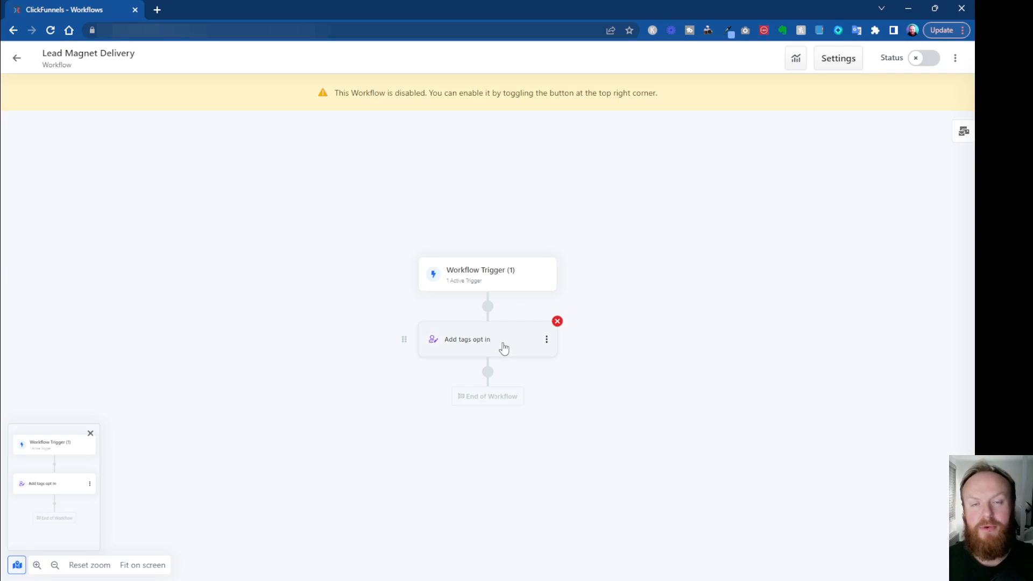
{"action": "mouse_move", "coordinate": [493, 294]}
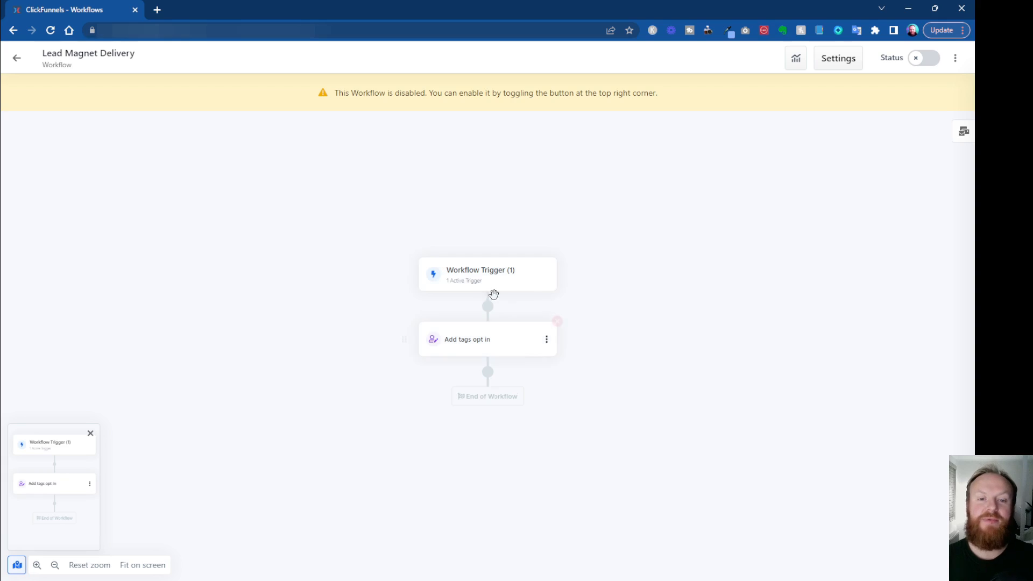
{"action": "mouse_move", "coordinate": [517, 352]}
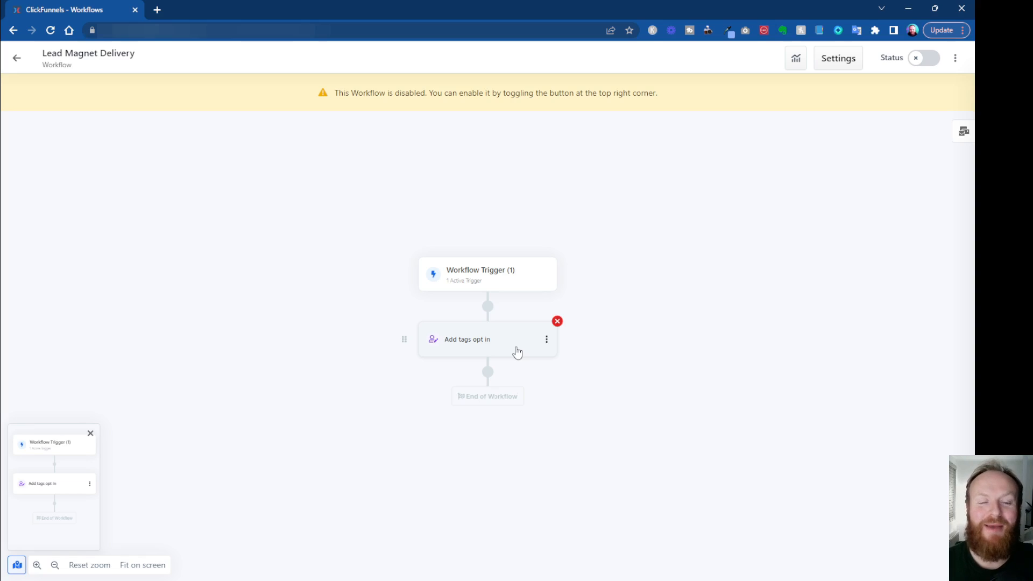
{"action": "mouse_move", "coordinate": [613, 367]}
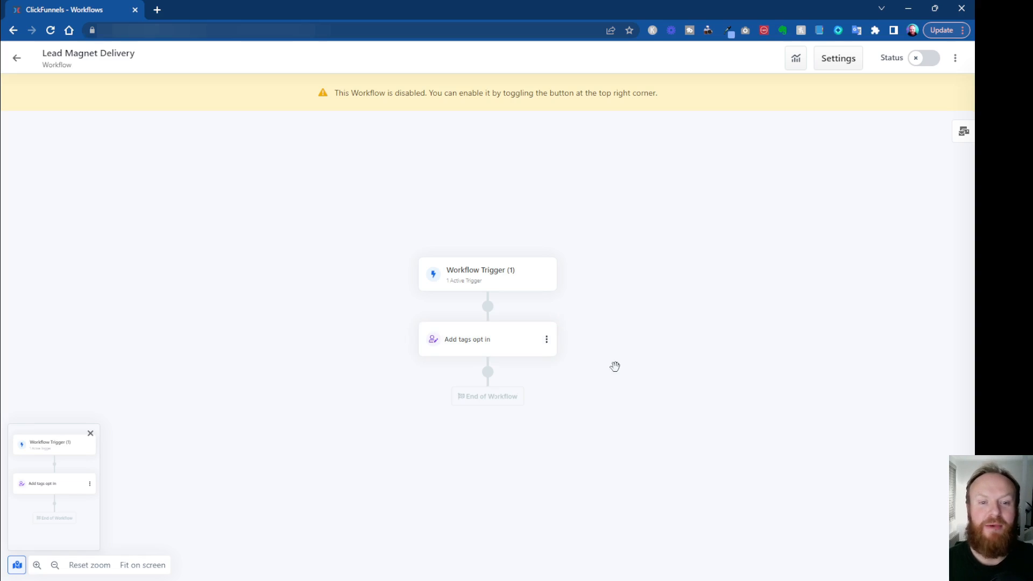
{"action": "mouse_move", "coordinate": [522, 349]}
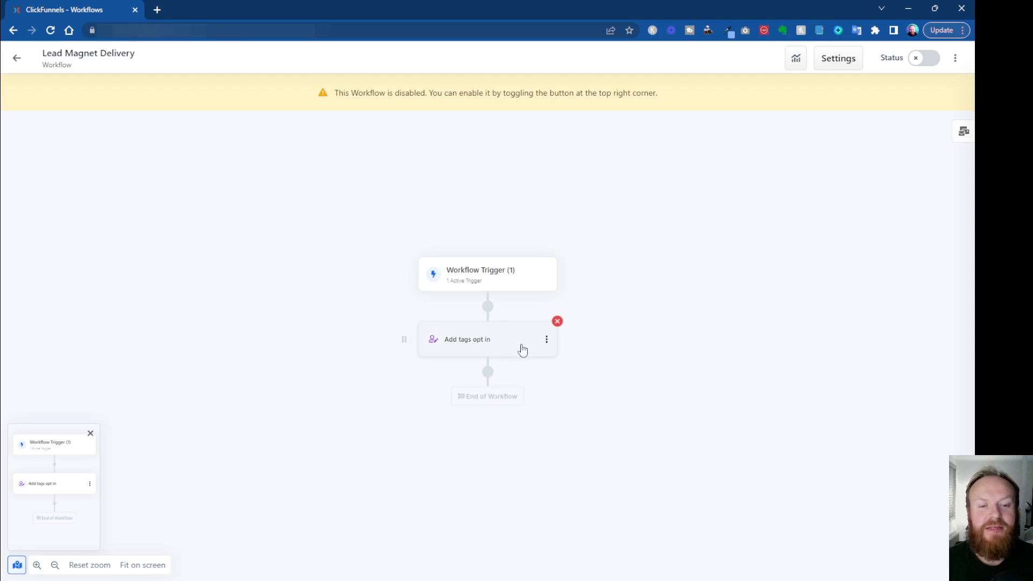
{"action": "mouse_move", "coordinate": [505, 379]}
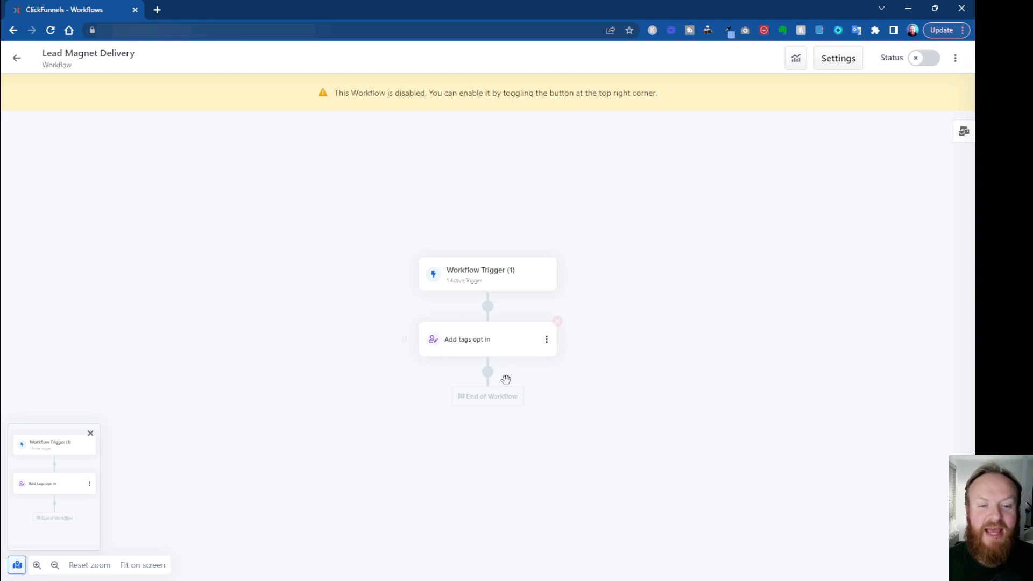
{"action": "mouse_move", "coordinate": [488, 372]}
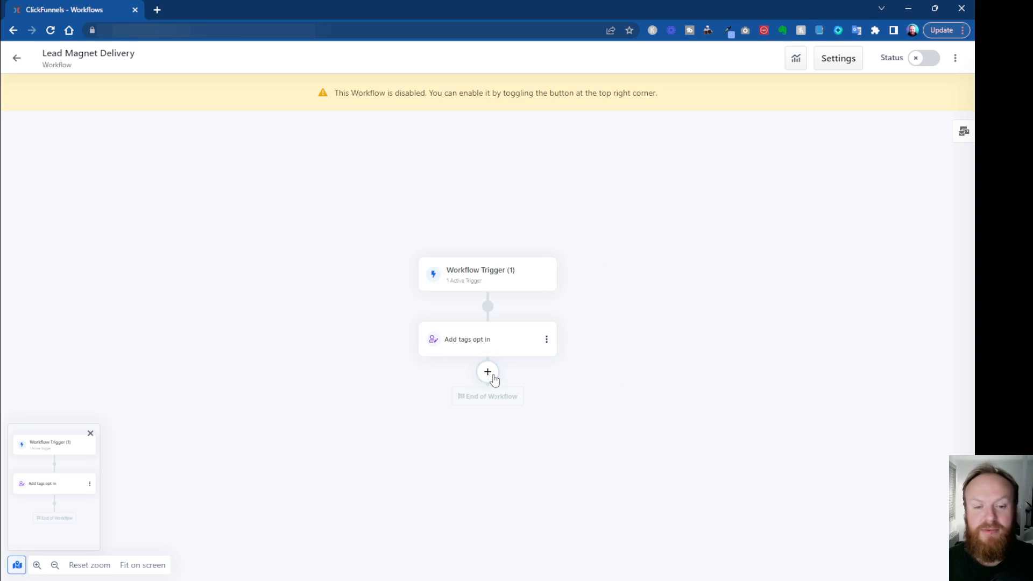
Step: Insert a Send Email step after the 'Add tags opt in' step
{"action": "left_click", "coordinate": [488, 372]}
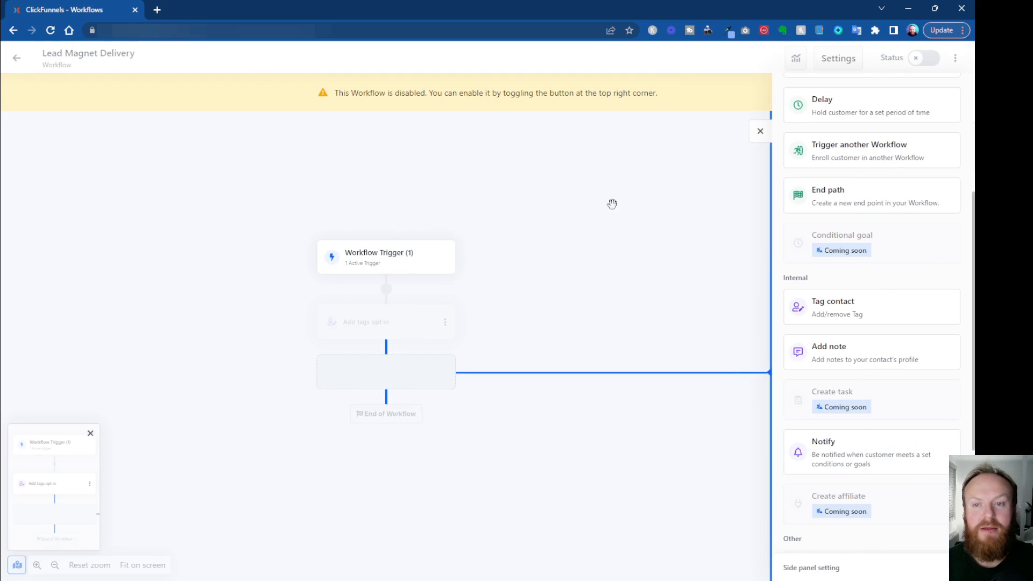
{"action": "scroll", "scroll_direction": "up", "scroll_amount": 3}
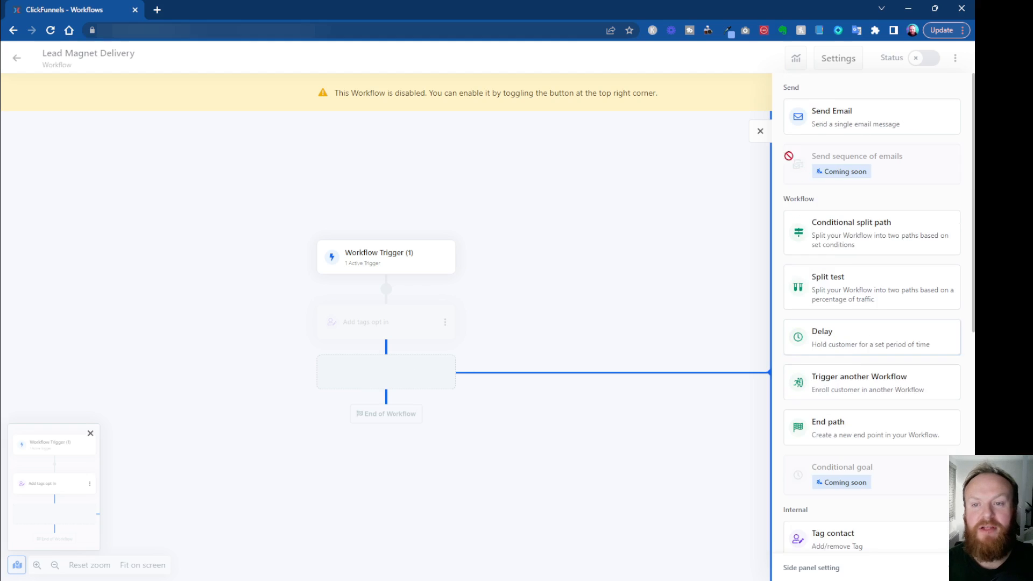
{"action": "left_click", "coordinate": [871, 117]}
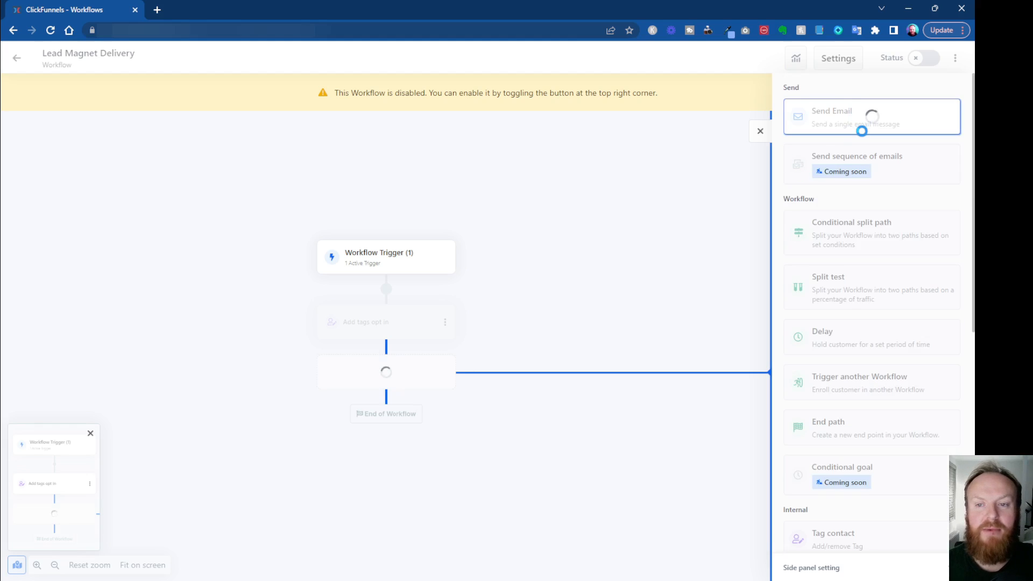
{"action": "mouse_move", "coordinate": [608, 341]}
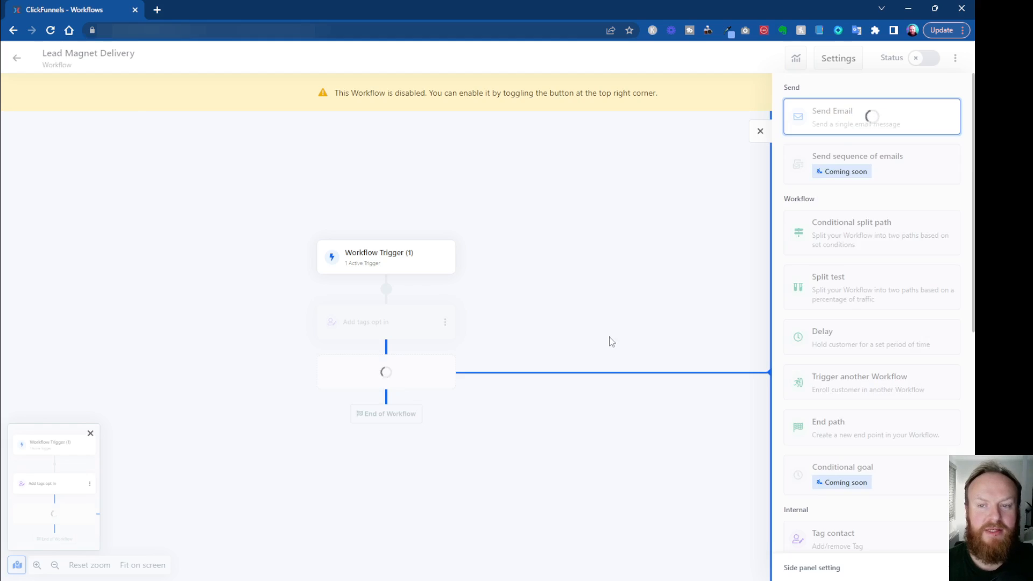
Step: Name the email 'Lead Magnet Opt In', subject 'Here's your free ....', preheadline 'Open this now!'
{"action": "left_click", "coordinate": [871, 117]}
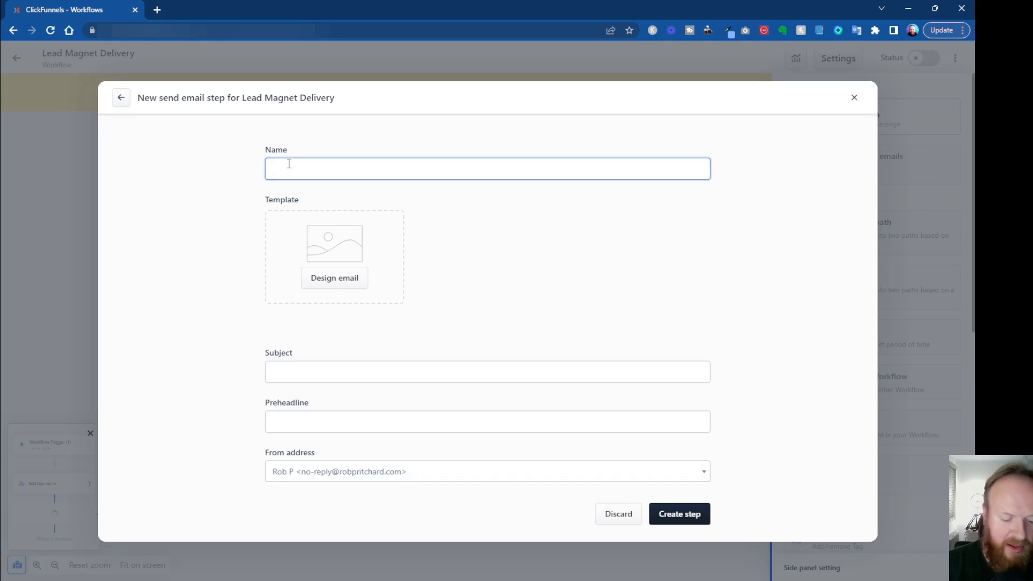
{"action": "type", "text": "Lead"}
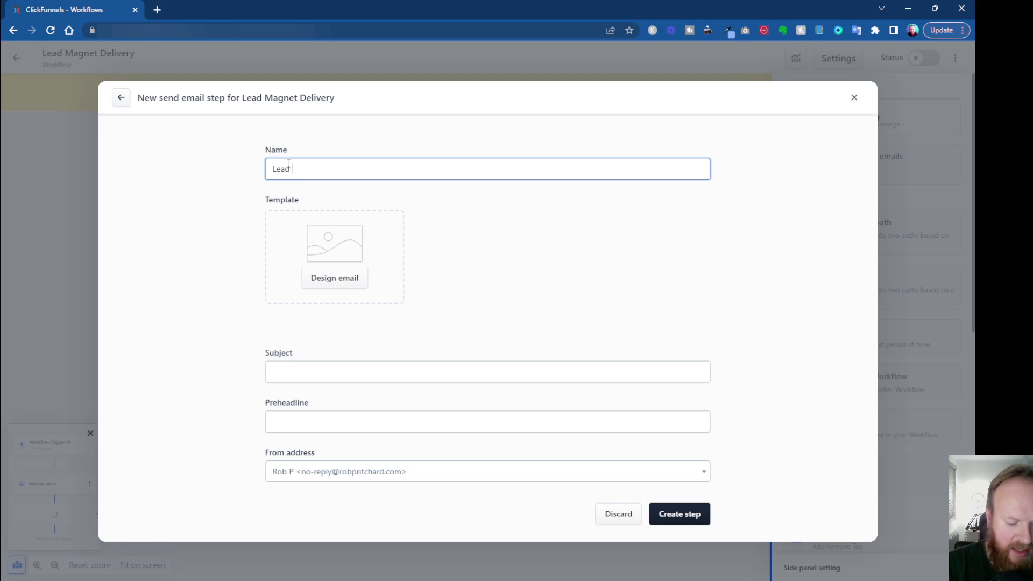
{"action": "type", "text": "Magnet Opt In"}
{"action": "left_click", "coordinate": [487, 372]}
{"action": "type", "text": "H"}
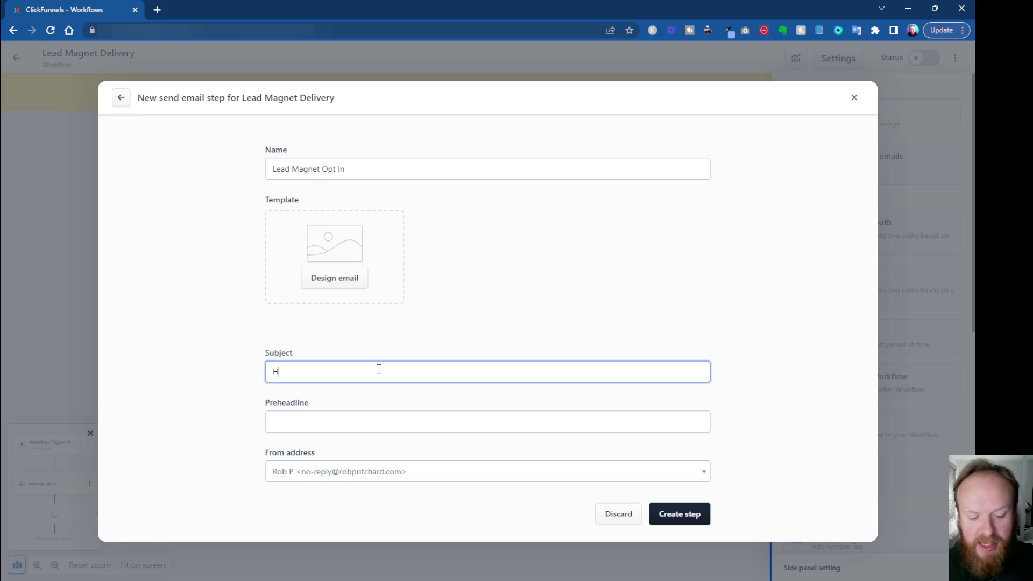
{"action": "type", "text": "ere's"}
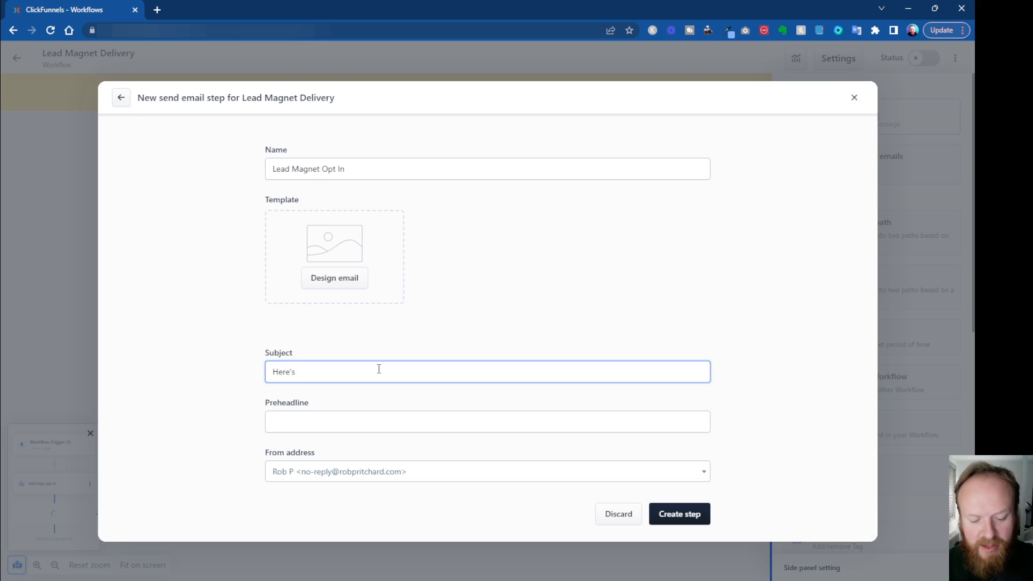
{"action": "type", "text": "your freee"}
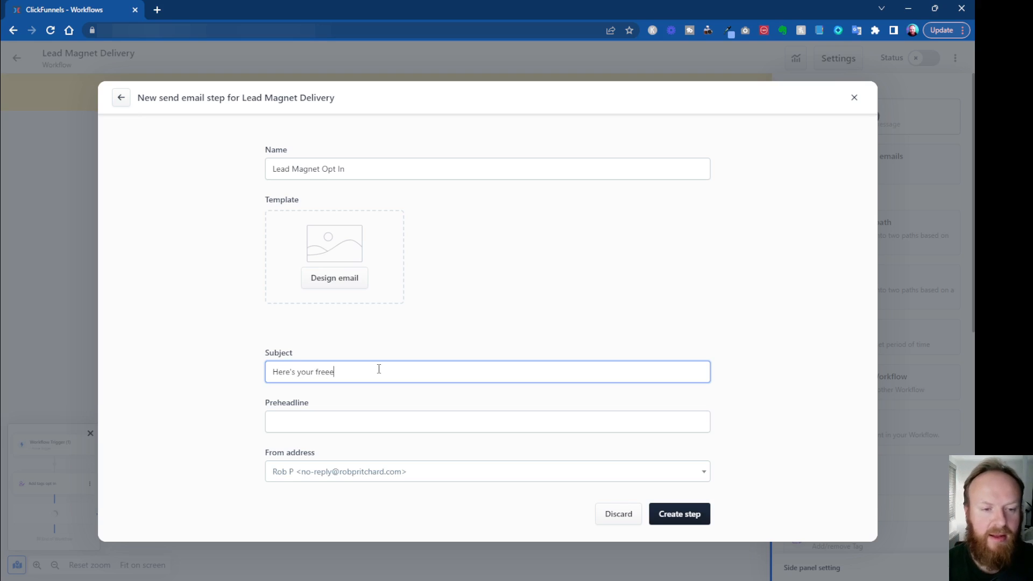
{"action": "type", "text": "...."}
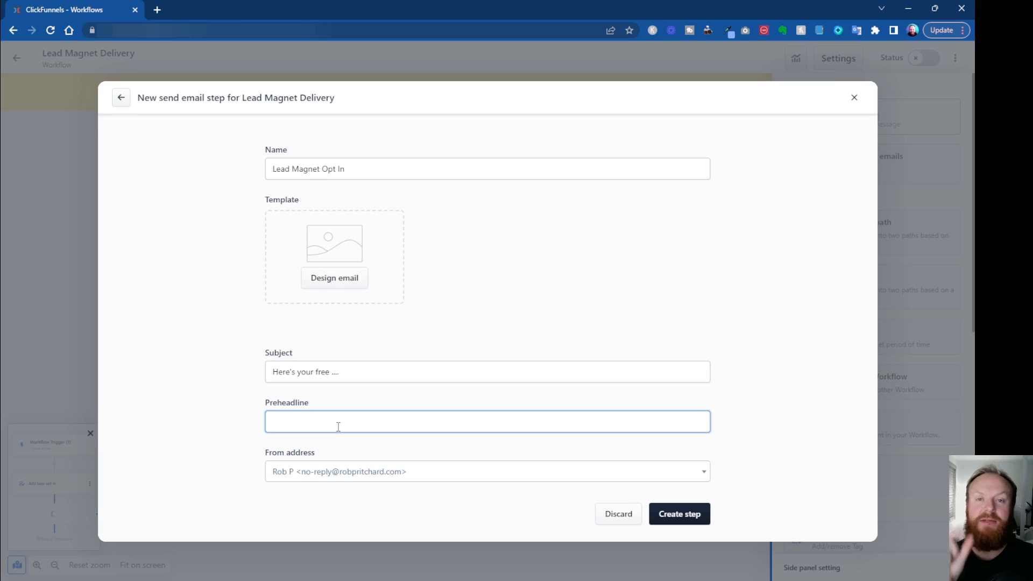
{"action": "type", "text": "P"}
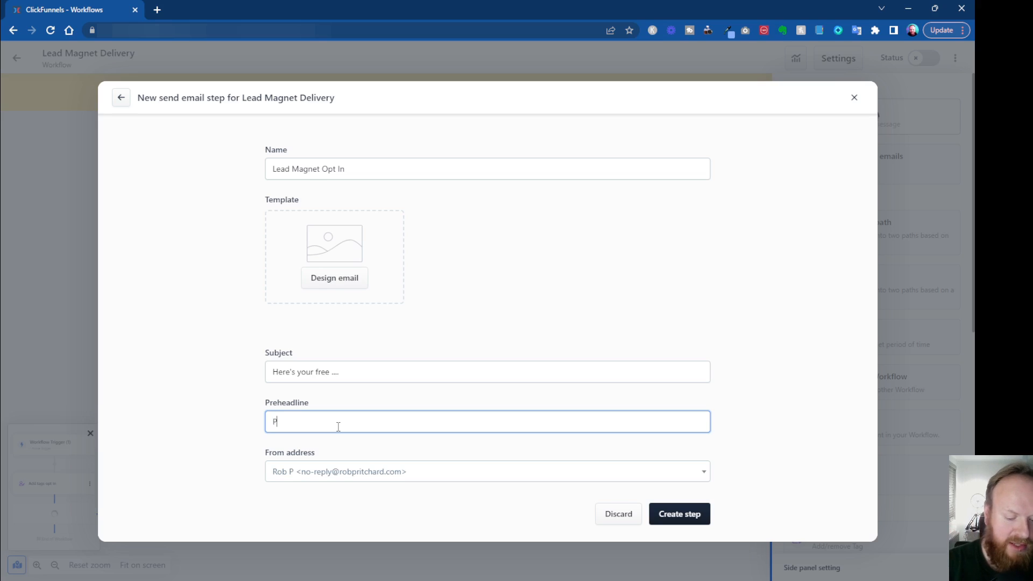
{"action": "type", "text": "Open this n"}
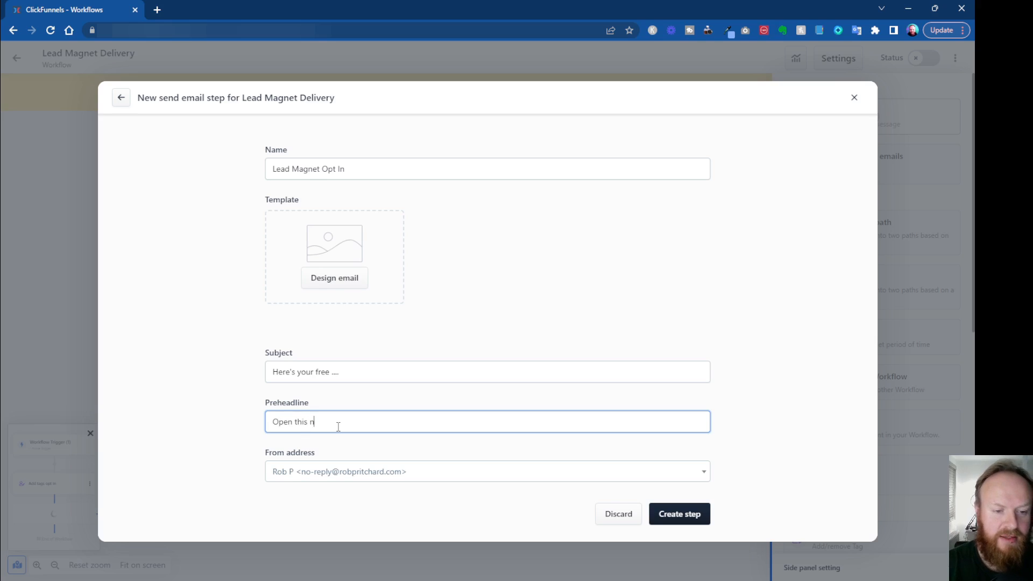
{"action": "type", "text": "ow"}
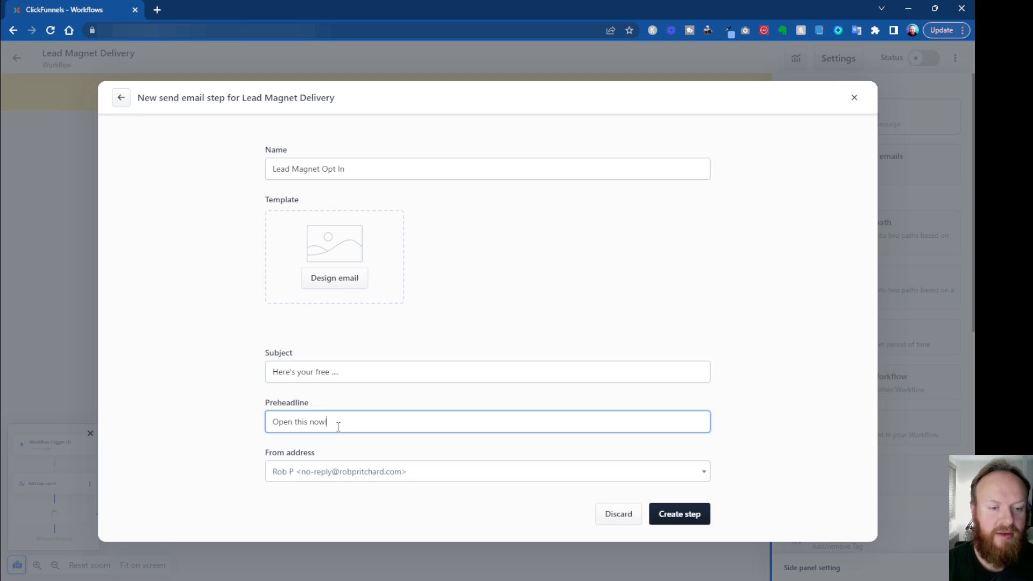
{"action": "mouse_move", "coordinate": [310, 470]}
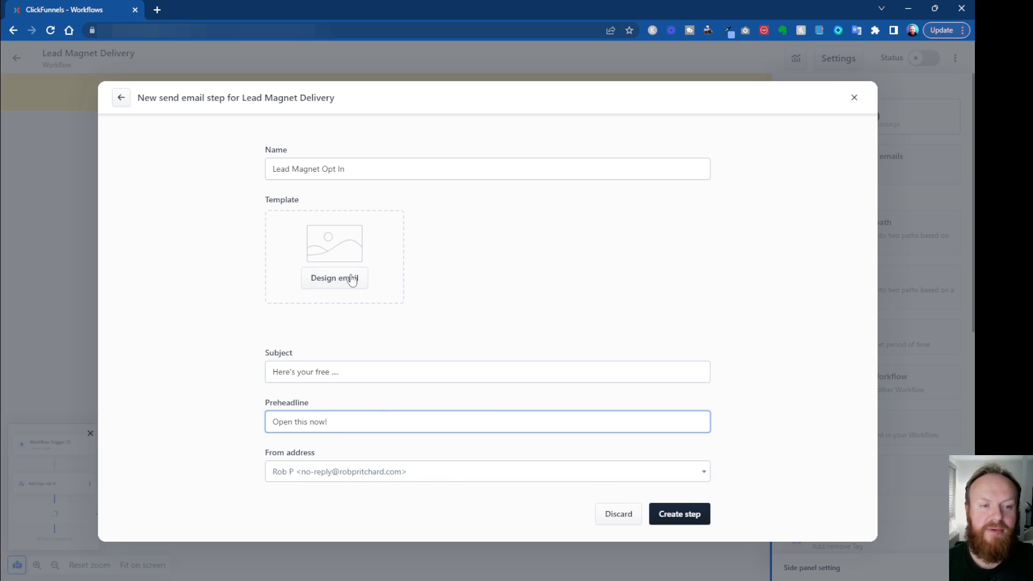
Step: Design the email with the Order Confirmation template 'Your box is on it's way!'
{"action": "left_click", "coordinate": [334, 278]}
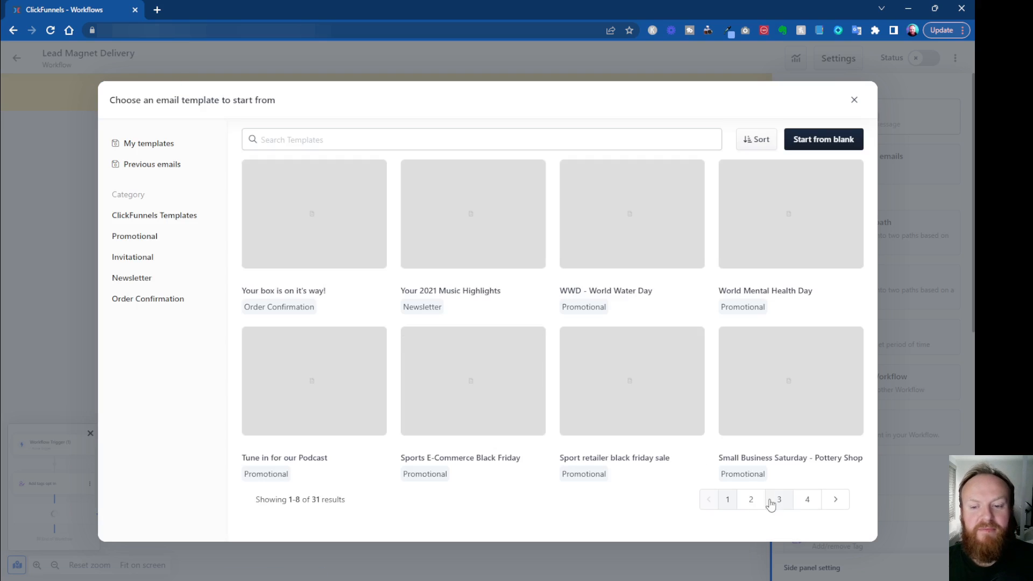
{"action": "mouse_move", "coordinate": [203, 430]}
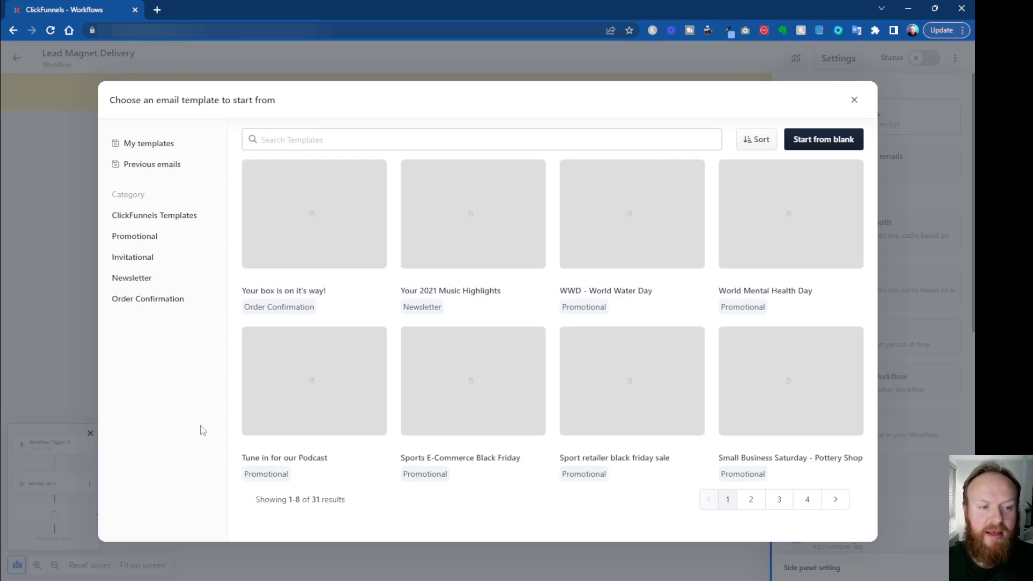
{"action": "mouse_move", "coordinate": [148, 299]}
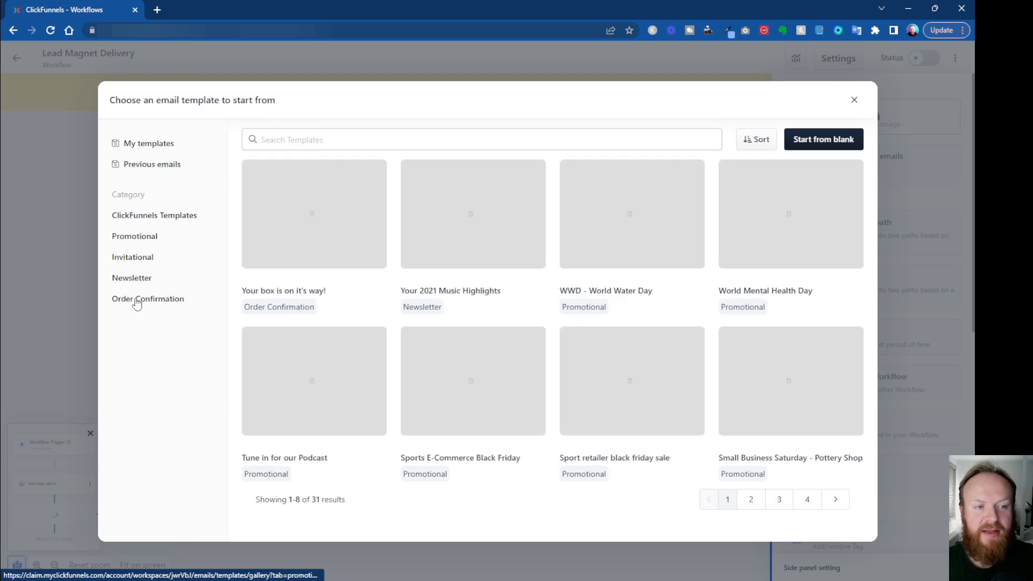
{"action": "mouse_move", "coordinate": [132, 257]}
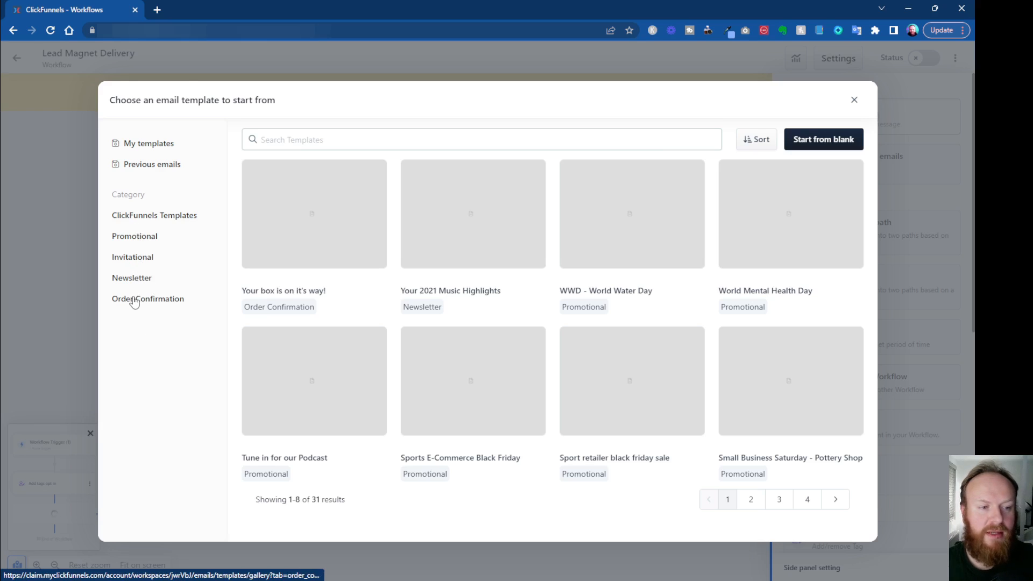
{"action": "left_click", "coordinate": [147, 299]}
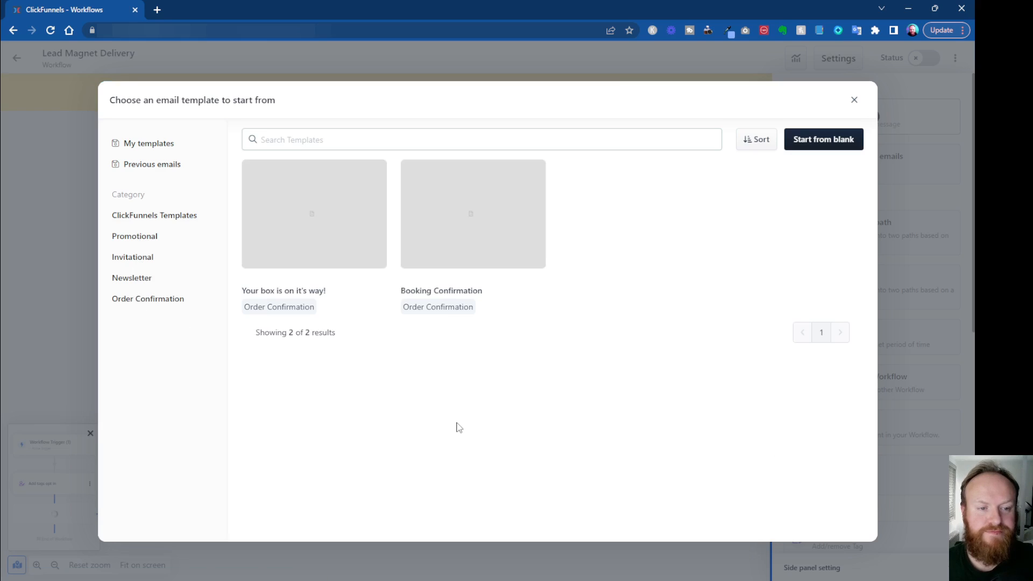
{"action": "mouse_move", "coordinate": [313, 213]}
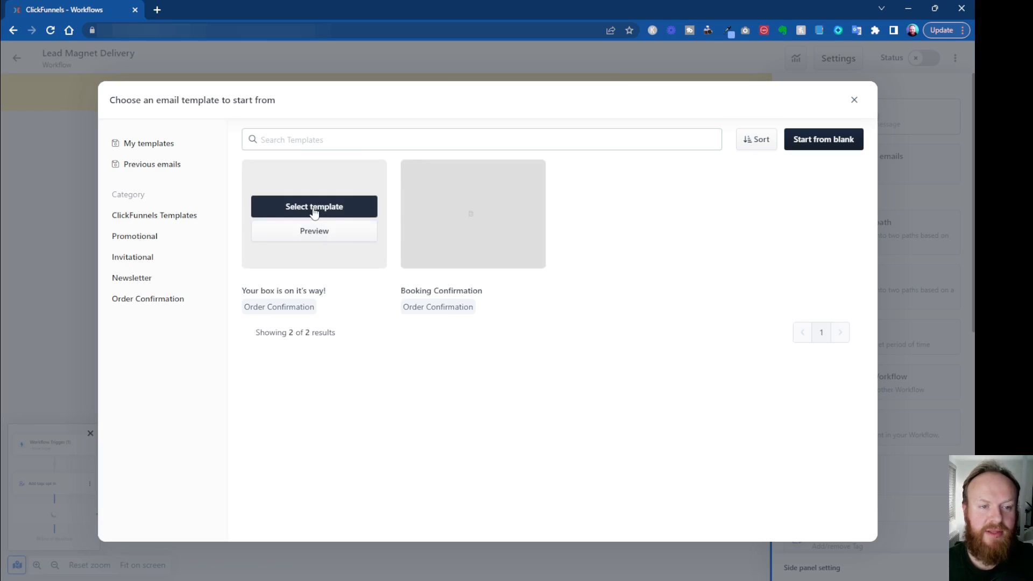
{"action": "mouse_move", "coordinate": [465, 297]}
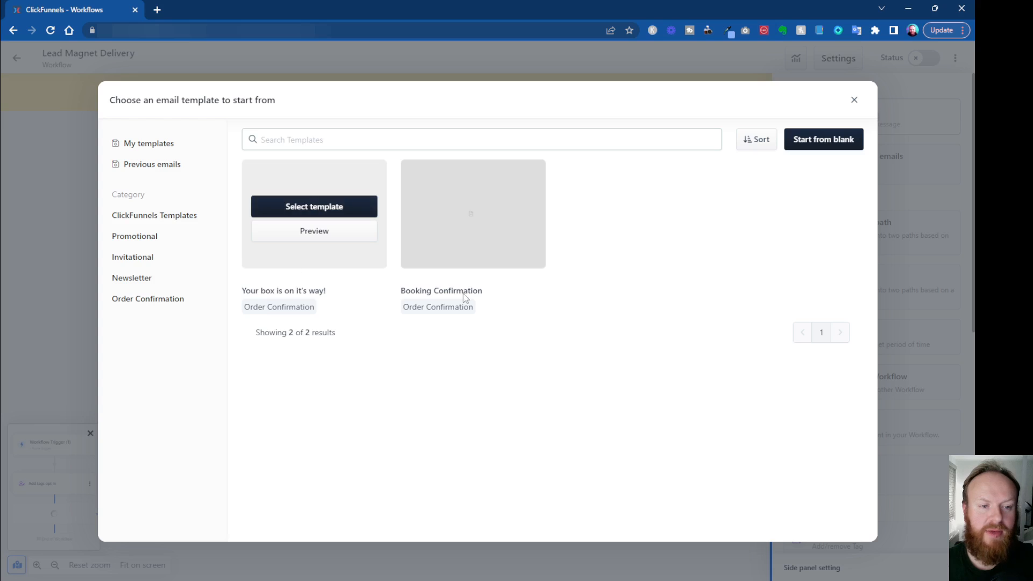
{"action": "left_click", "coordinate": [314, 206]}
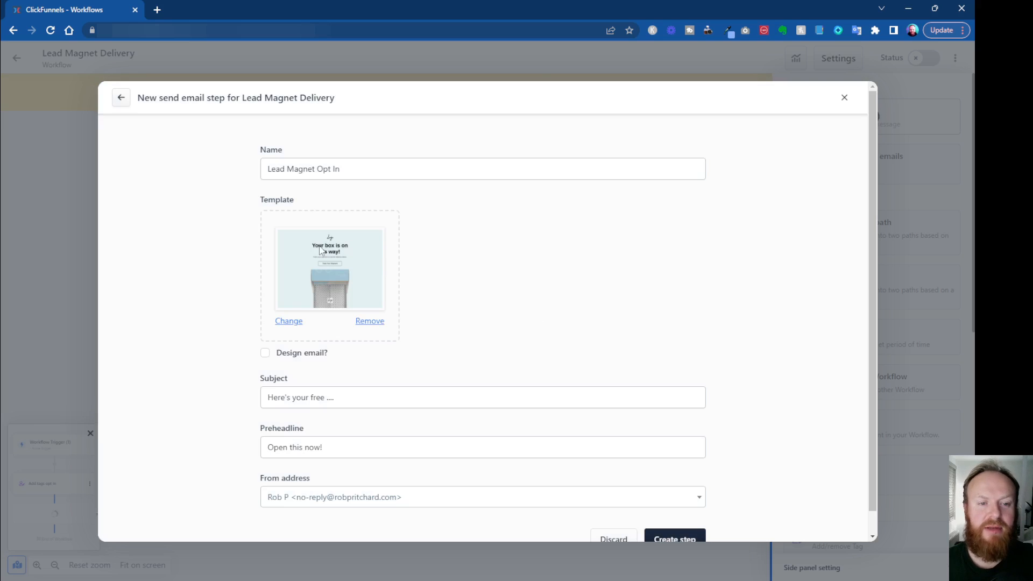
{"action": "mouse_move", "coordinate": [305, 341]}
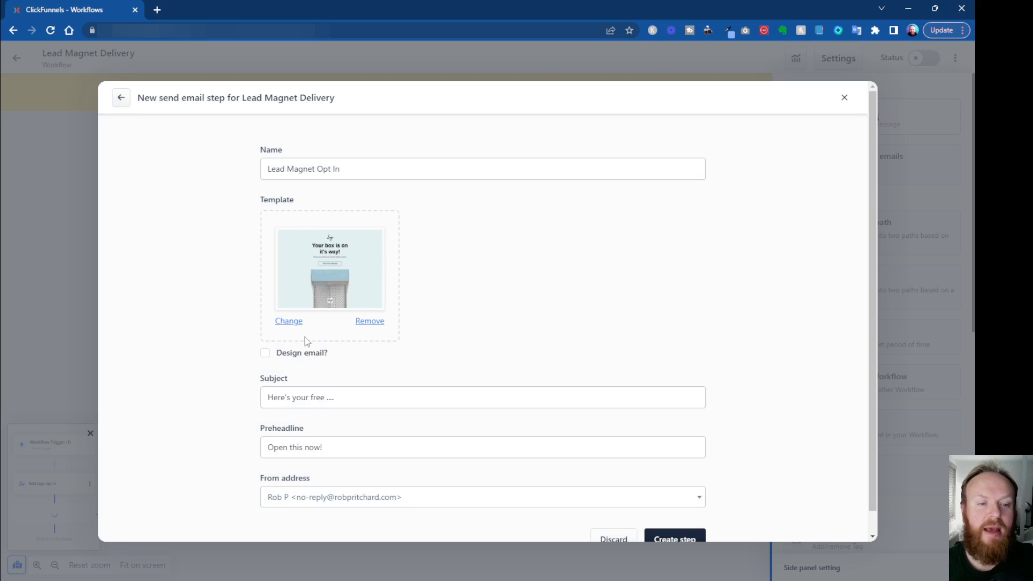
{"action": "mouse_move", "coordinate": [484, 511]}
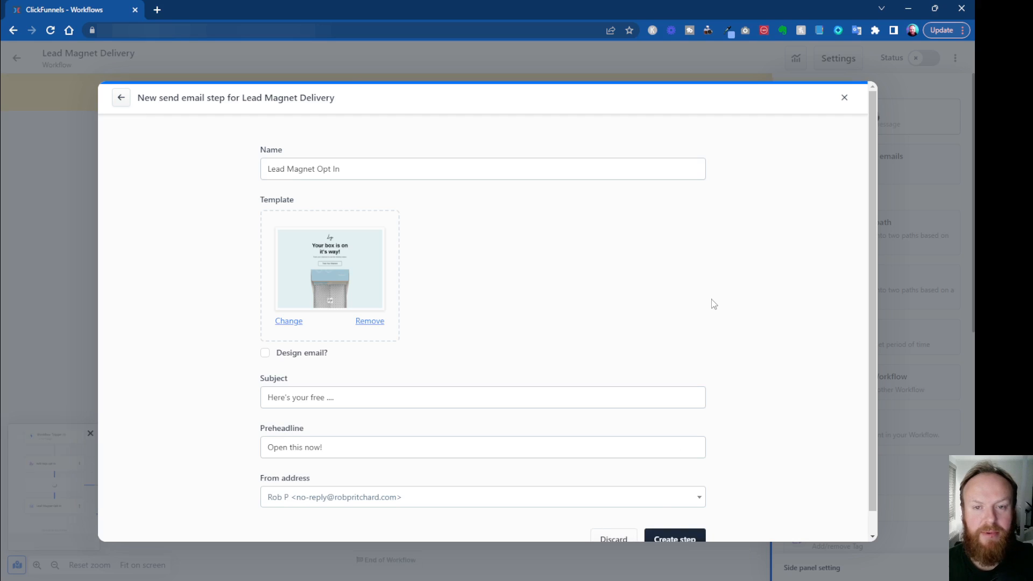
Step: Create the Lead Magnet Opt In email step below the opt-in tag step
{"action": "left_click", "coordinate": [673, 537]}
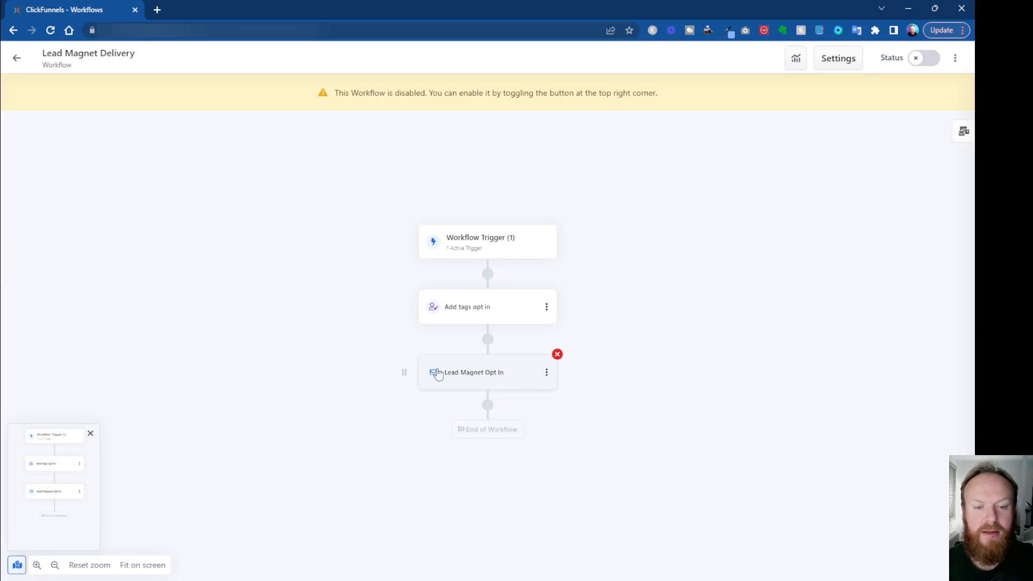
{"action": "mouse_move", "coordinate": [521, 381]}
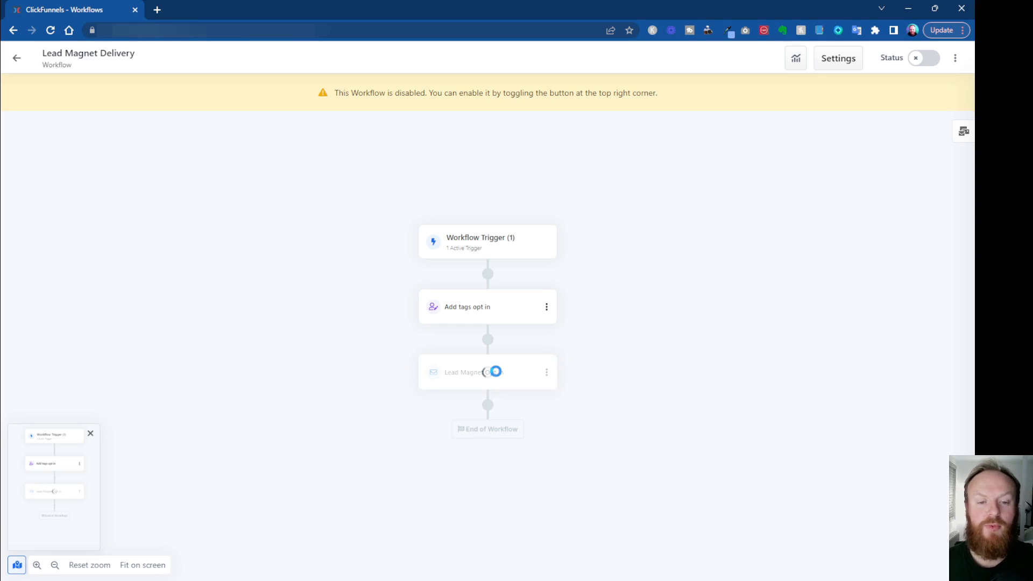
Step: Open the Lead Magnet Opt In email's 'Your box is on it's way!' template in the editor
{"action": "left_click", "coordinate": [487, 371]}
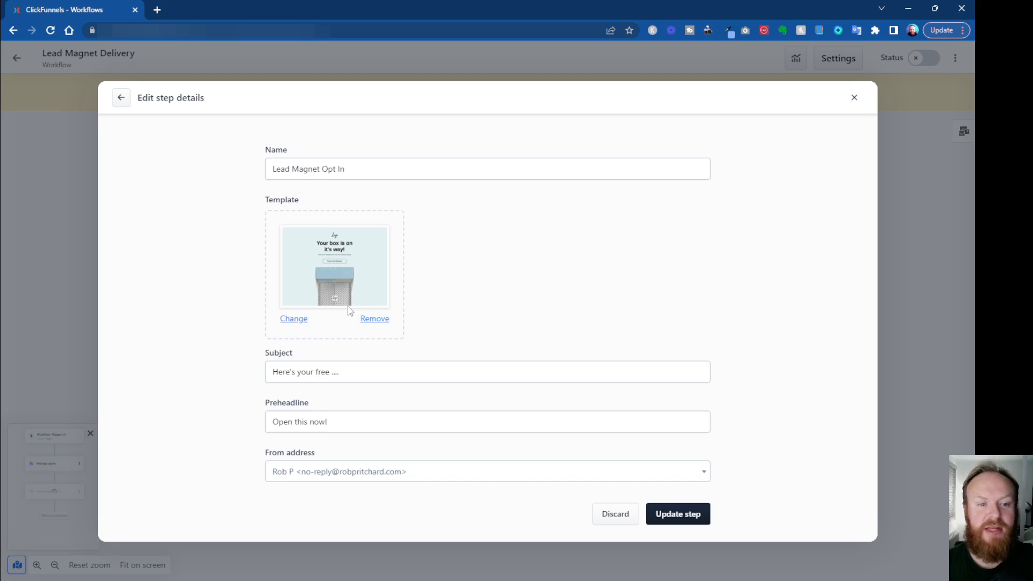
{"action": "mouse_move", "coordinate": [334, 267]}
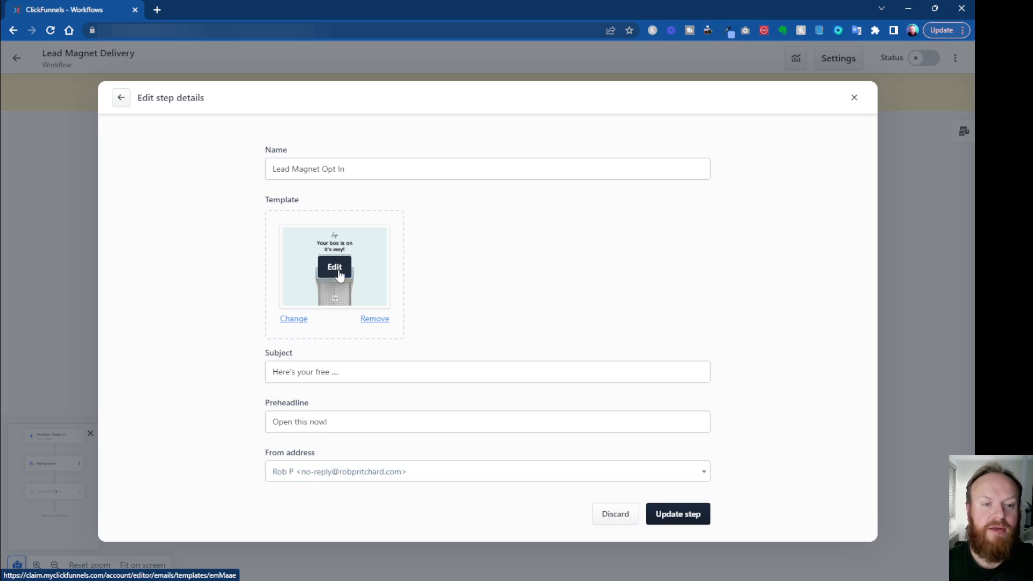
{"action": "mouse_move", "coordinate": [482, 251]}
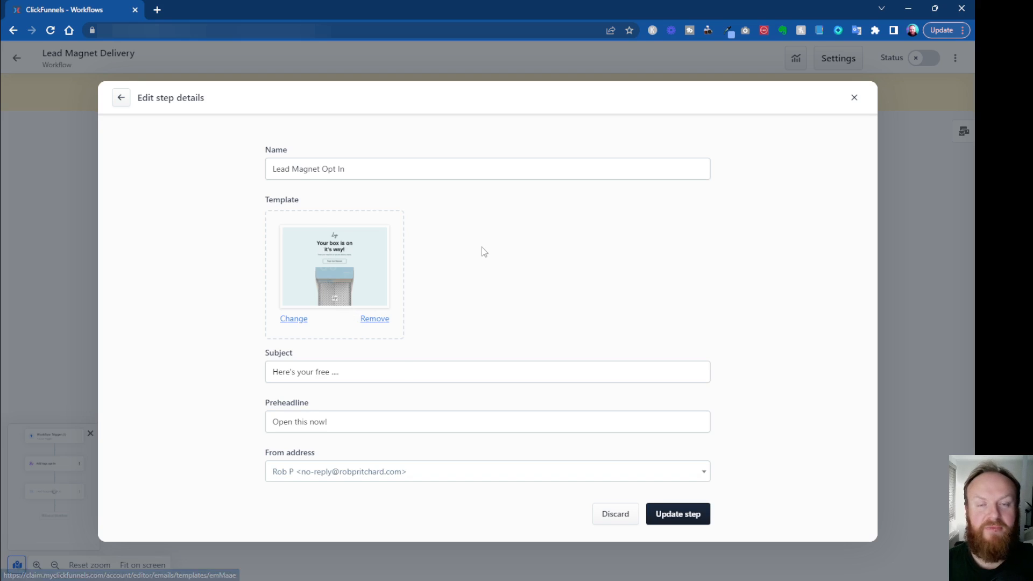
{"action": "mouse_move", "coordinate": [278, 342]}
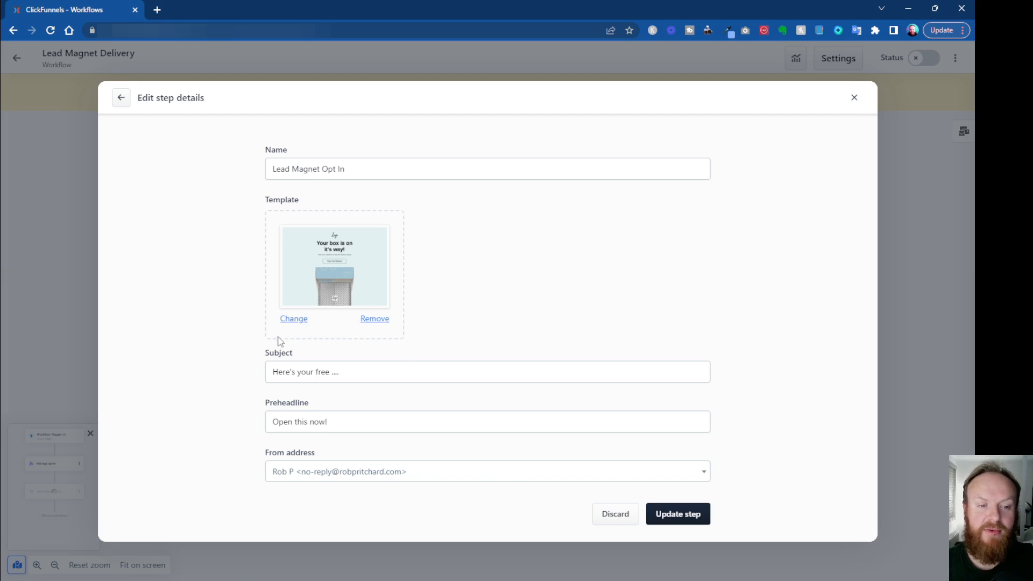
{"action": "mouse_move", "coordinate": [334, 268]}
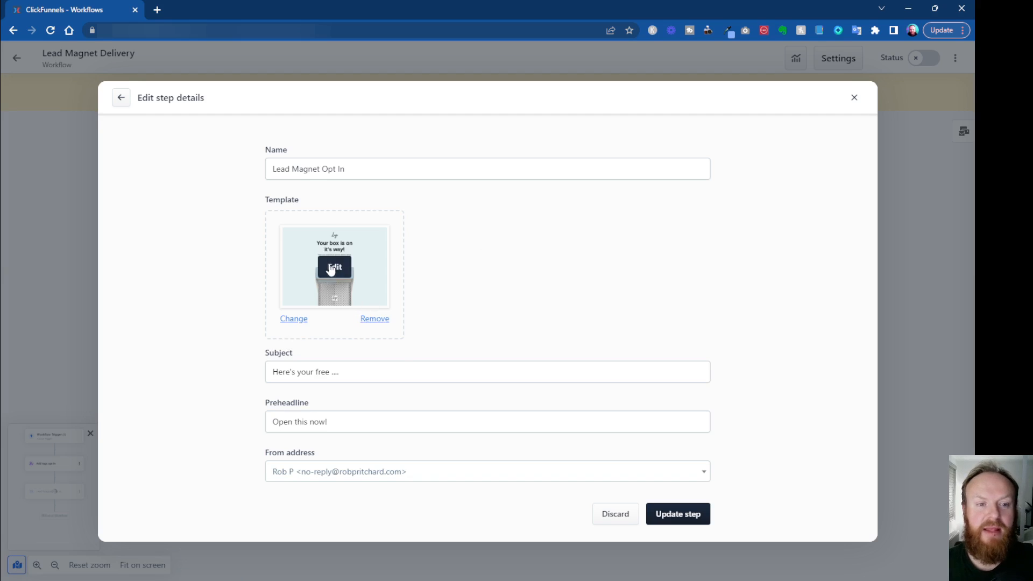
{"action": "left_click", "coordinate": [334, 267]}
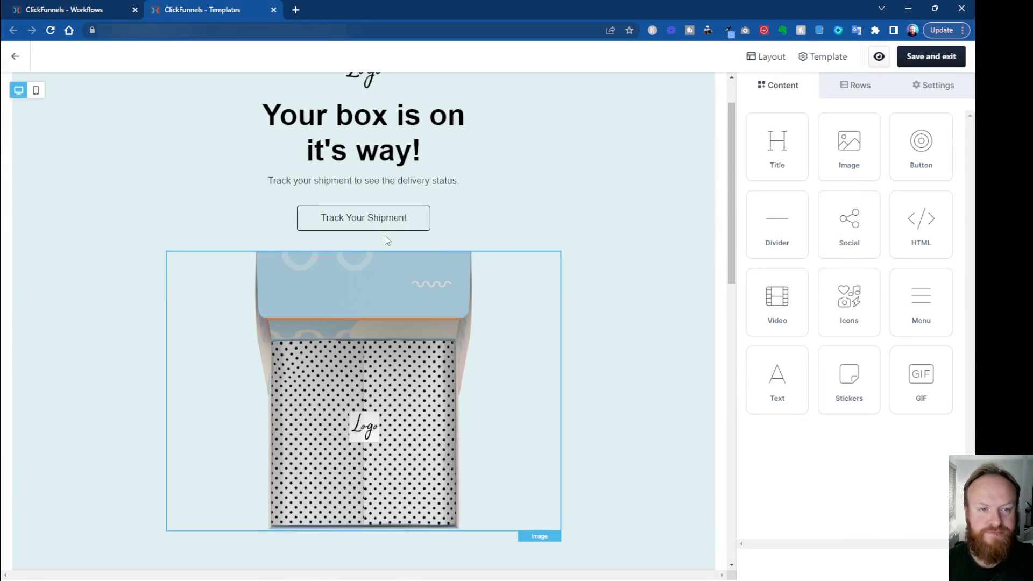
Step: Inspect the shipment email's heading block properties and its row settings
{"action": "left_click", "coordinate": [363, 132]}
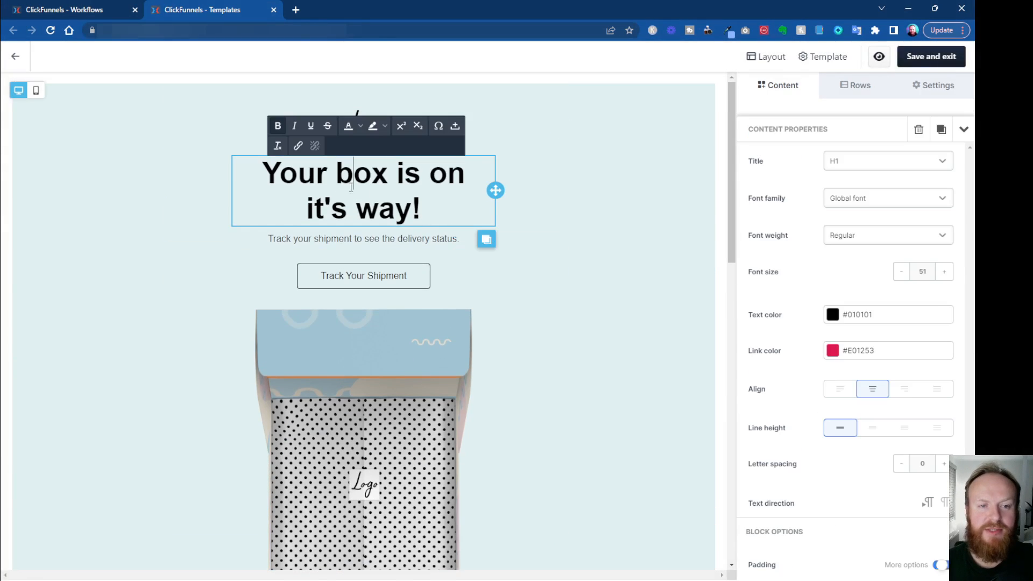
{"action": "scroll", "scroll_direction": "down", "scroll_amount": 3}
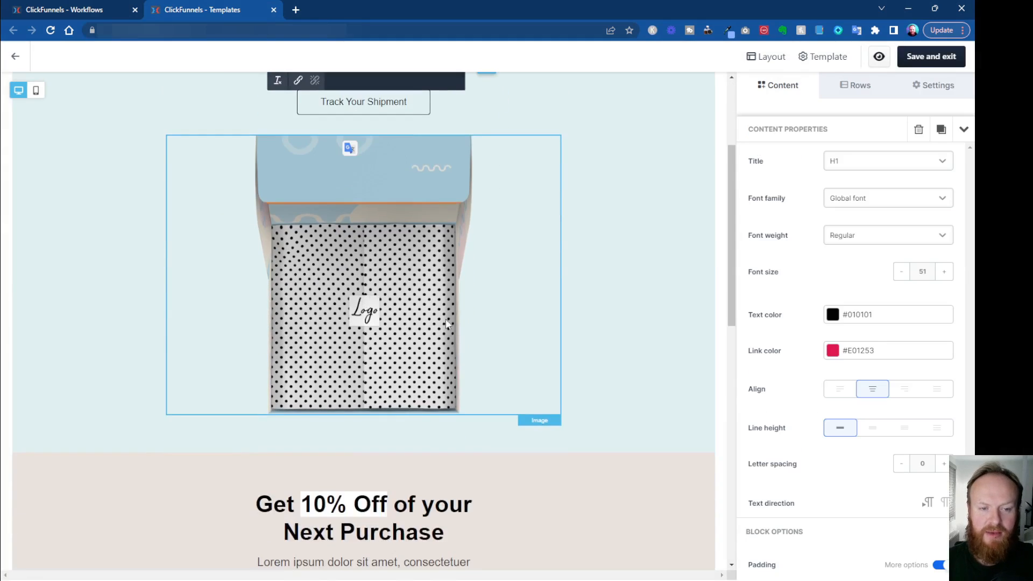
{"action": "scroll", "scroll_direction": "down", "scroll_amount": 3}
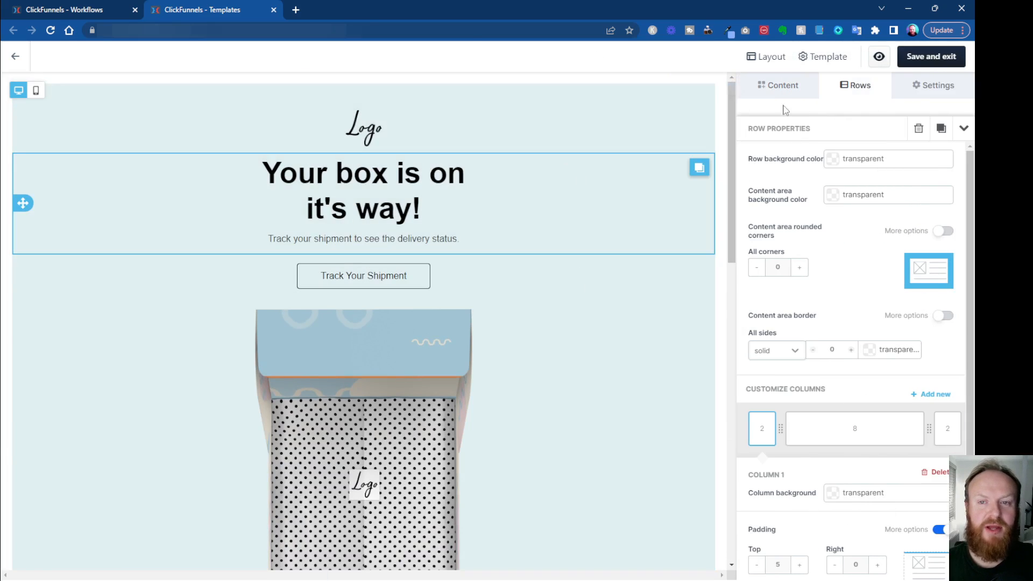
{"action": "left_click", "coordinate": [822, 56]}
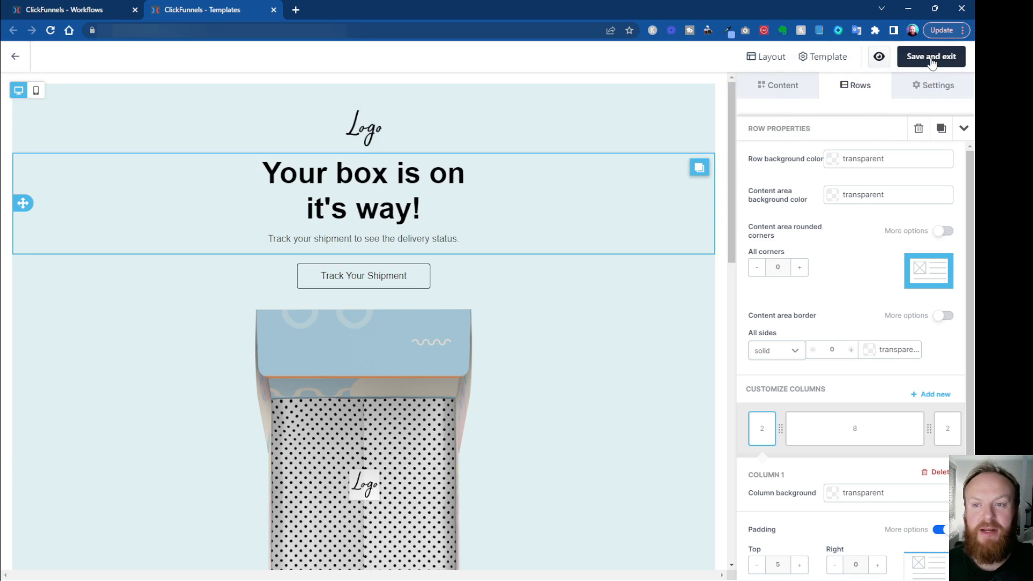
{"action": "mouse_move", "coordinate": [619, 376]}
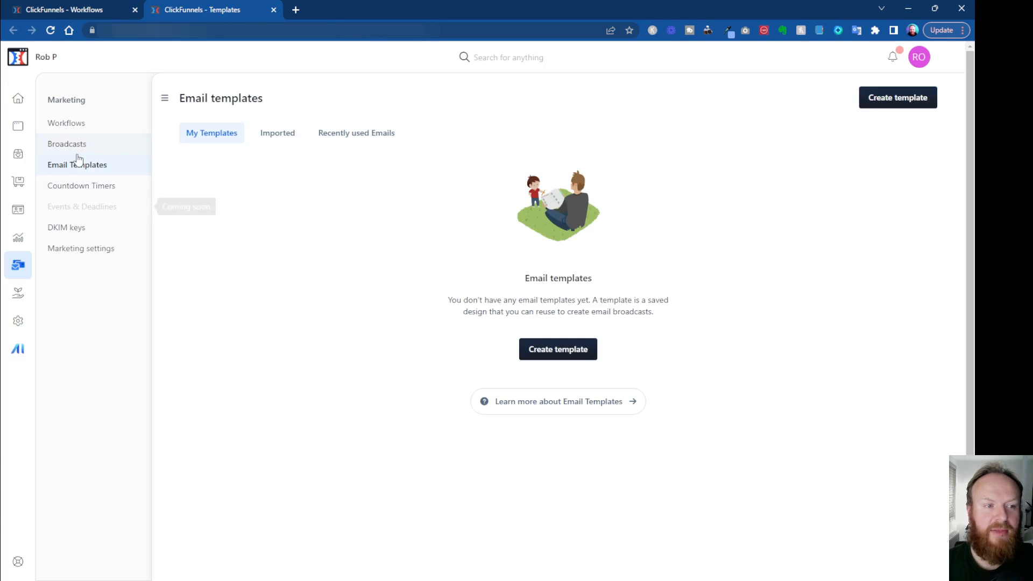
{"action": "mouse_move", "coordinate": [65, 123]}
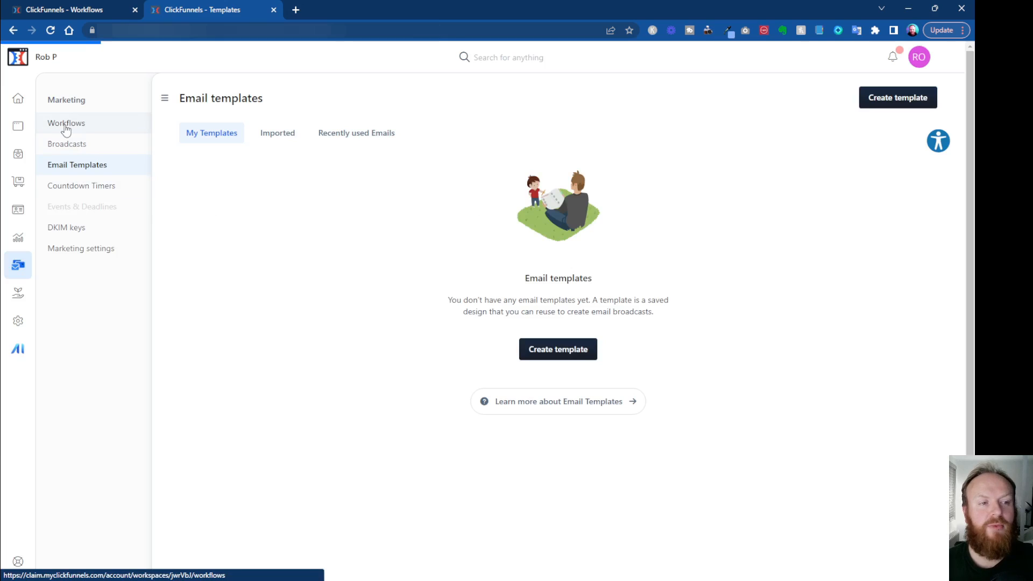
Step: Reopen the Lead Magnet Delivery workflow card from the Workflows list
{"action": "left_click", "coordinate": [66, 123]}
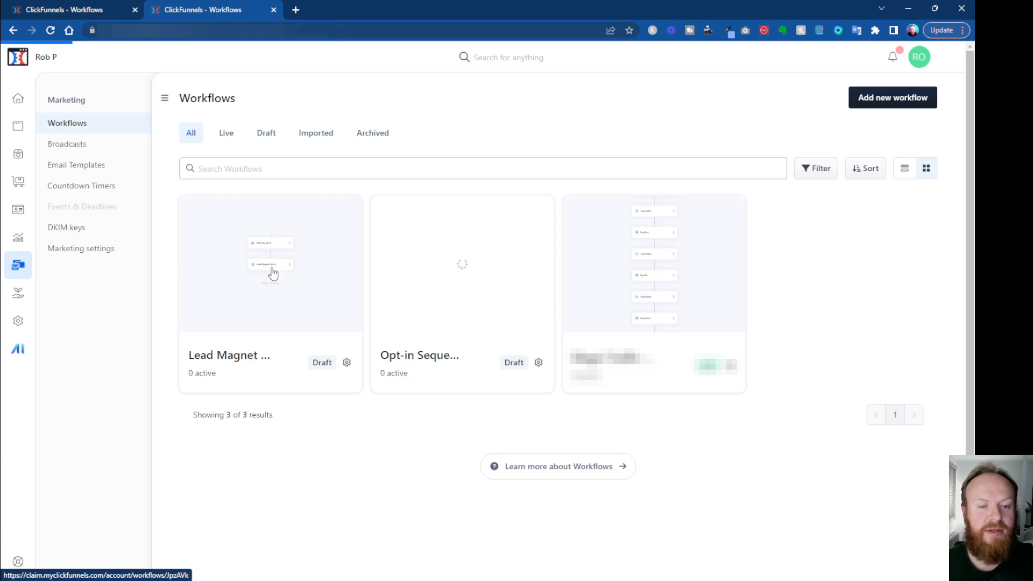
{"action": "left_click", "coordinate": [270, 264]}
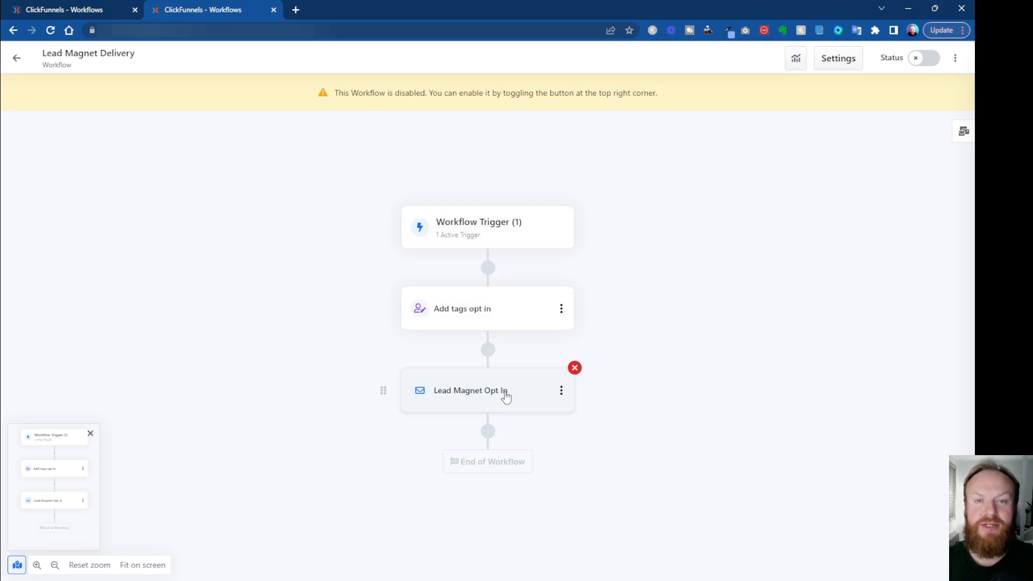
{"action": "mouse_move", "coordinate": [516, 397]}
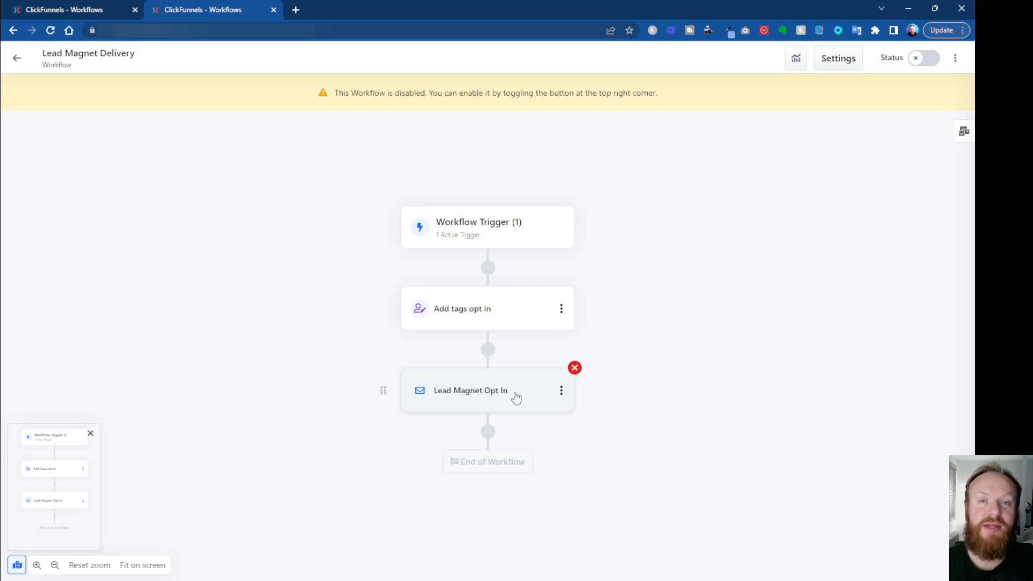
{"action": "mouse_move", "coordinate": [476, 295]}
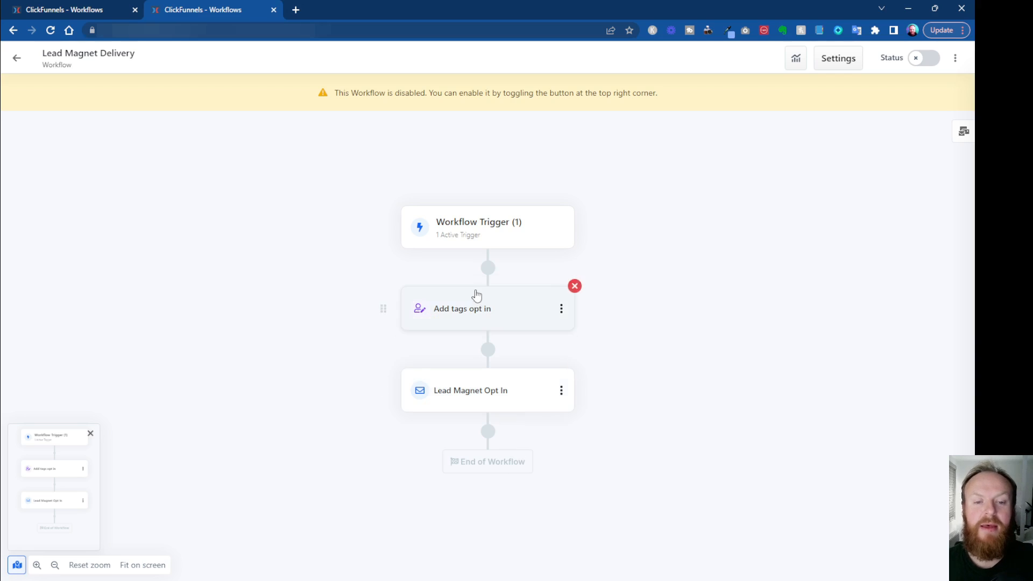
{"action": "mouse_move", "coordinate": [537, 433]}
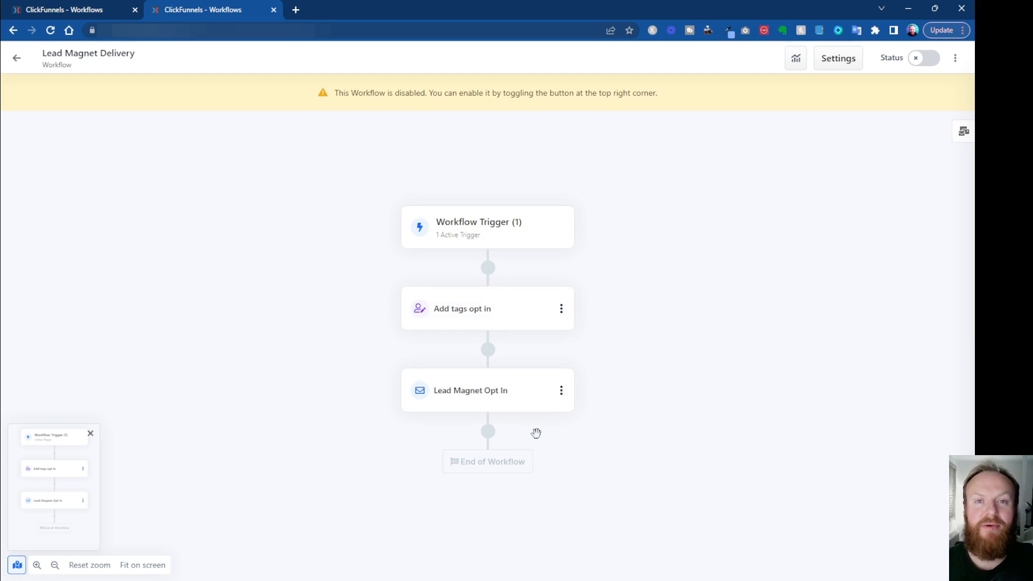
{"action": "mouse_move", "coordinate": [597, 441]}
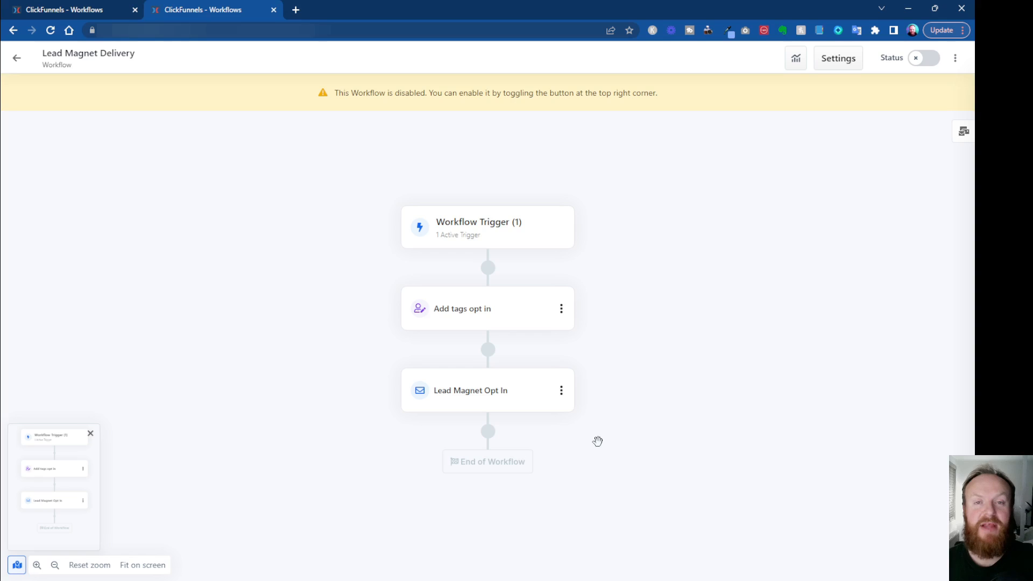
{"action": "mouse_move", "coordinate": [487, 432]}
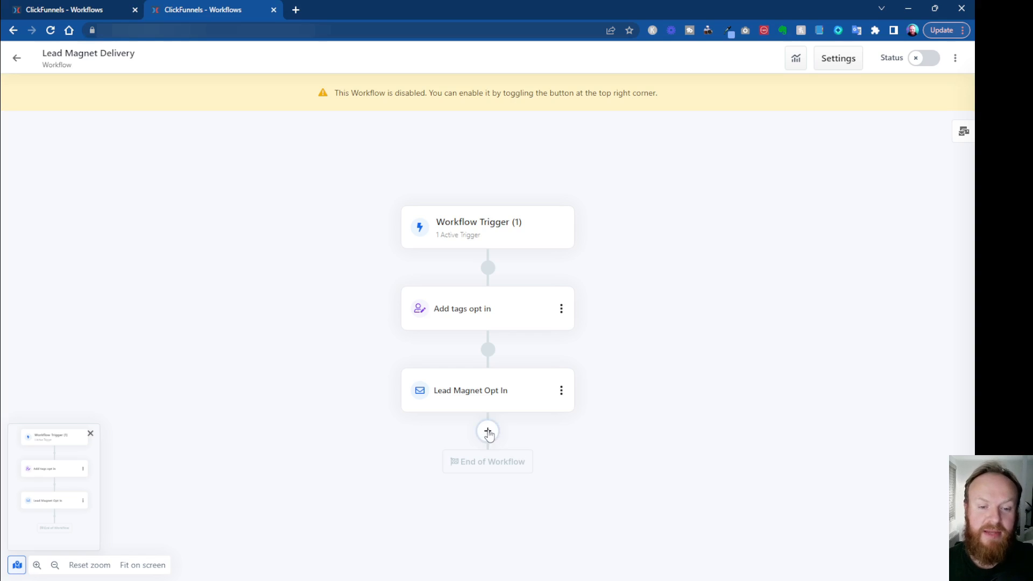
Step: Add a Delay step of 1 day below the Lead Magnet Opt In email
{"action": "left_click", "coordinate": [488, 432]}
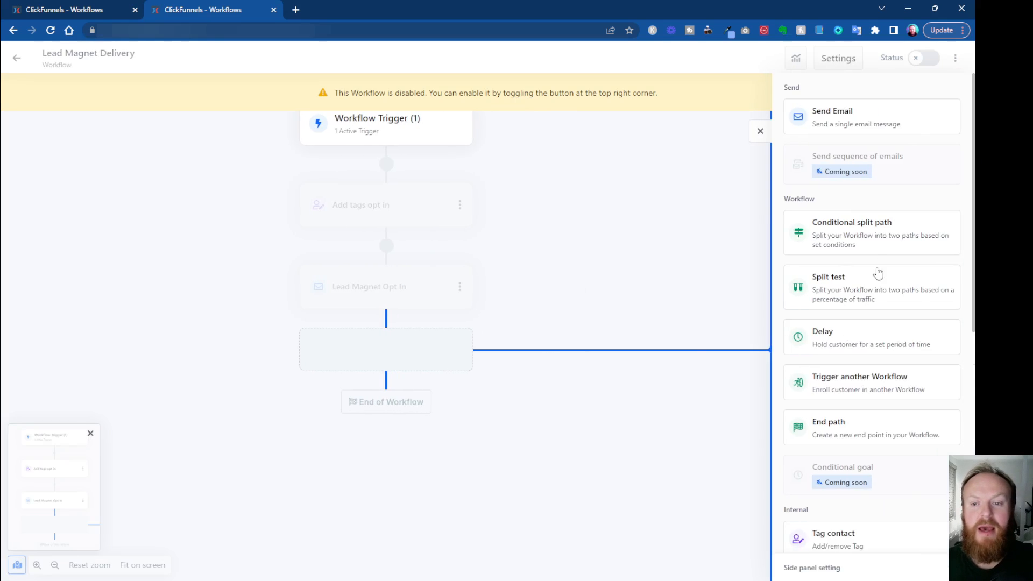
{"action": "mouse_move", "coordinate": [840, 341]}
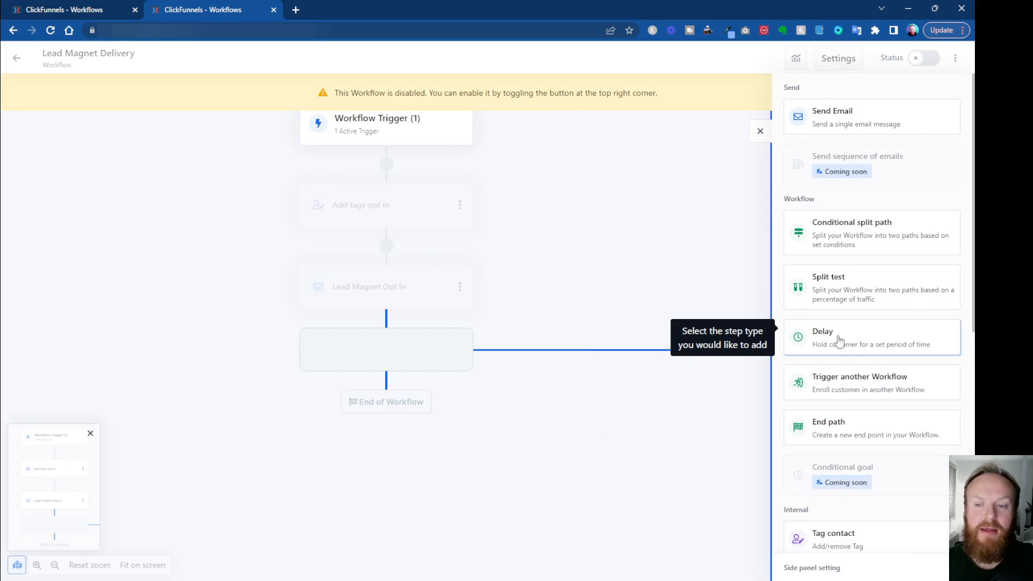
{"action": "left_click", "coordinate": [870, 337]}
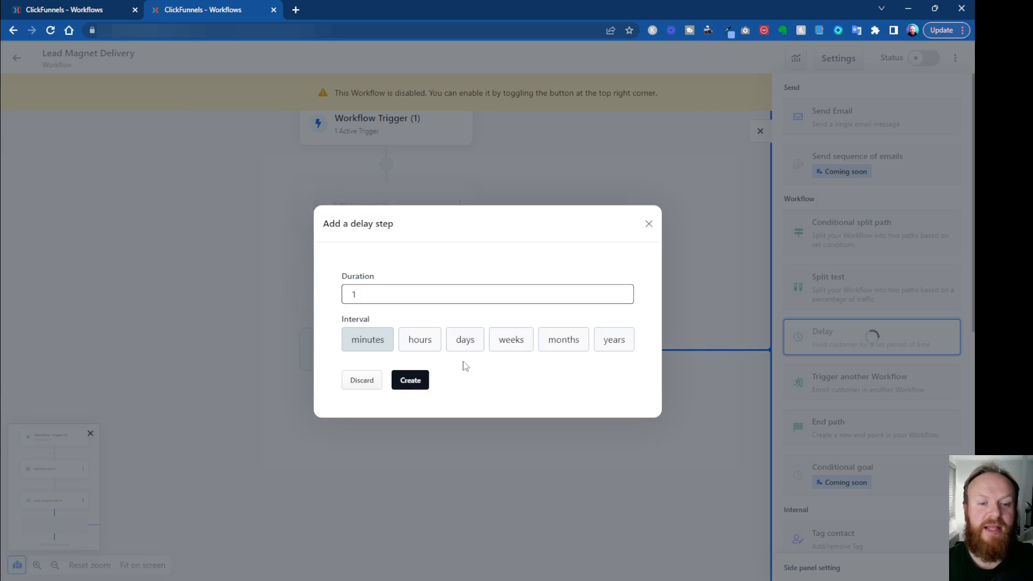
{"action": "left_click", "coordinate": [464, 340]}
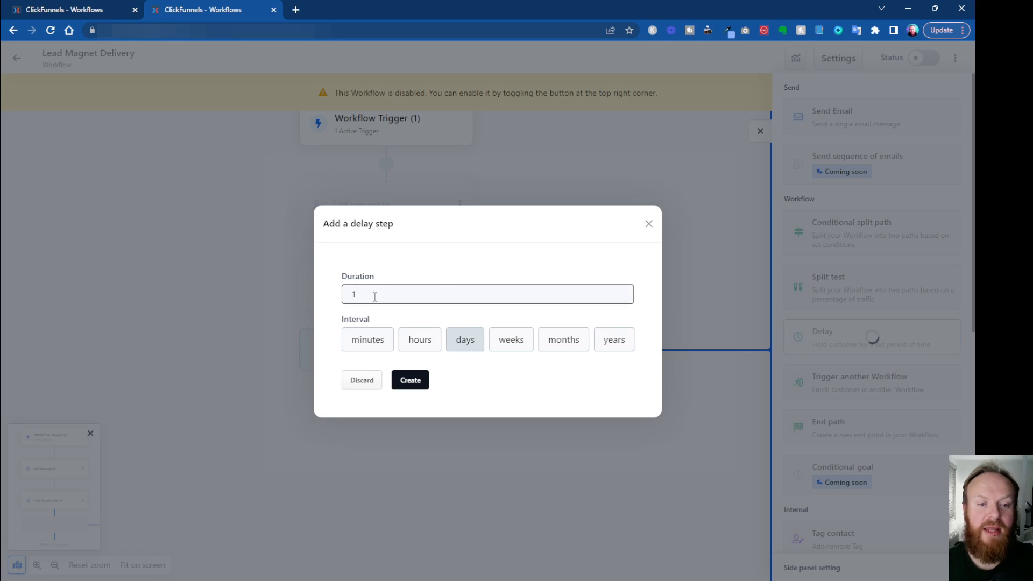
{"action": "mouse_move", "coordinate": [368, 340]}
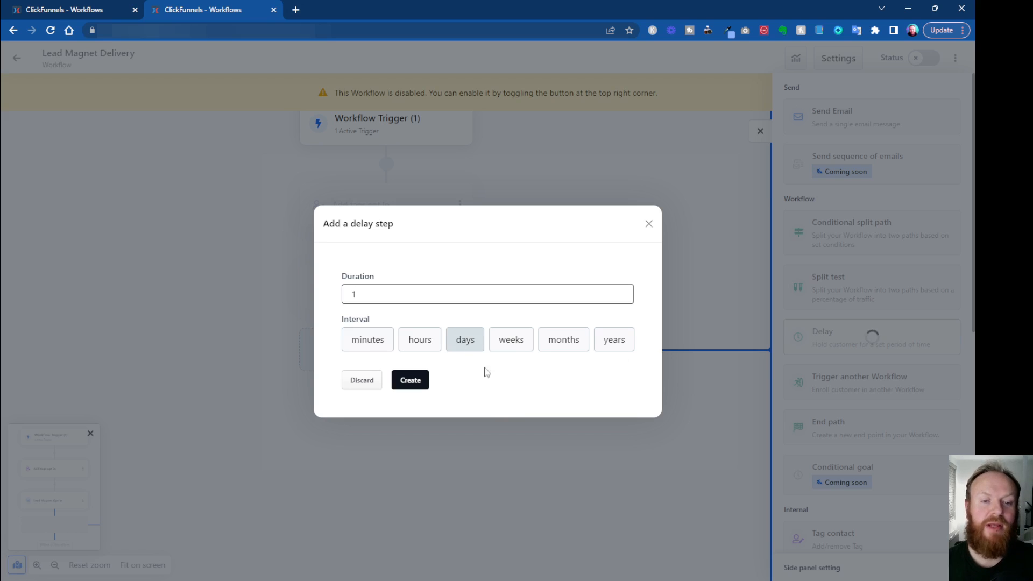
{"action": "left_click", "coordinate": [410, 381]}
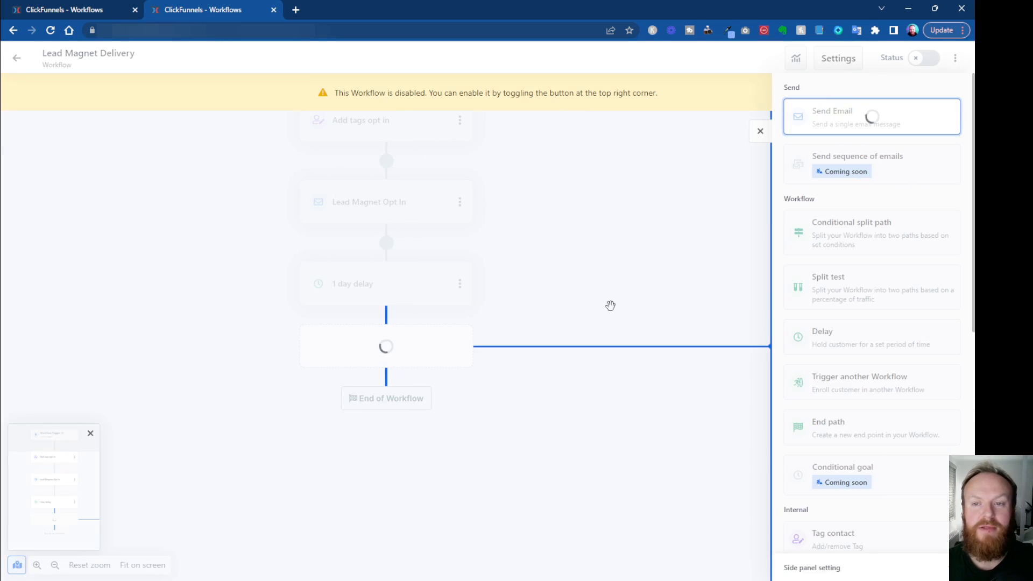
{"action": "mouse_move", "coordinate": [629, 294]}
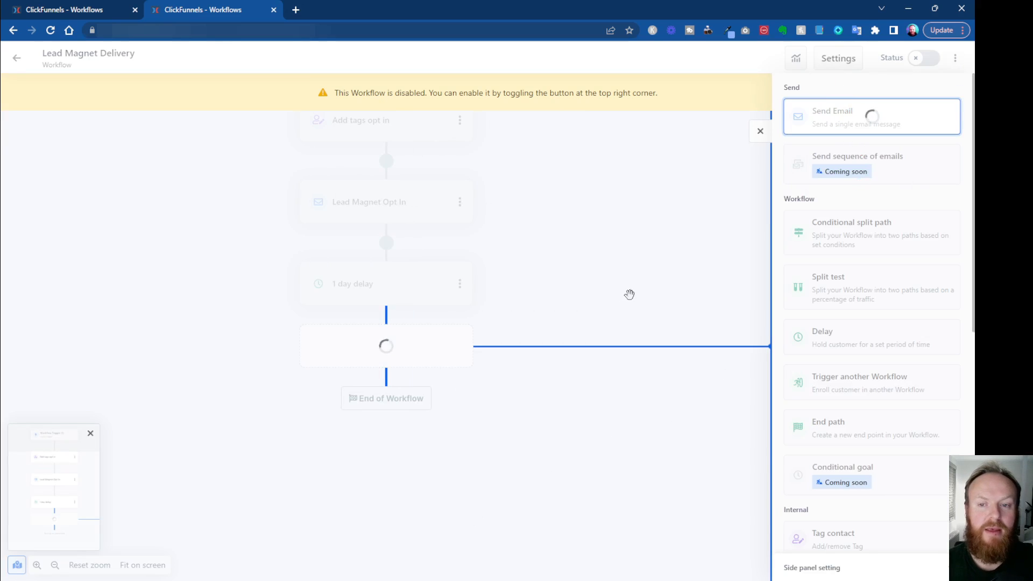
Step: Start a send-email step named 'Day 1 Follow up' with subject 'Did you receive your...' and 'How was it?'
{"action": "left_click", "coordinate": [872, 116]}
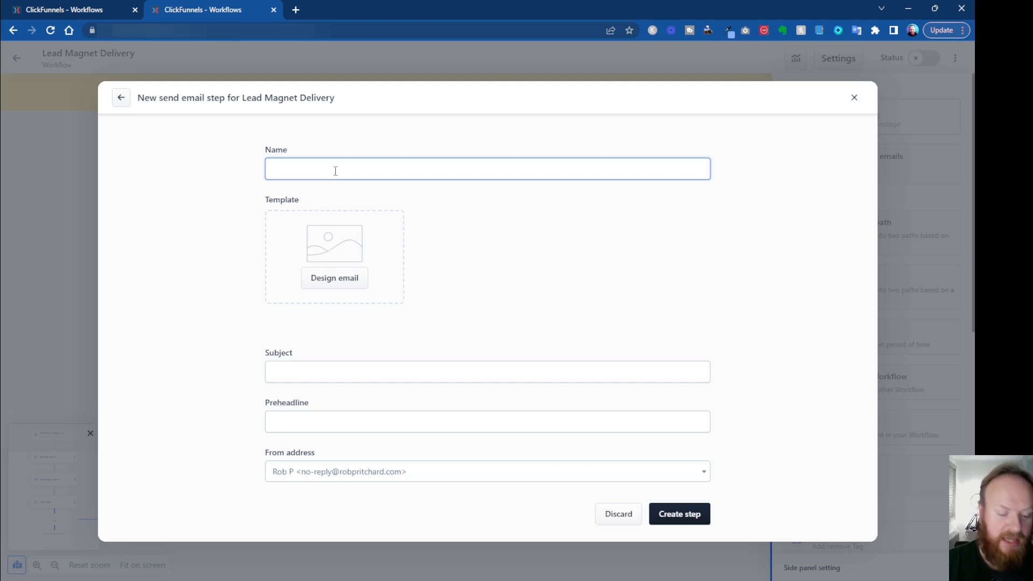
{"action": "type", "text": "Day 1 Fo"}
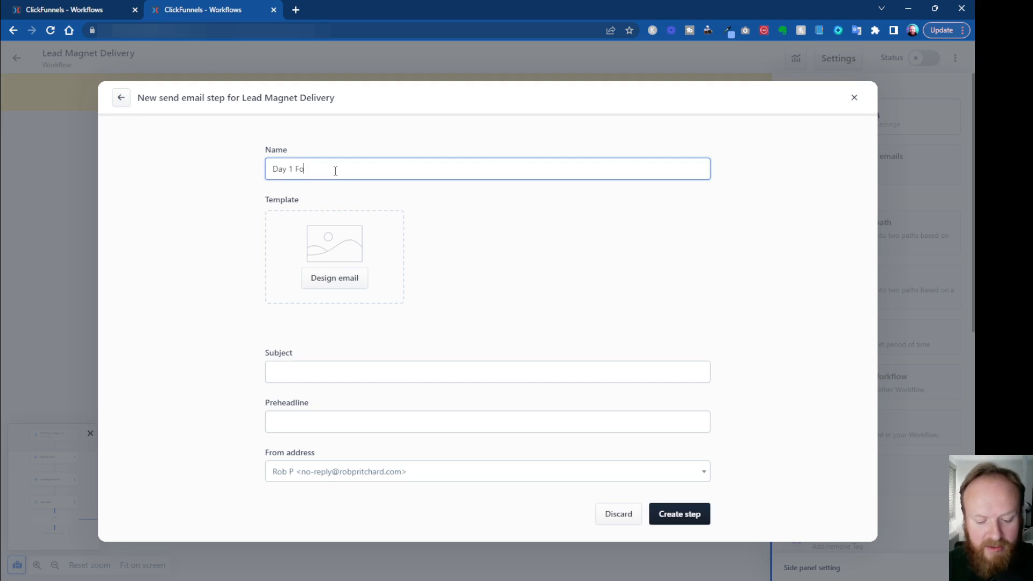
{"action": "type", "text": "llow up"}
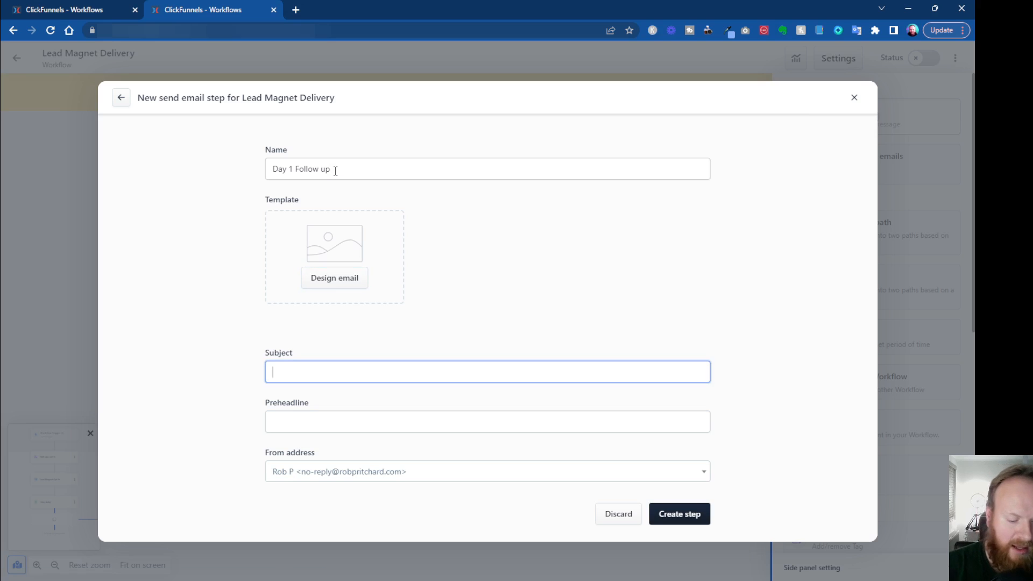
{"action": "type", "text": "Did you receive"}
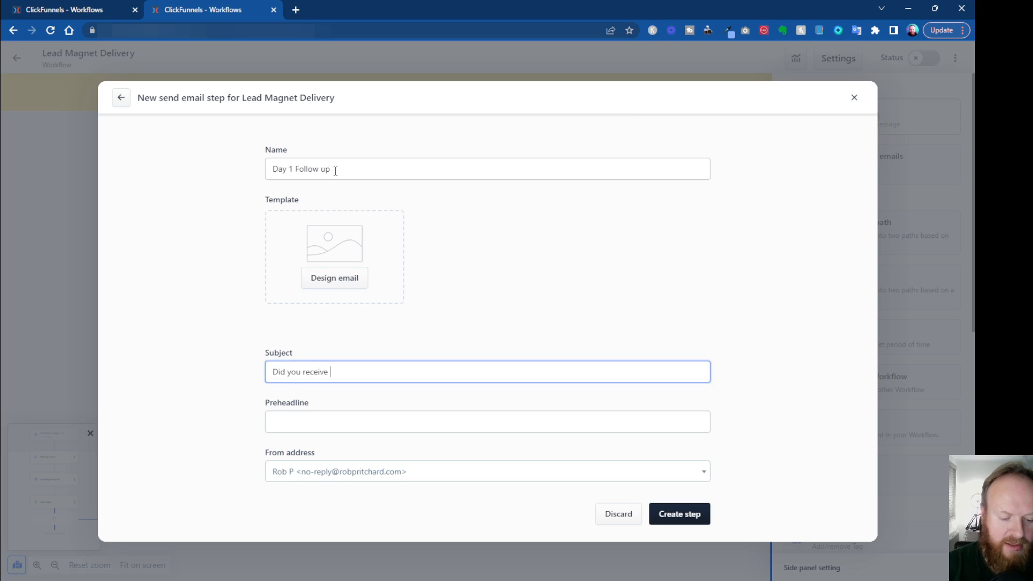
{"action": "type", "text": "your"}
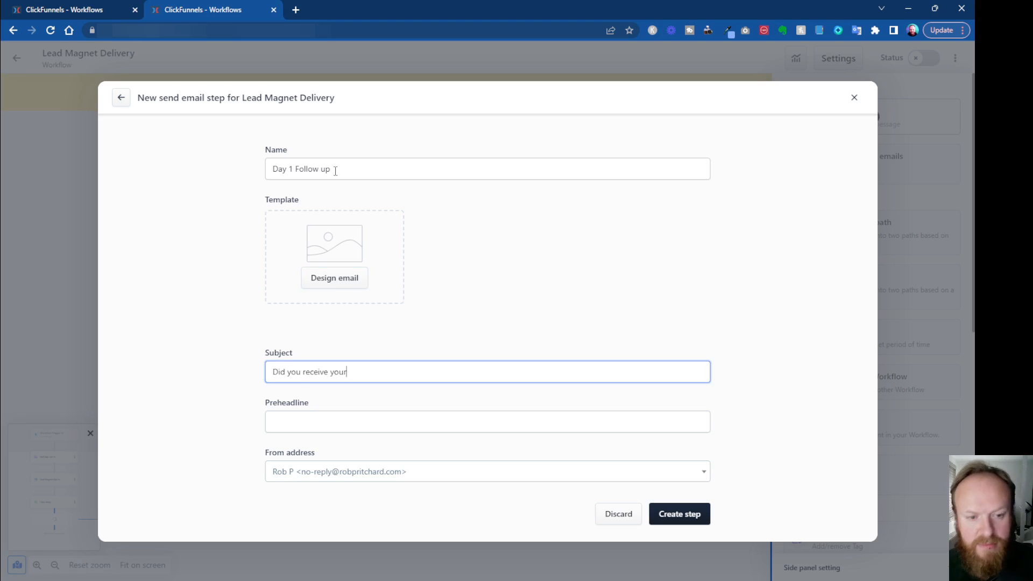
{"action": "type", "text": "How wa"}
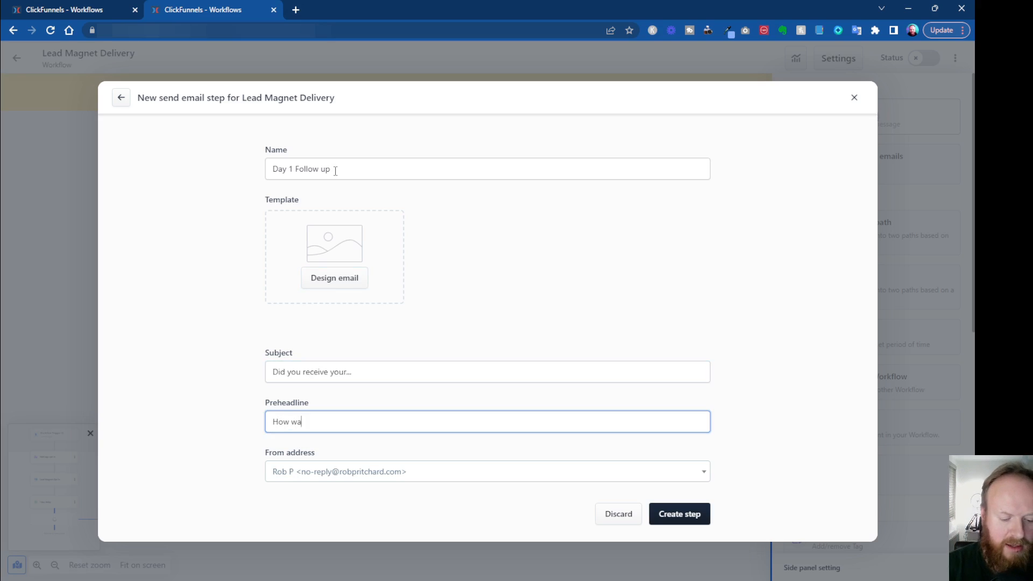
{"action": "type", "text": "s it?"}
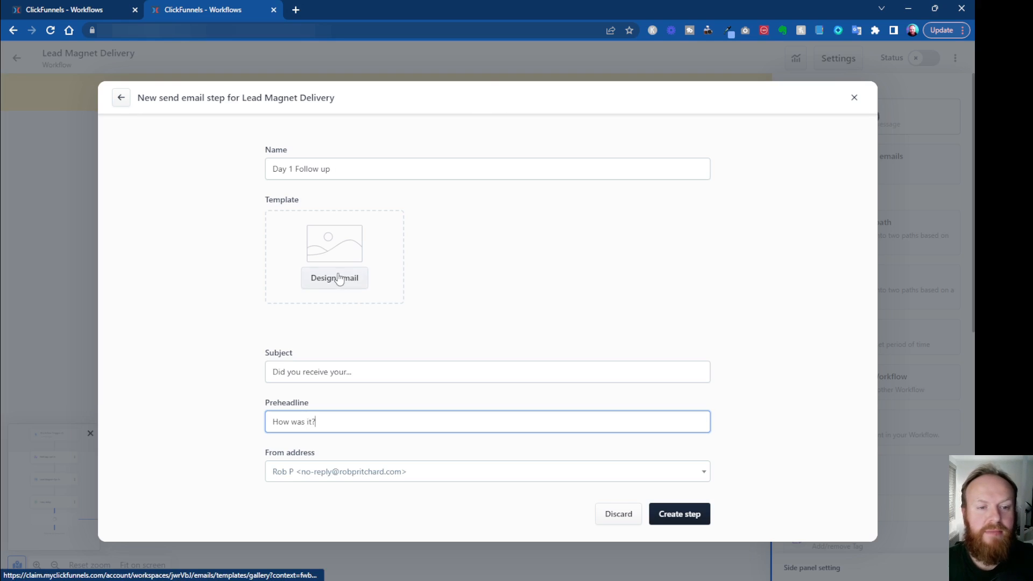
Step: Use the 'Your box is on it's way!' template, tick Design email?, and create the step
{"action": "left_click", "coordinate": [334, 278]}
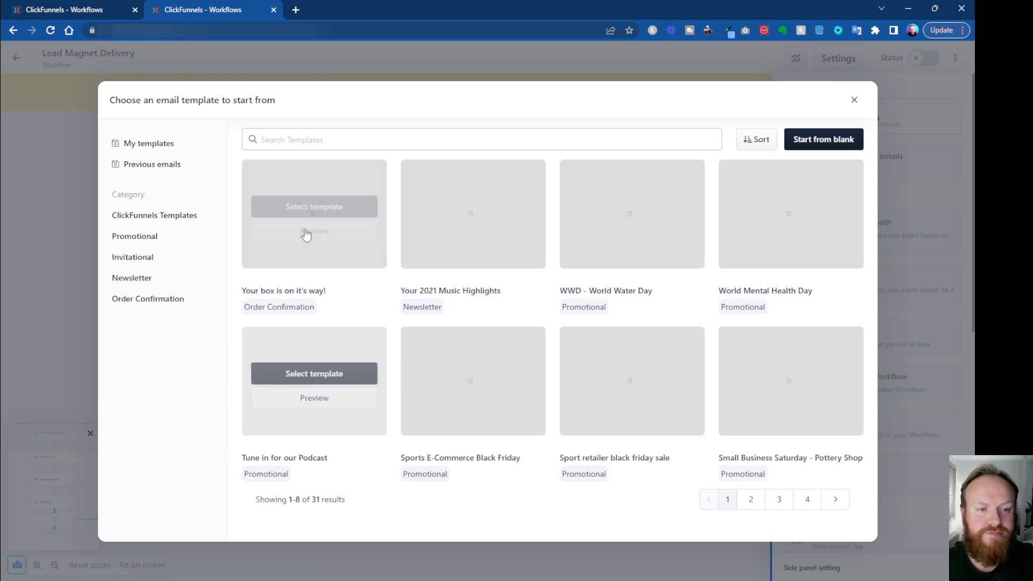
{"action": "left_click", "coordinate": [314, 206]}
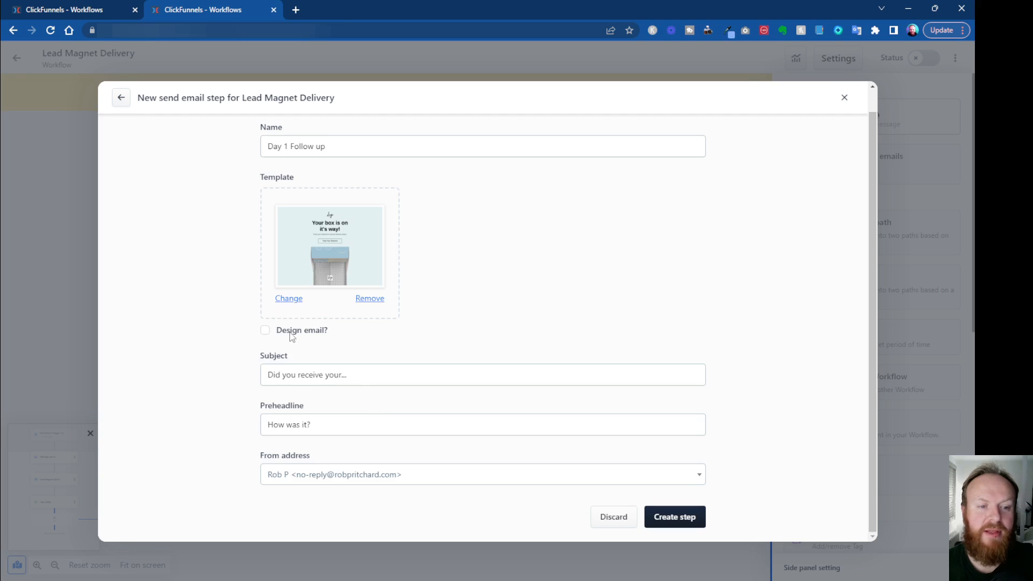
{"action": "left_click", "coordinate": [264, 330]}
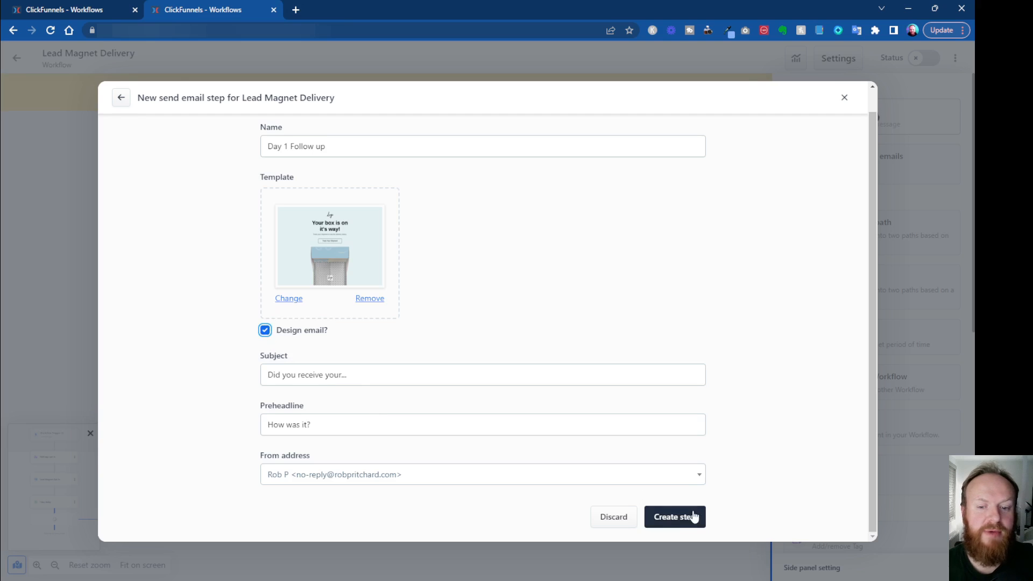
{"action": "left_click", "coordinate": [675, 517]}
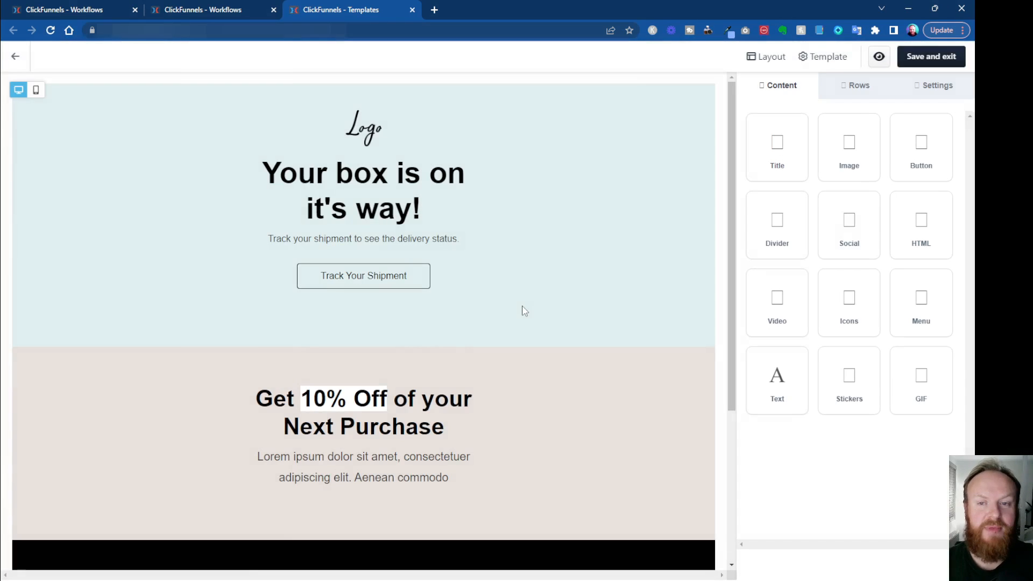
Step: Replace the 'Track your shipment' tagline with 'How was your experience?' and save the design
{"action": "scroll", "scroll_direction": "down", "scroll_amount": 3}
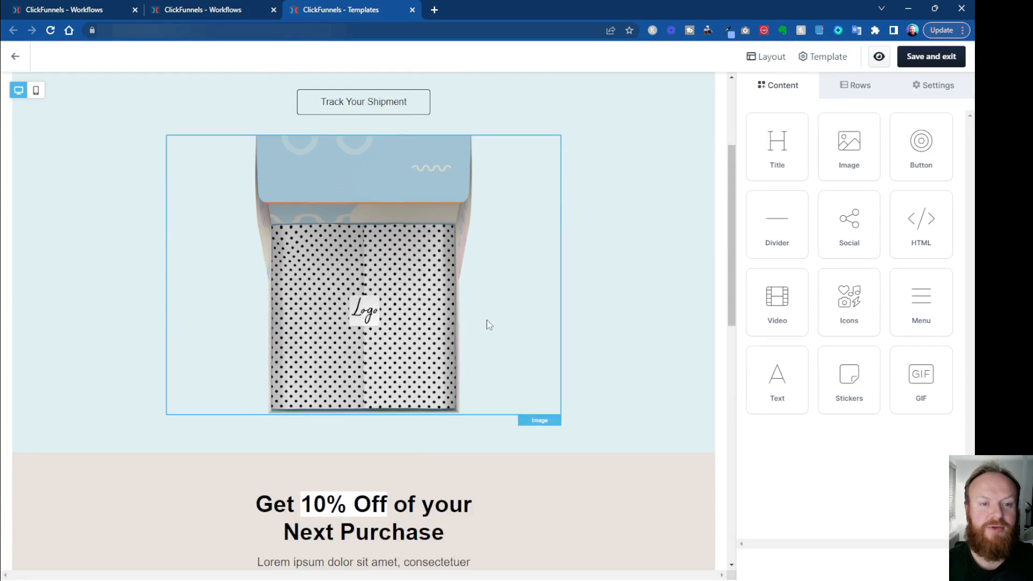
{"action": "scroll", "scroll_direction": "up", "scroll_amount": 3}
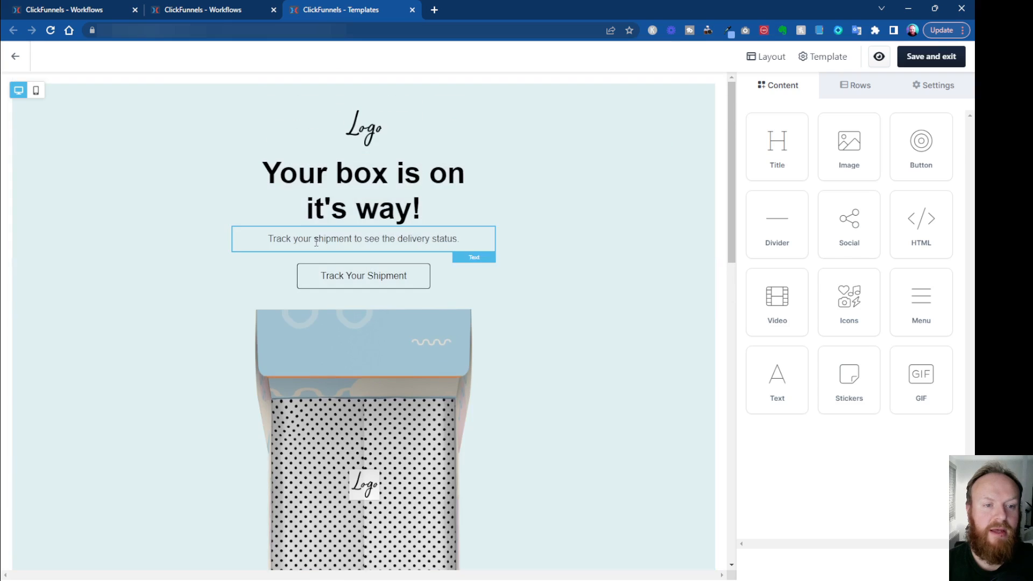
{"action": "left_click", "coordinate": [363, 238]}
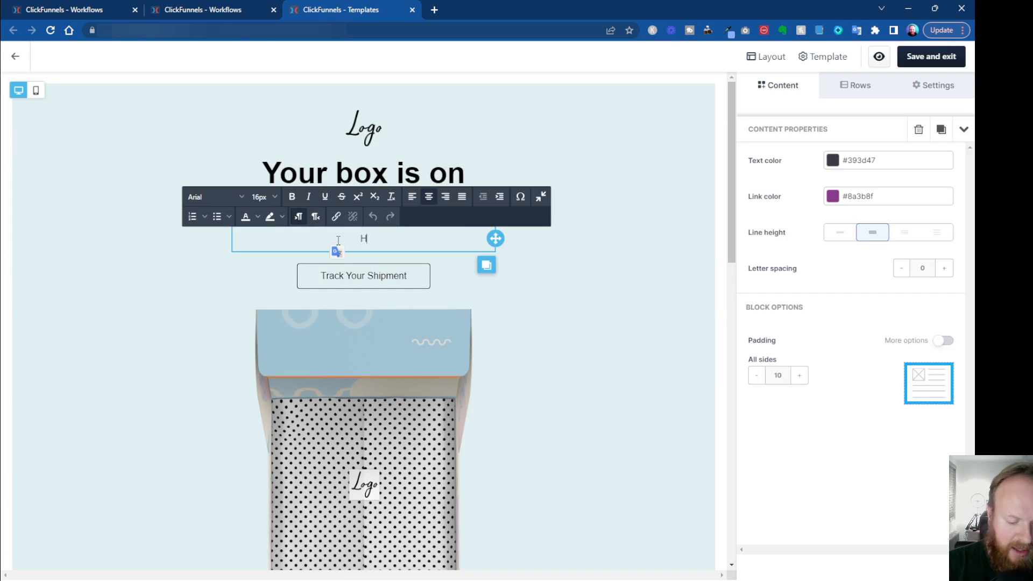
{"action": "type", "text": "ow was your experie"}
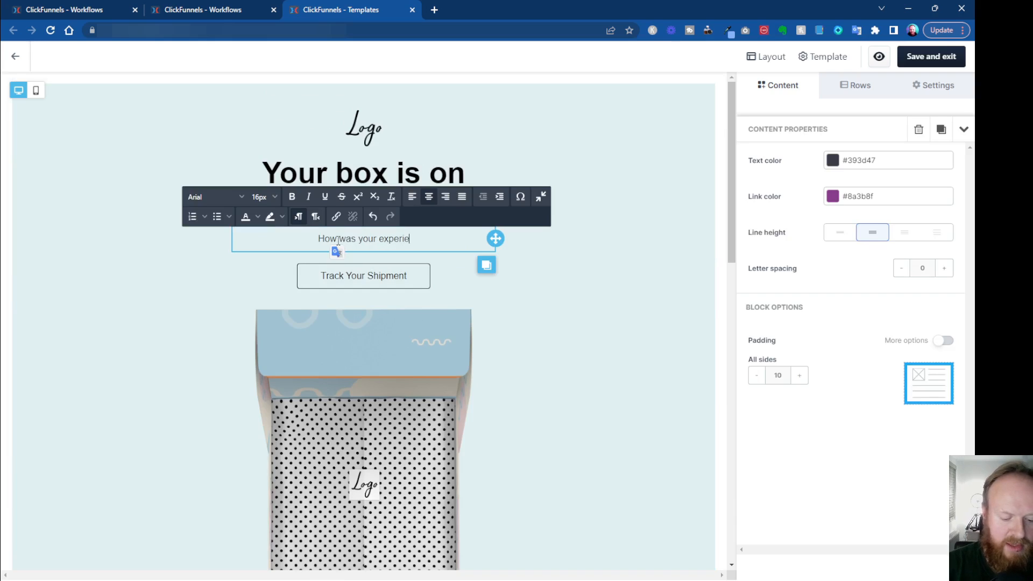
{"action": "type", "text": "nce?"}
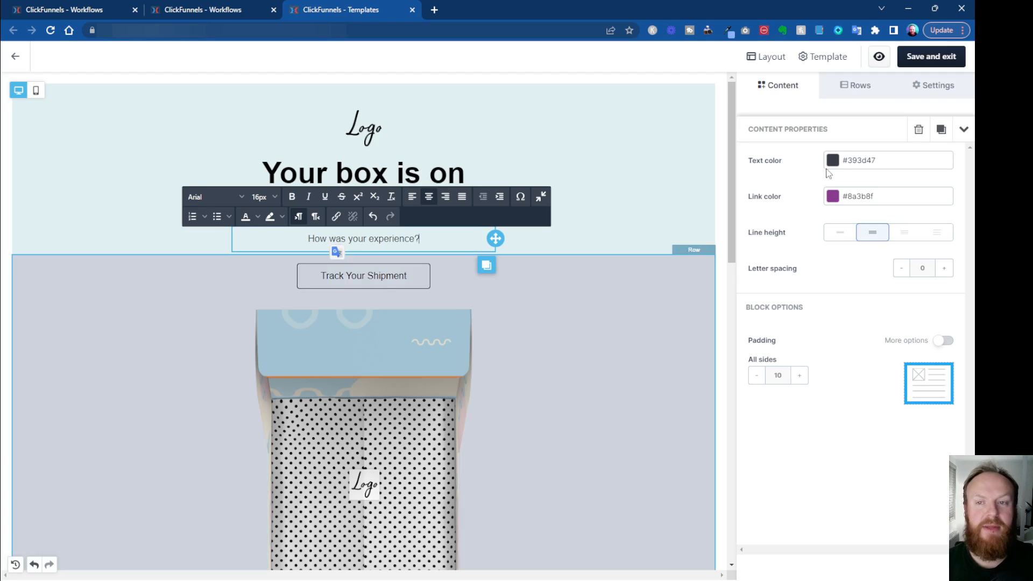
{"action": "left_click", "coordinate": [655, 414]}
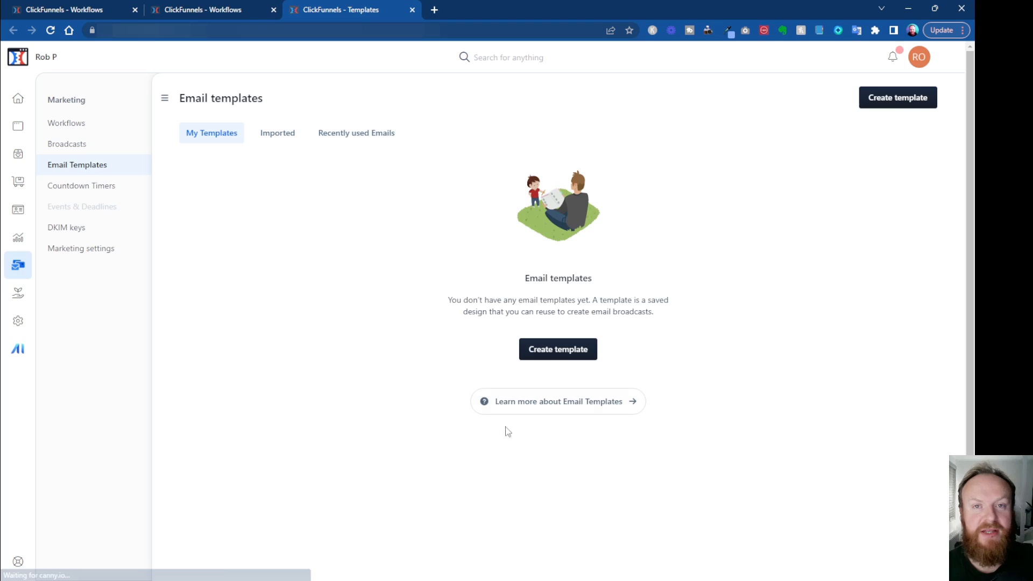
{"action": "mouse_move", "coordinate": [66, 123]}
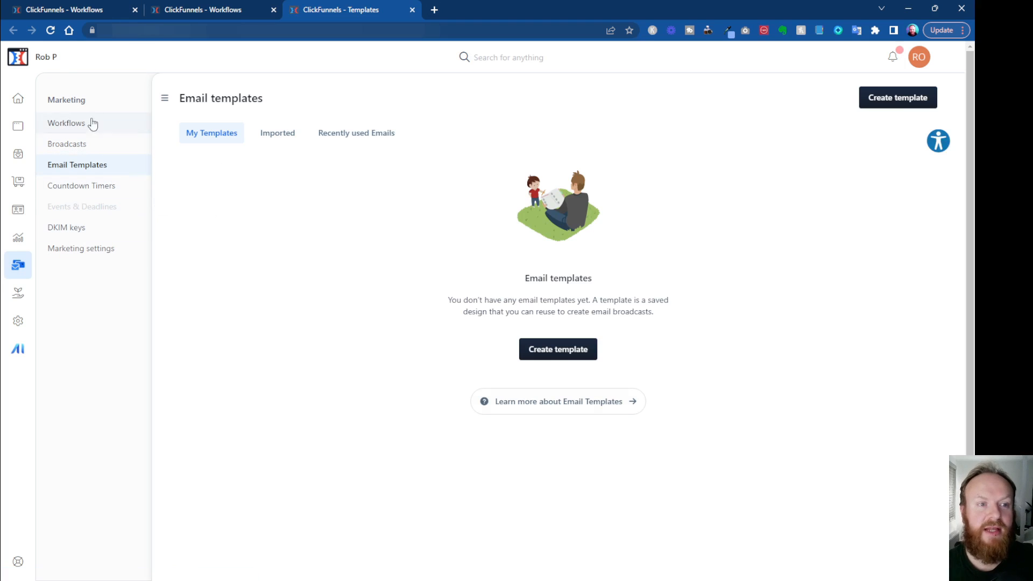
Step: Go back to the Workflows list from the Marketing sidebar
{"action": "left_click", "coordinate": [66, 123]}
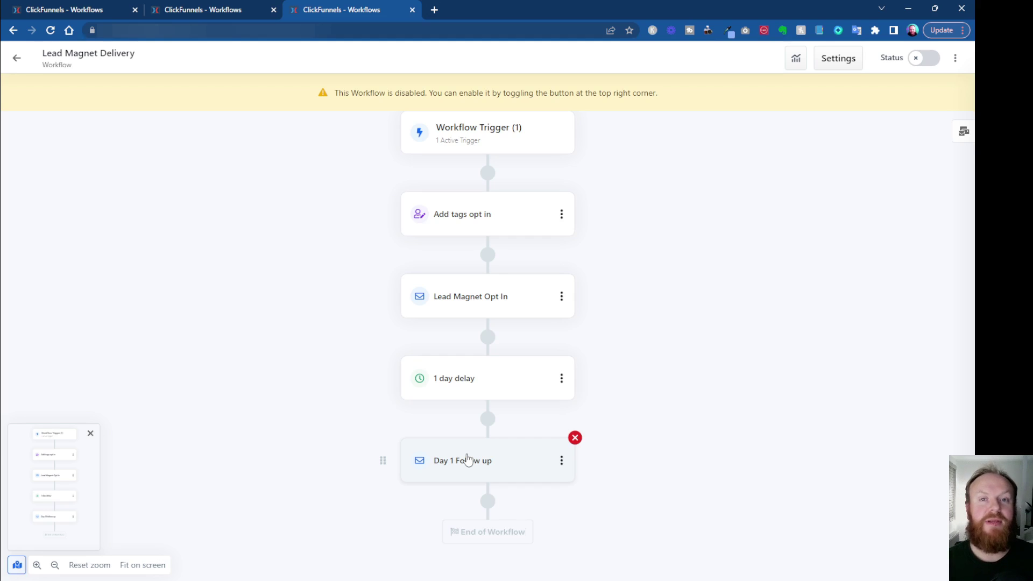
{"action": "mouse_move", "coordinate": [646, 216]}
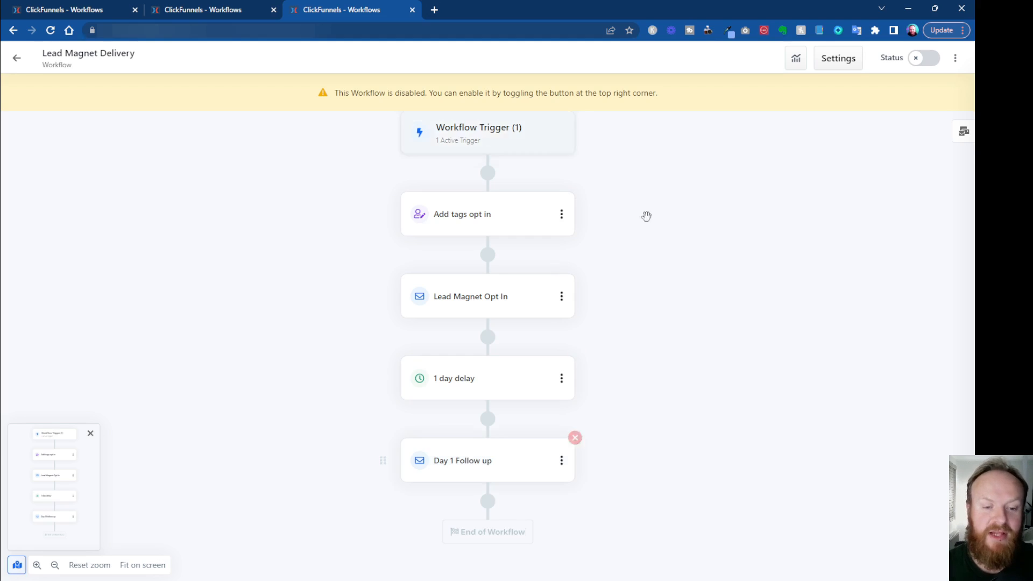
{"action": "mouse_move", "coordinate": [567, 493]}
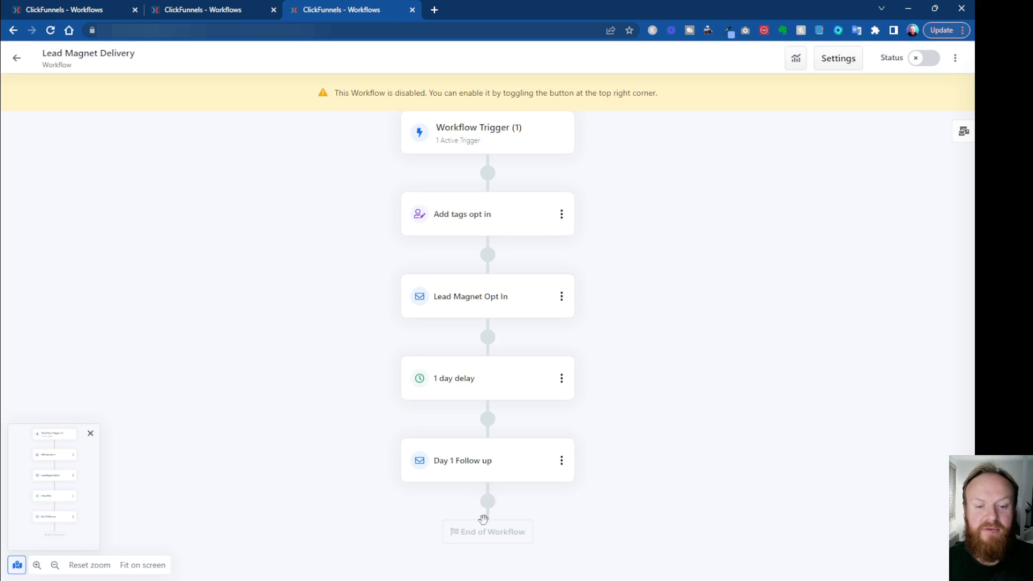
Step: Insert an End path step below the Day 1 Follow up email
{"action": "left_click", "coordinate": [487, 502]}
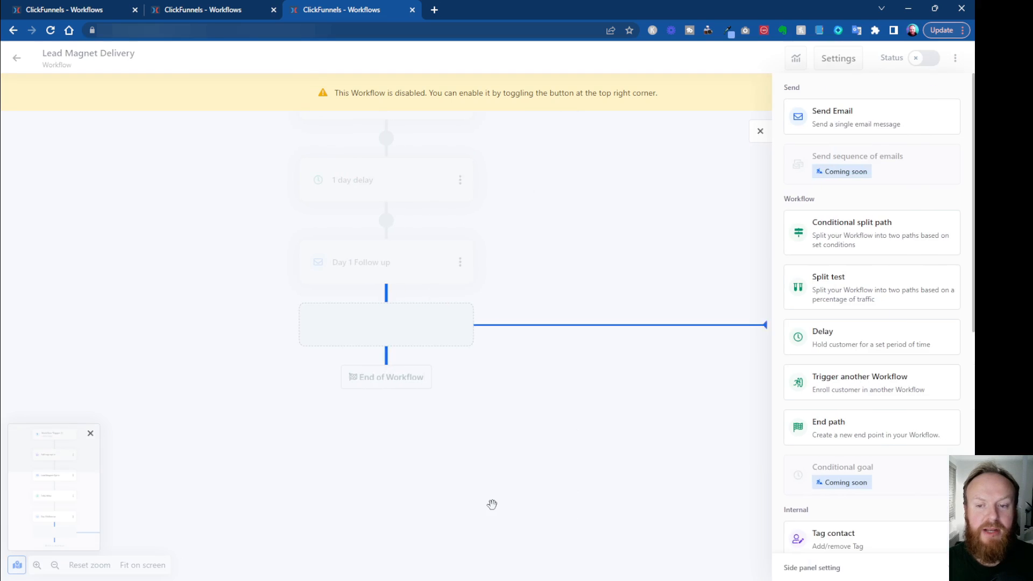
{"action": "mouse_move", "coordinate": [835, 431]}
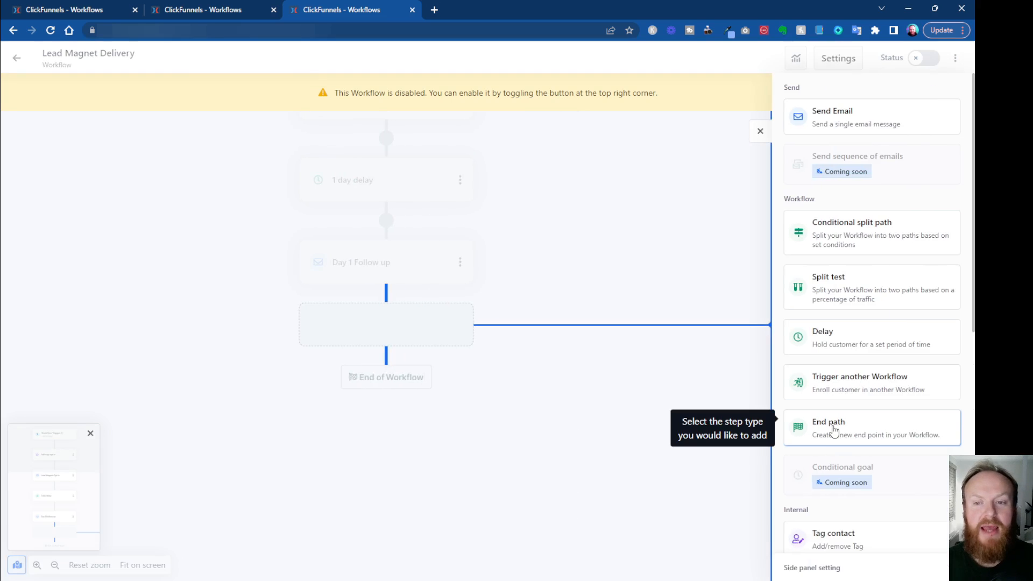
{"action": "left_click", "coordinate": [828, 422]}
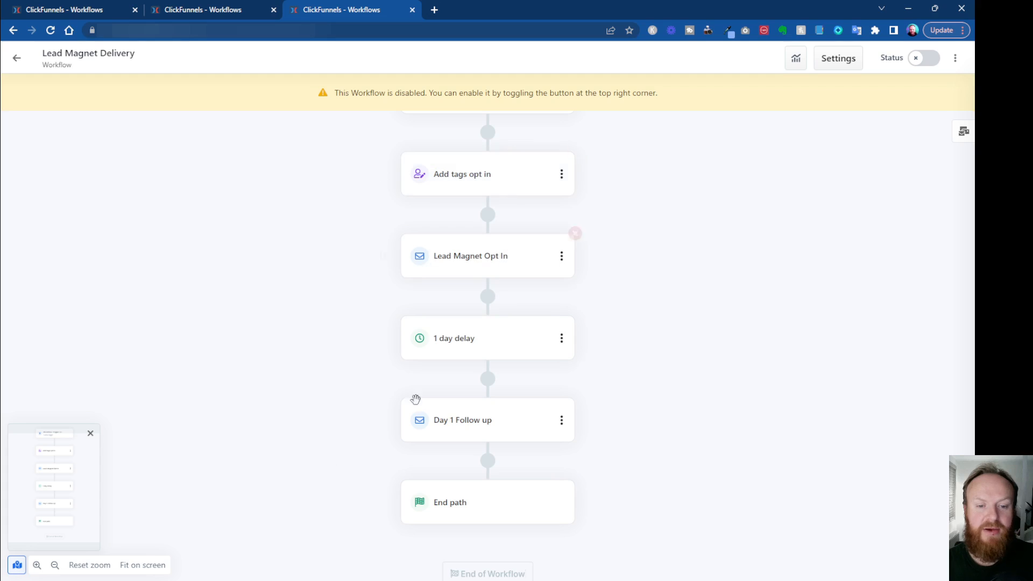
{"action": "scroll", "scroll_direction": "up", "scroll_amount": 3}
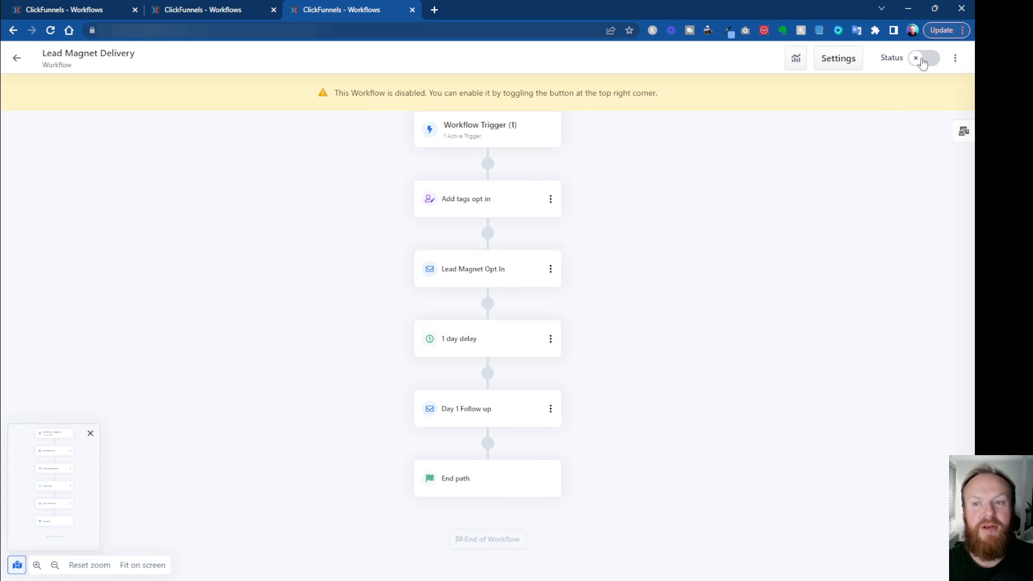
{"action": "mouse_move", "coordinate": [945, 62]}
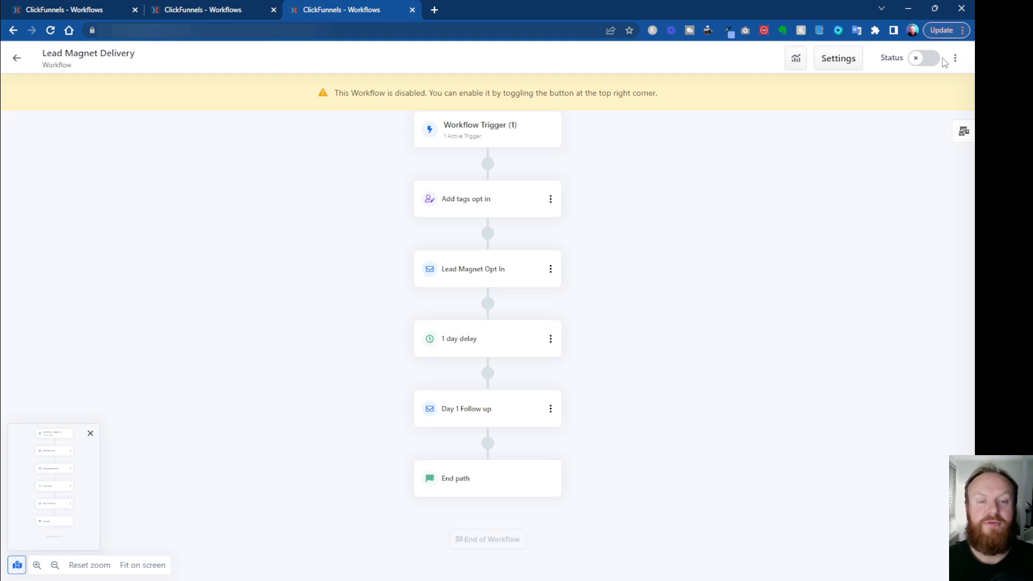
{"action": "mouse_move", "coordinate": [491, 5]}
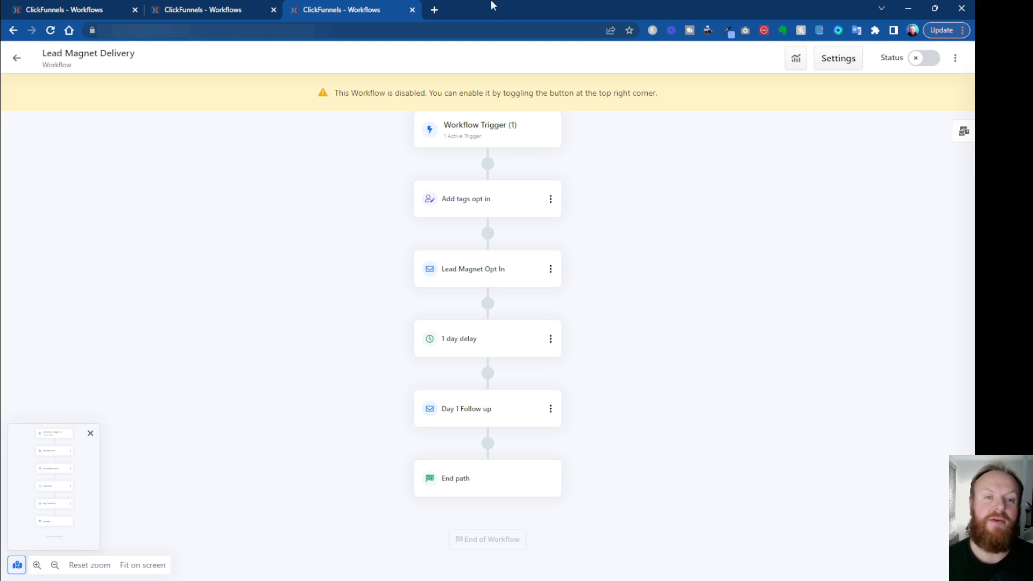
{"action": "mouse_move", "coordinate": [506, 130]}
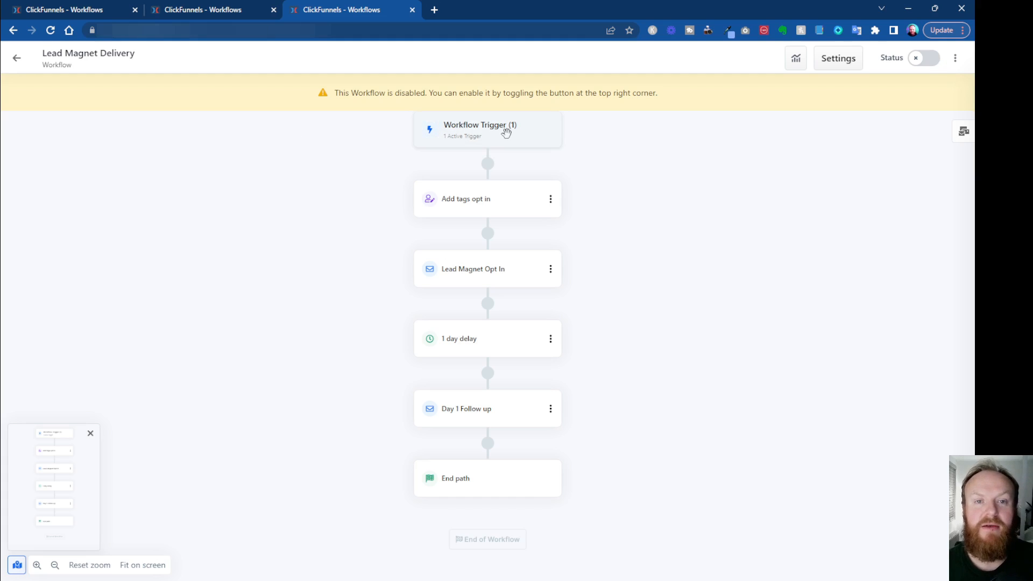
{"action": "mouse_move", "coordinate": [495, 134]}
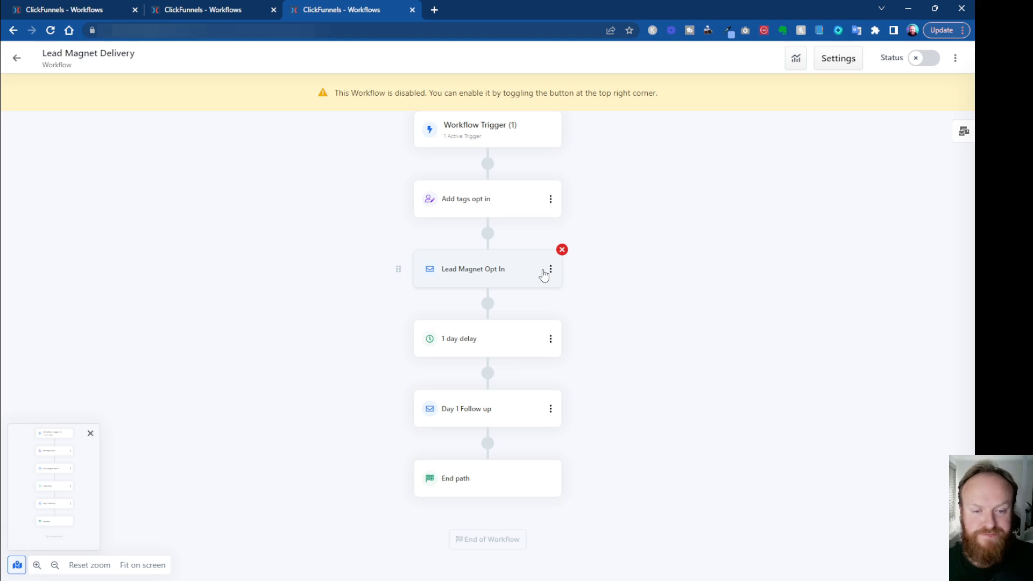
{"action": "mouse_move", "coordinate": [549, 339]}
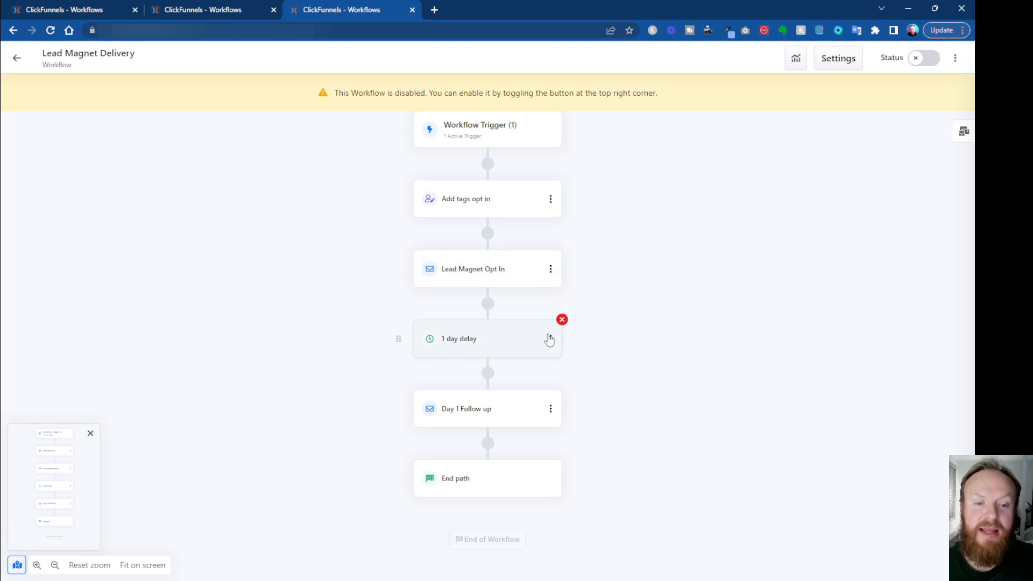
{"action": "mouse_move", "coordinate": [496, 420]}
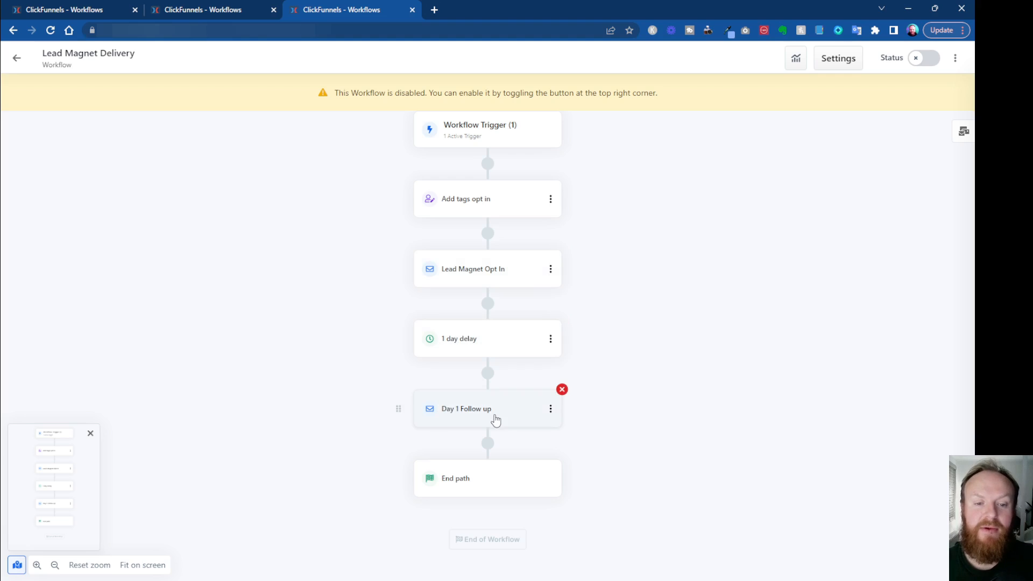
{"action": "mouse_move", "coordinate": [429, 422]}
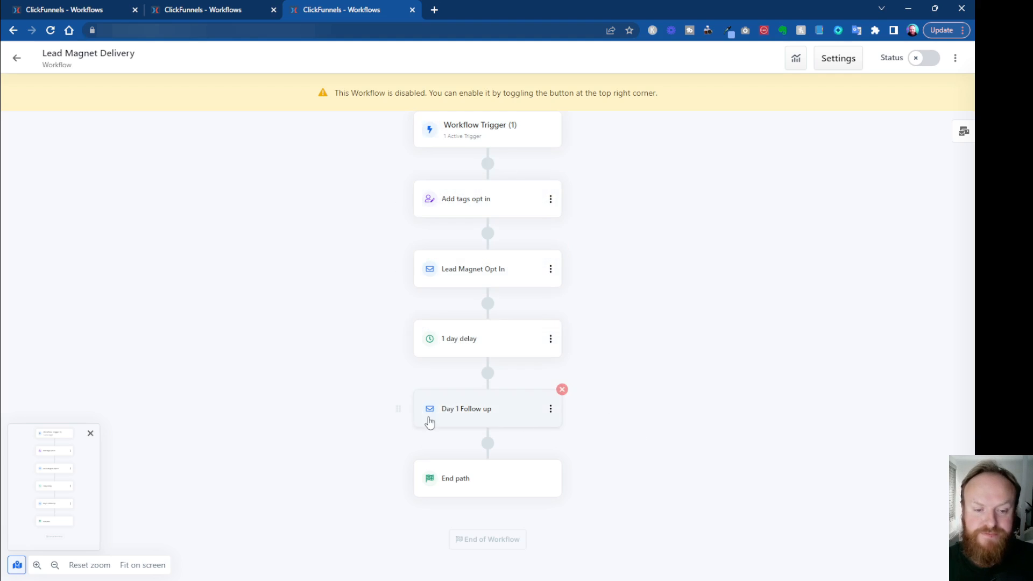
{"action": "mouse_move", "coordinate": [629, 452]}
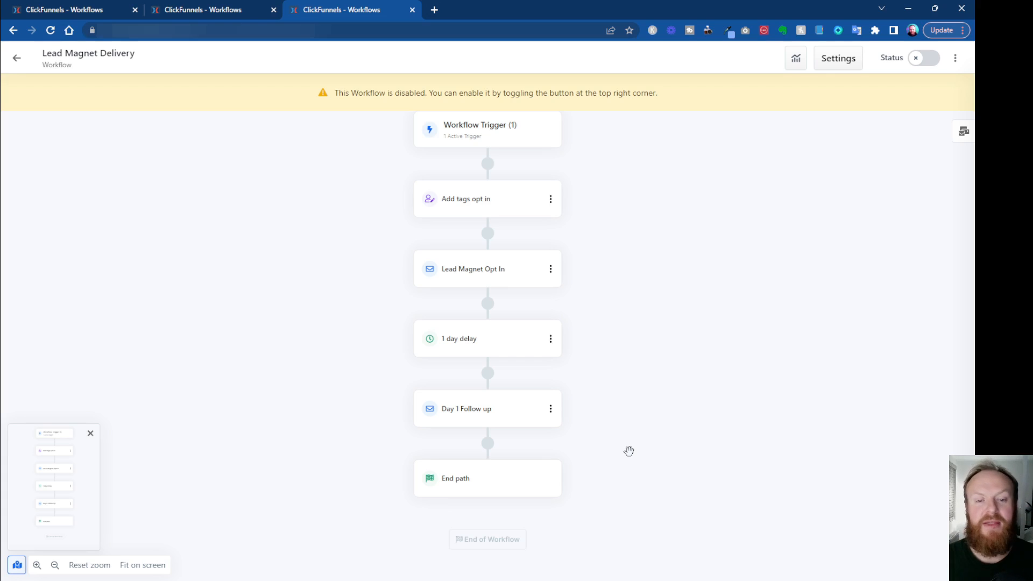
{"action": "mouse_move", "coordinate": [636, 361]}
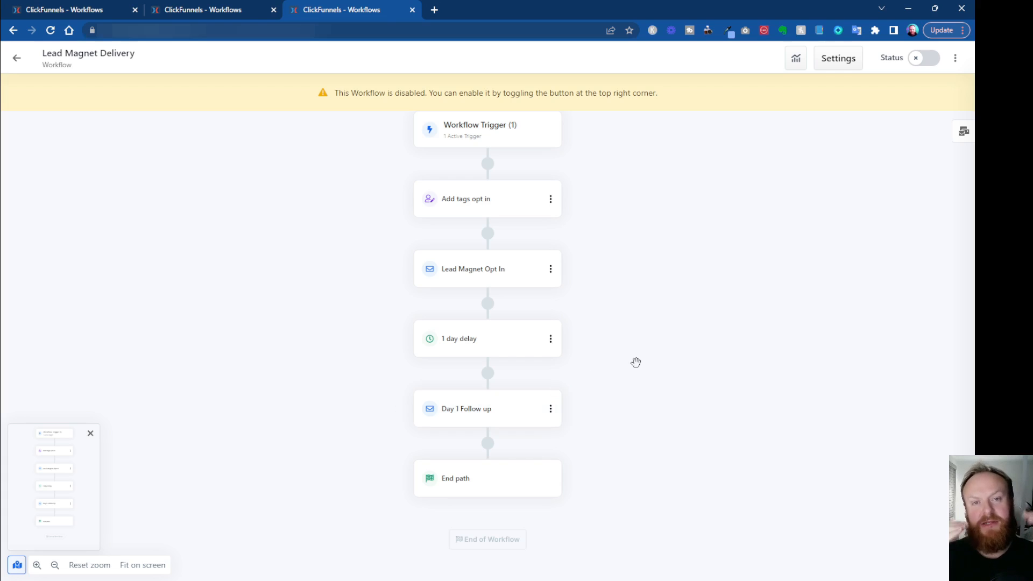
{"action": "mouse_move", "coordinate": [638, 355]}
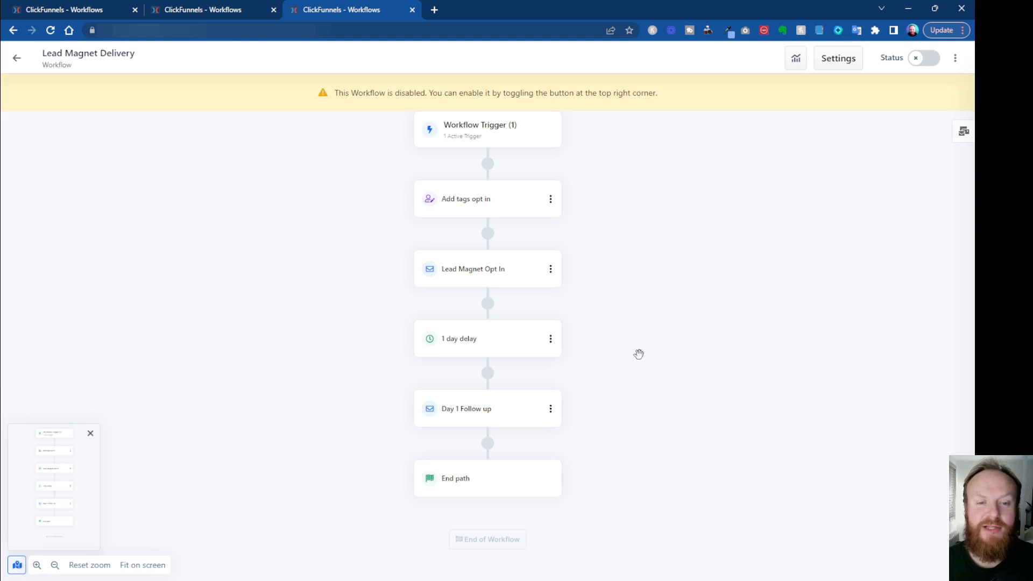